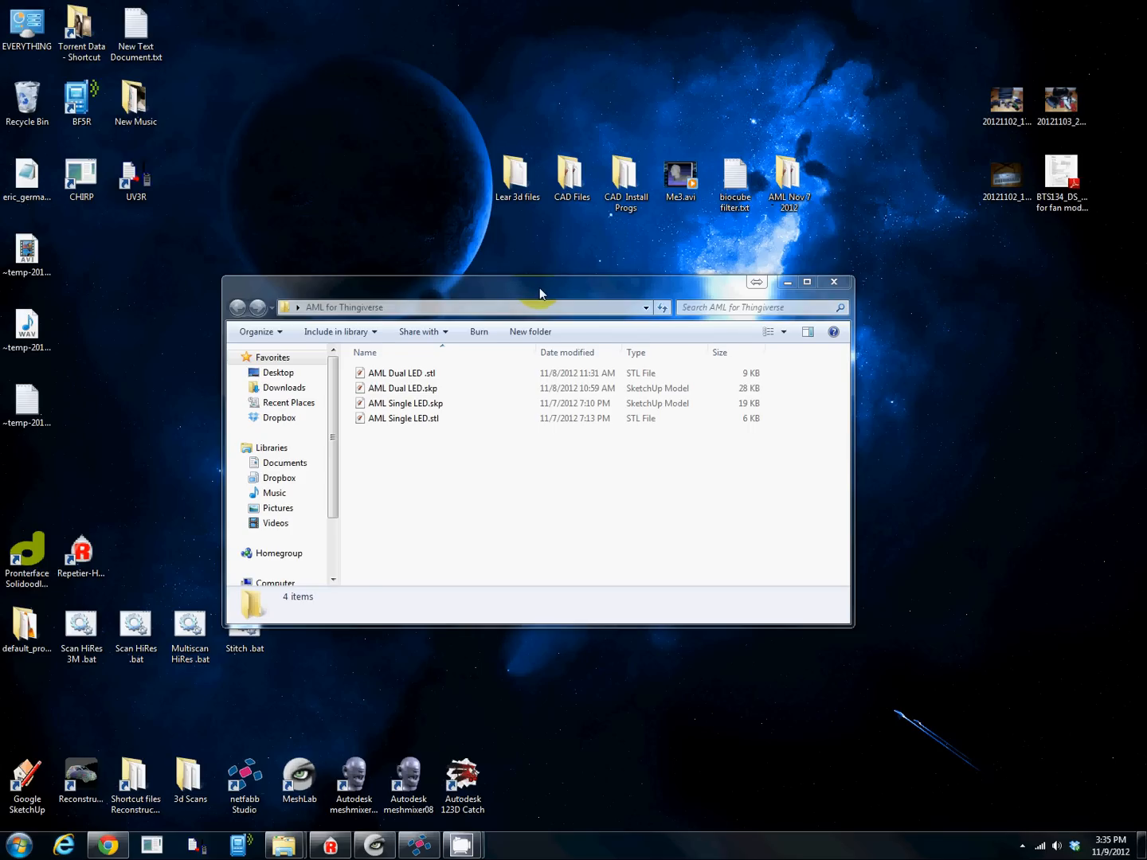
# - Open AML Dual LED.skp from the folder and dismiss the SketchUp welcome screen
pyautogui.moveTo(540, 293); pyautogui.dragTo(546, 225)
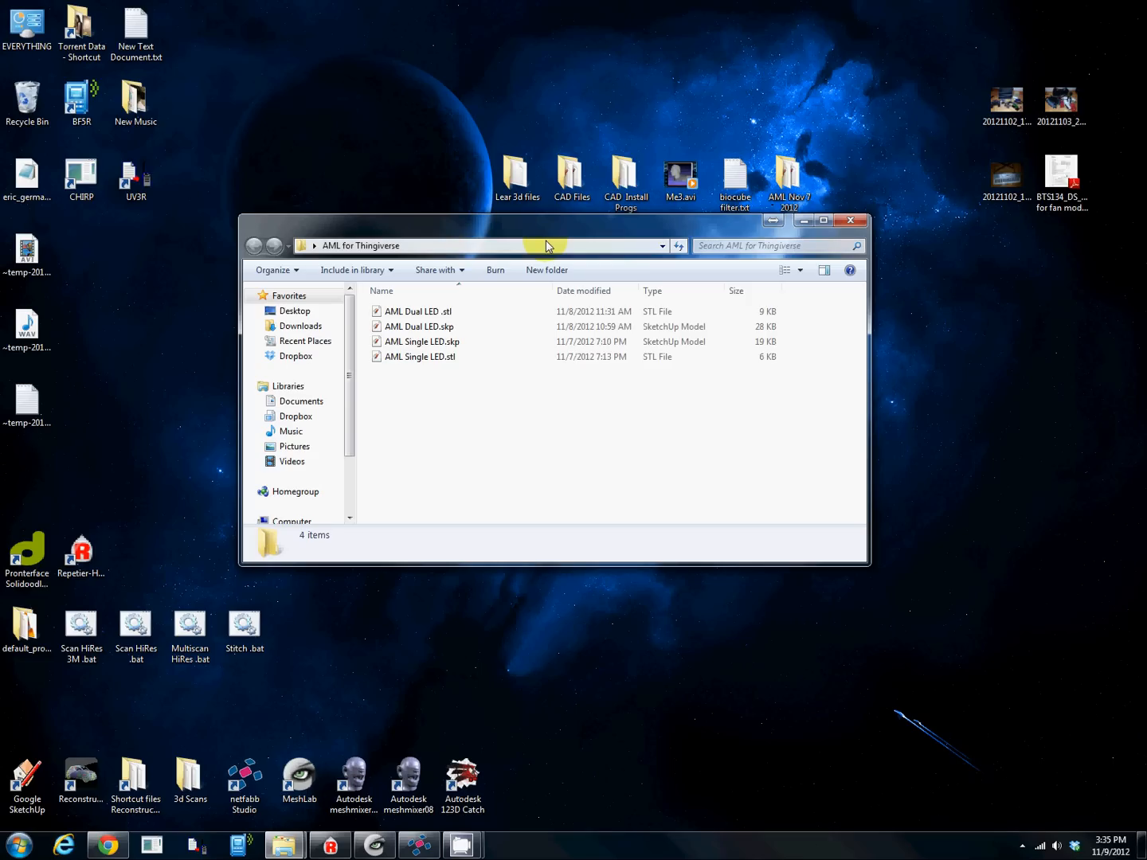
pyautogui.moveTo(561, 236)
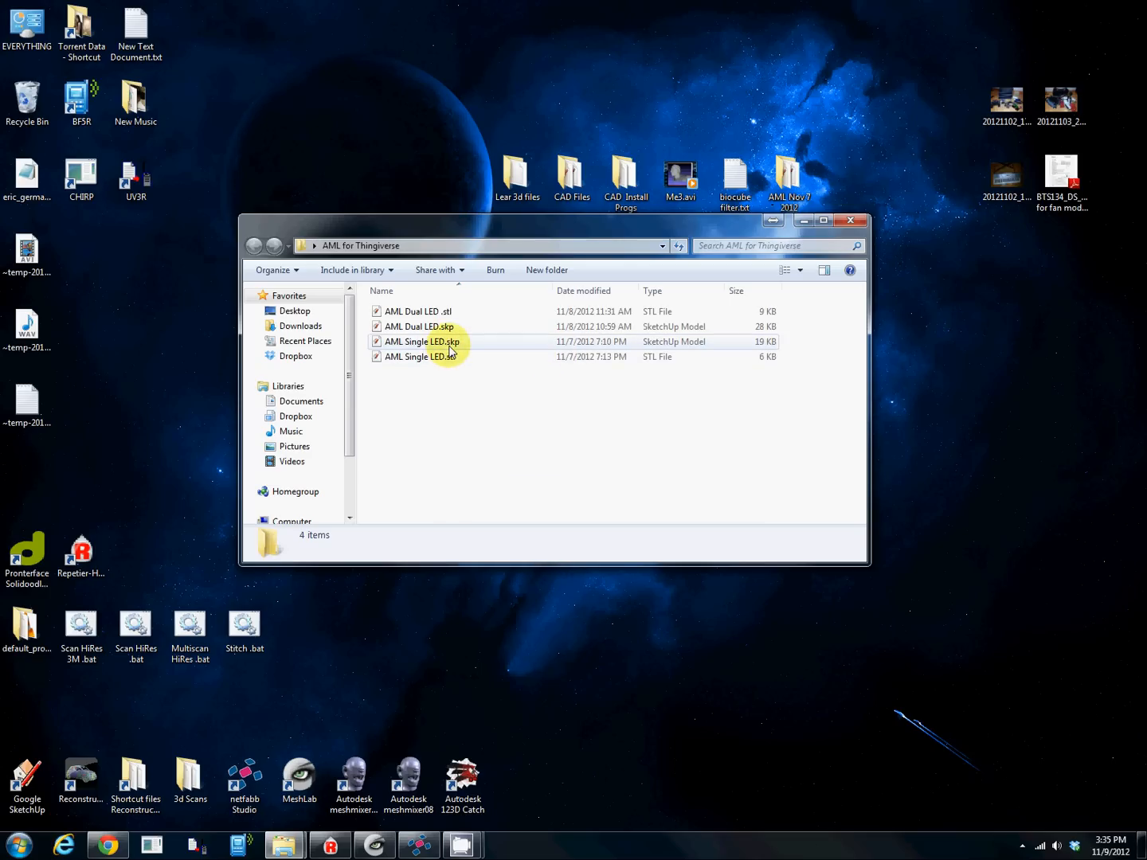
pyautogui.click(420, 357)
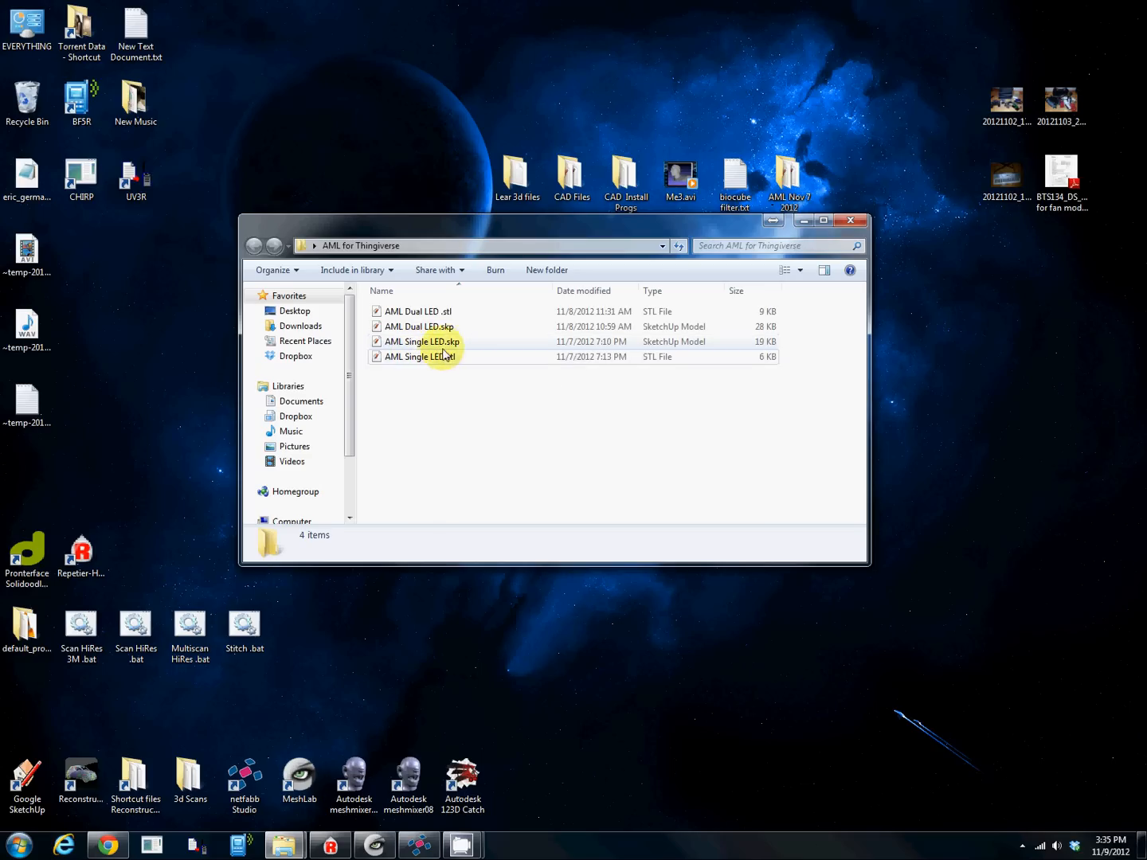
pyautogui.click(417, 327)
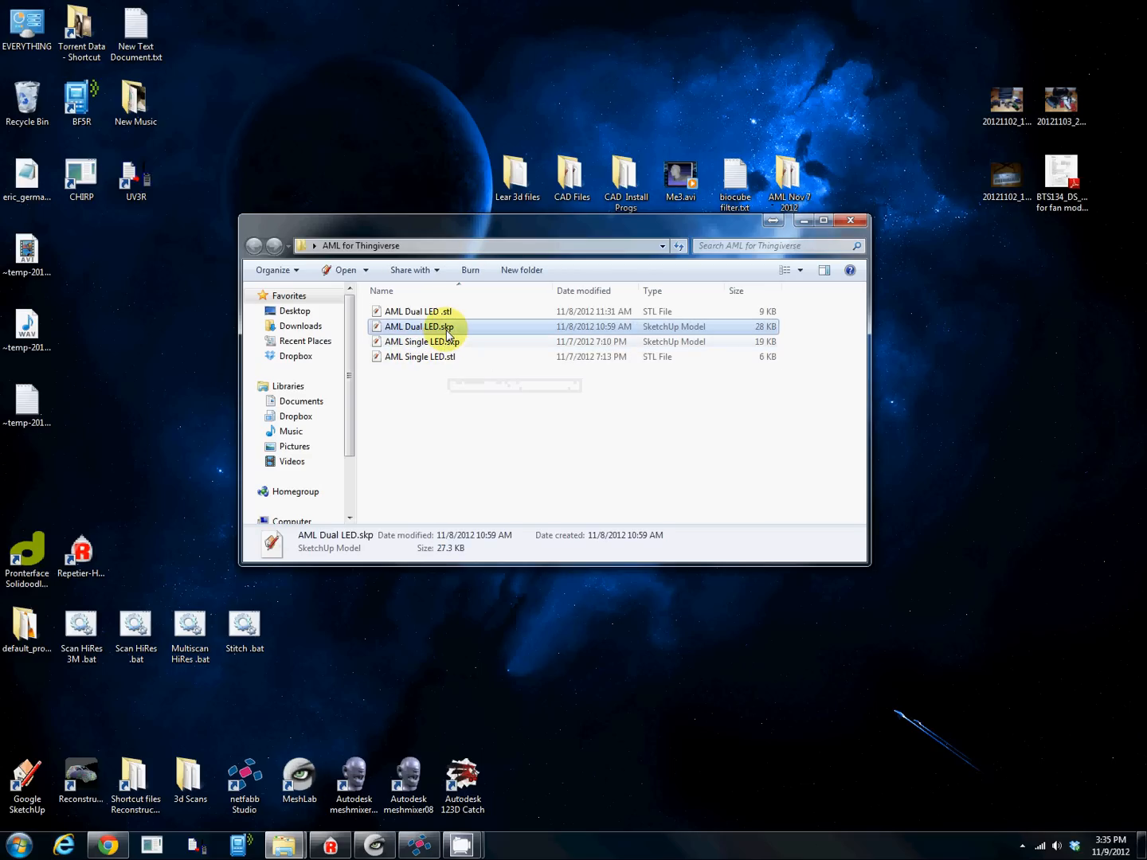
pyautogui.doubleClick(417, 327)
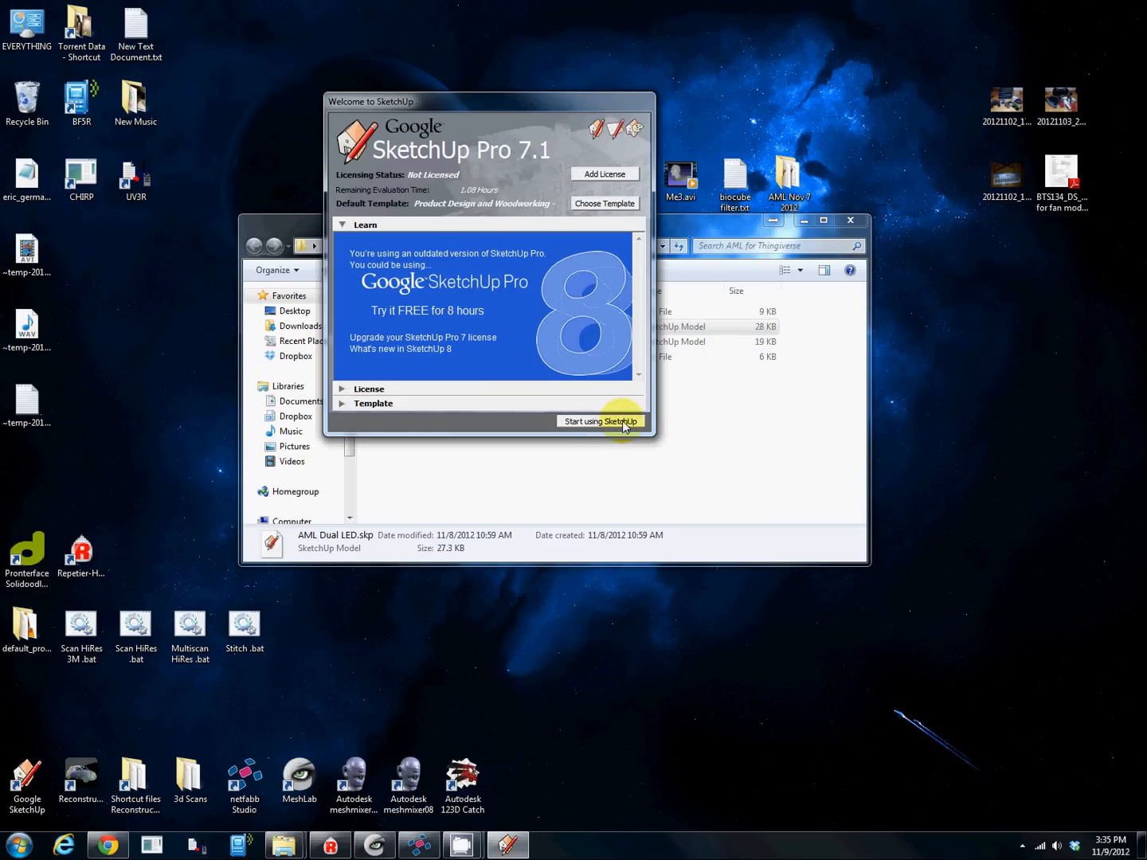
pyautogui.click(599, 421)
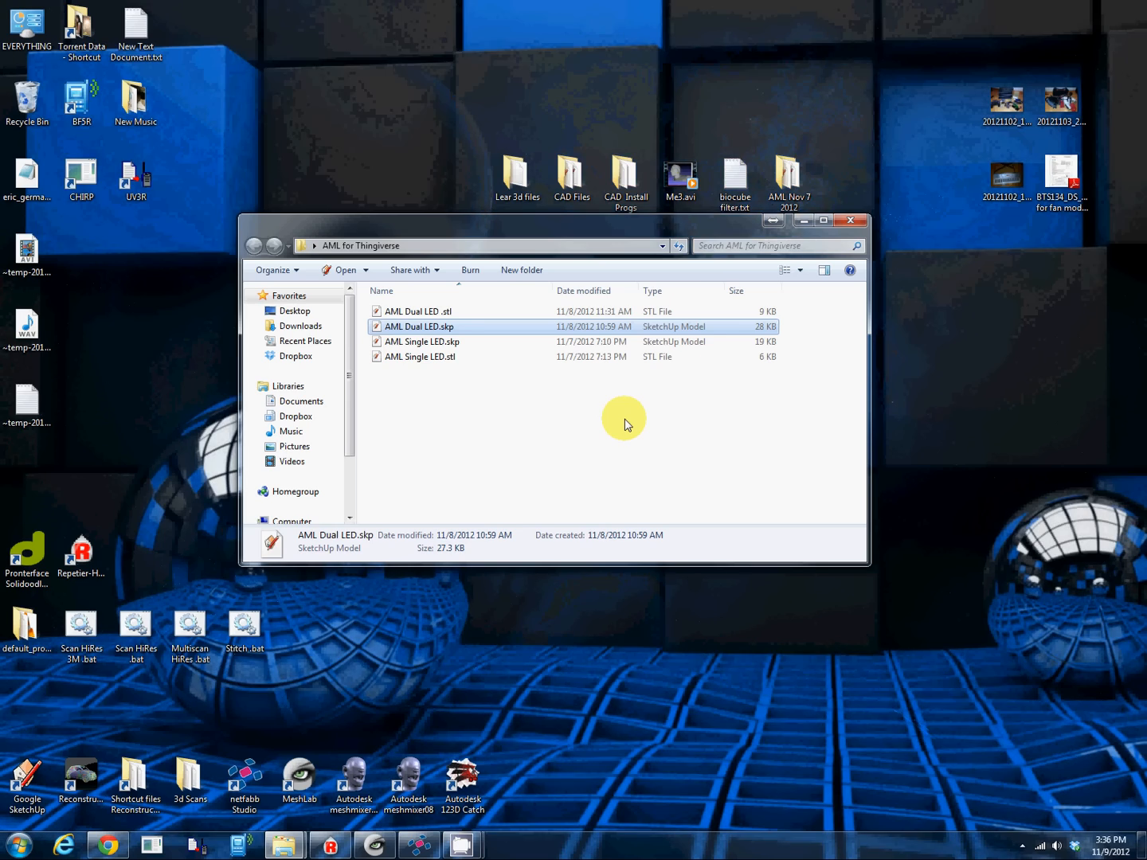
pyautogui.doubleClick(419, 327)
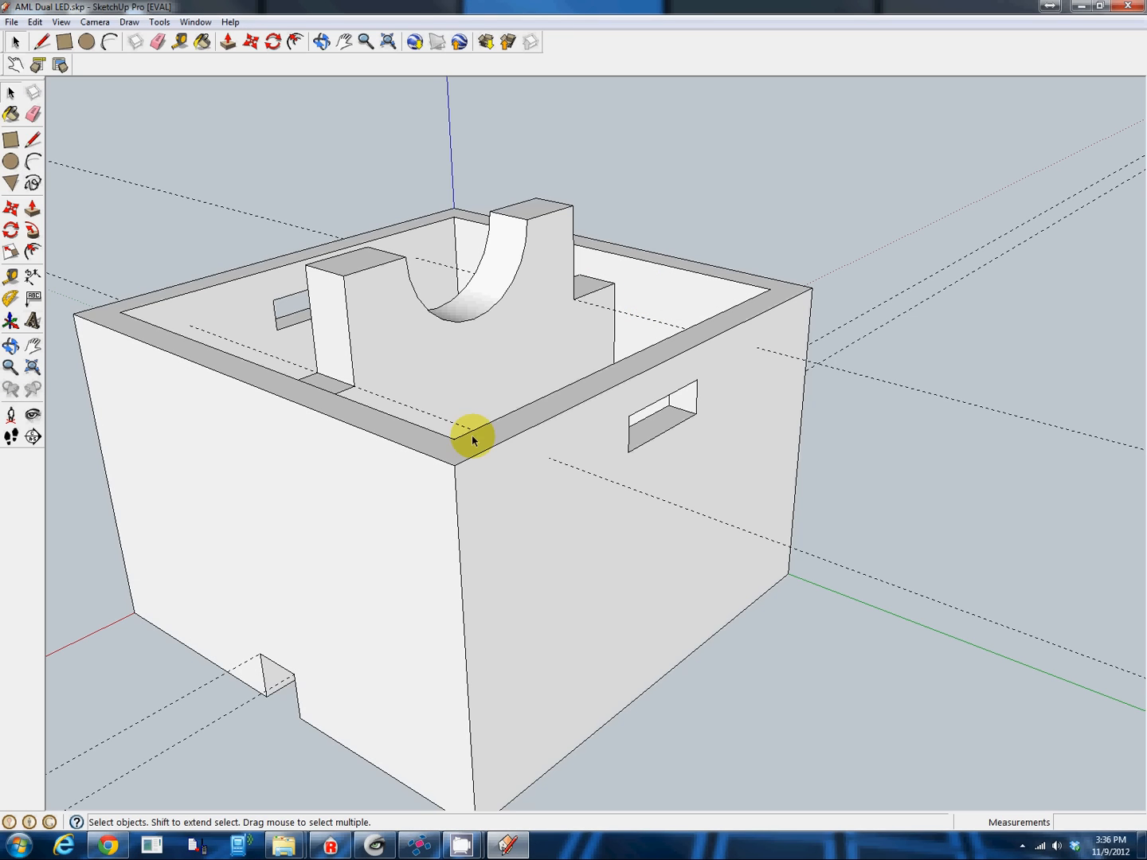
pyautogui.moveTo(702, 523)
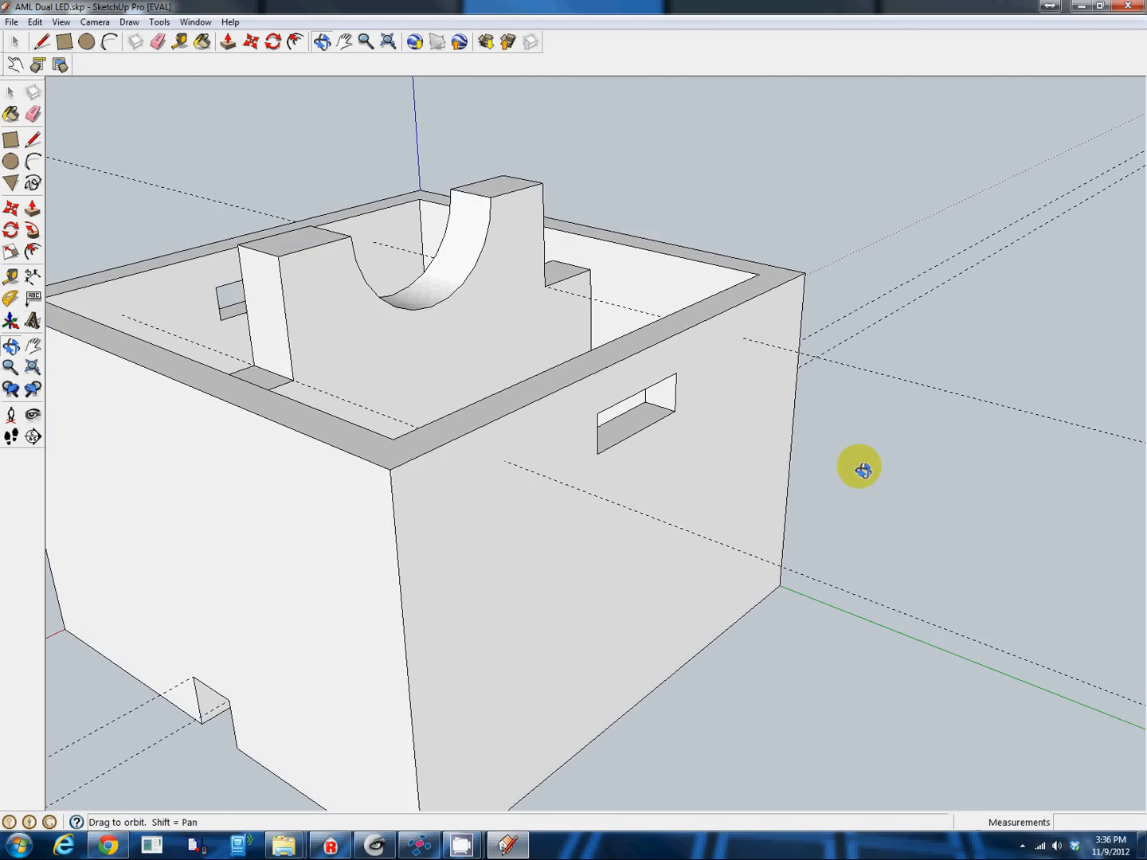
# - Orbit around the box model to inspect its sides, interior cradle and top
pyautogui.moveTo(859, 466); pyautogui.dragTo(370, 558)
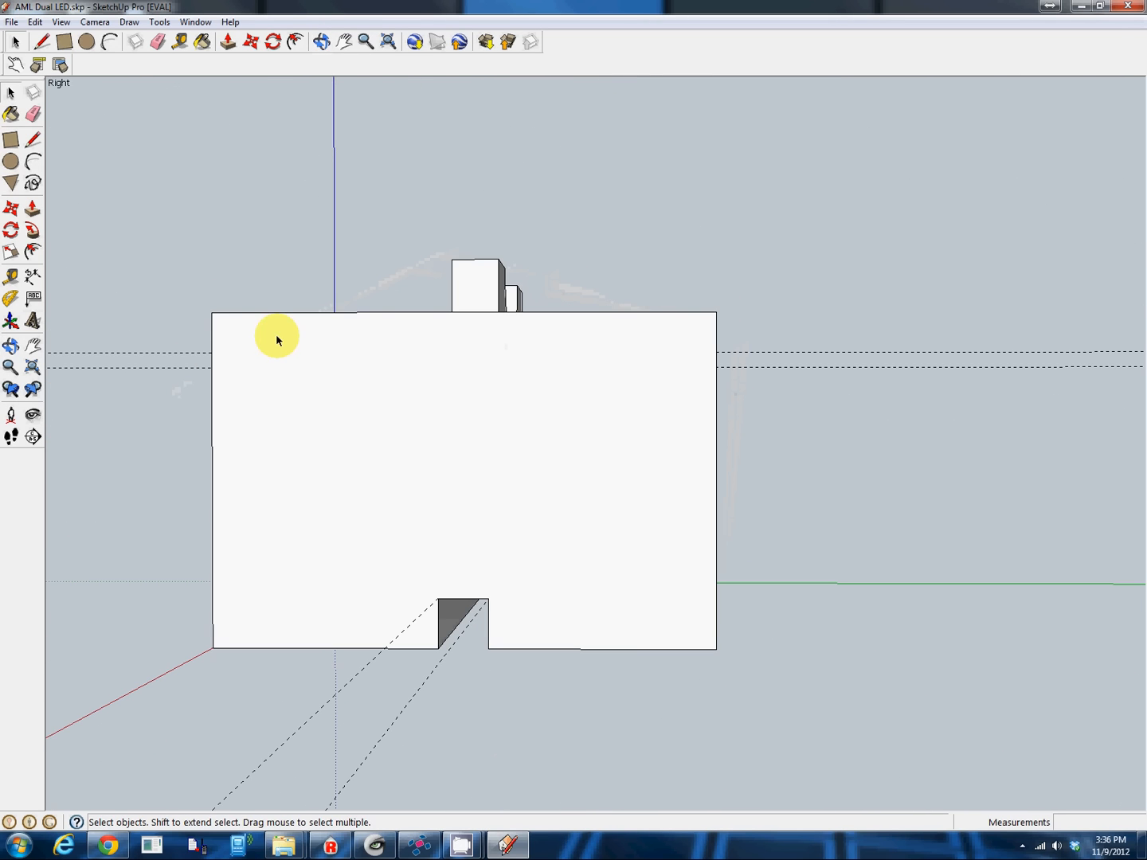
pyautogui.moveTo(277, 338); pyautogui.dragTo(134, 465)
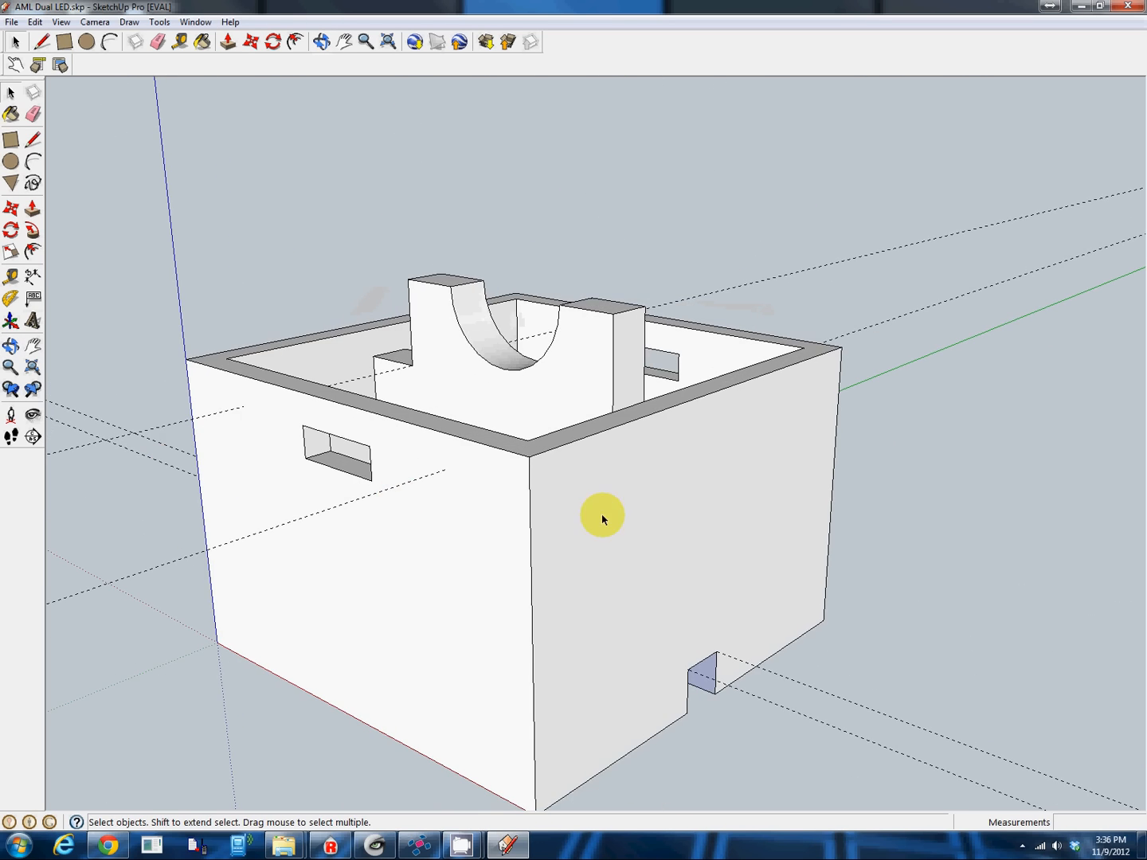
pyautogui.moveTo(602, 519); pyautogui.dragTo(274, 615)
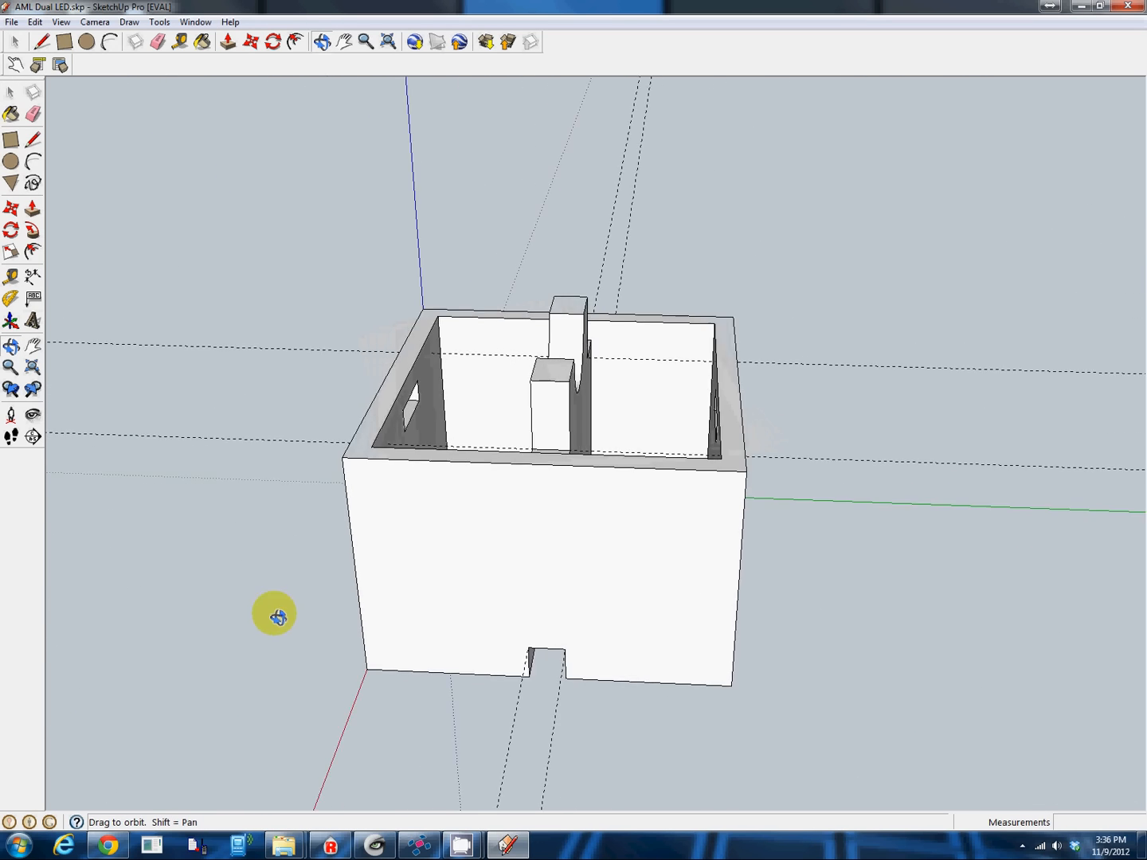
pyautogui.moveTo(274, 615); pyautogui.dragTo(433, 549)
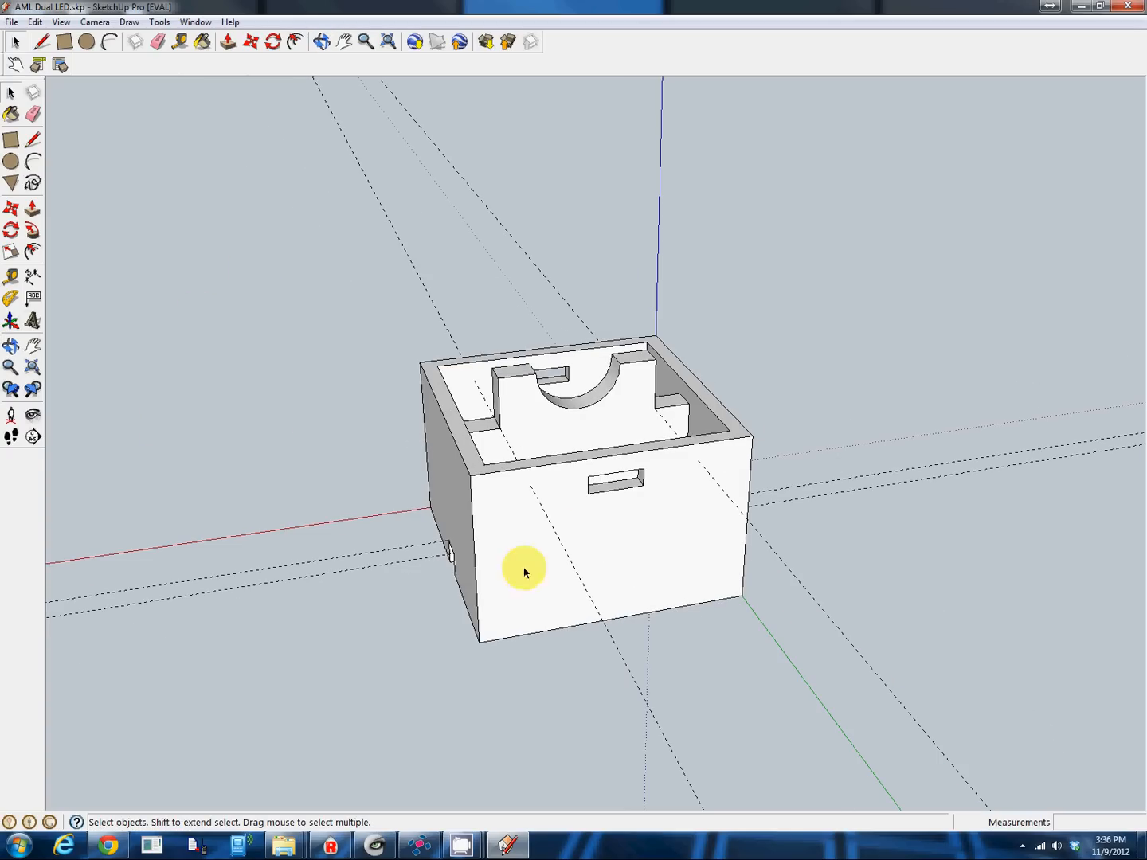
pyautogui.moveTo(364, 536)
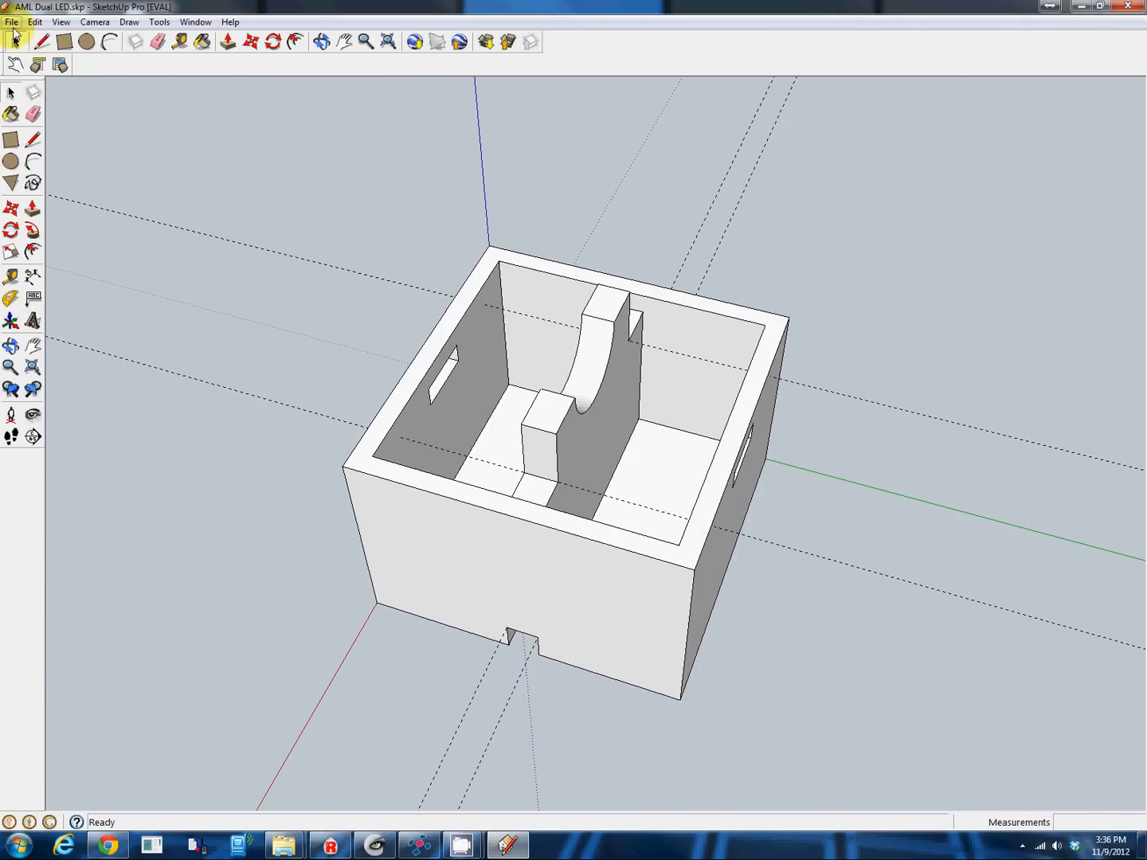
# - Export the model as a 3D OBJ file to the Desktop, accepting the name AML_Dual_LED.obj
pyautogui.click(13, 22)
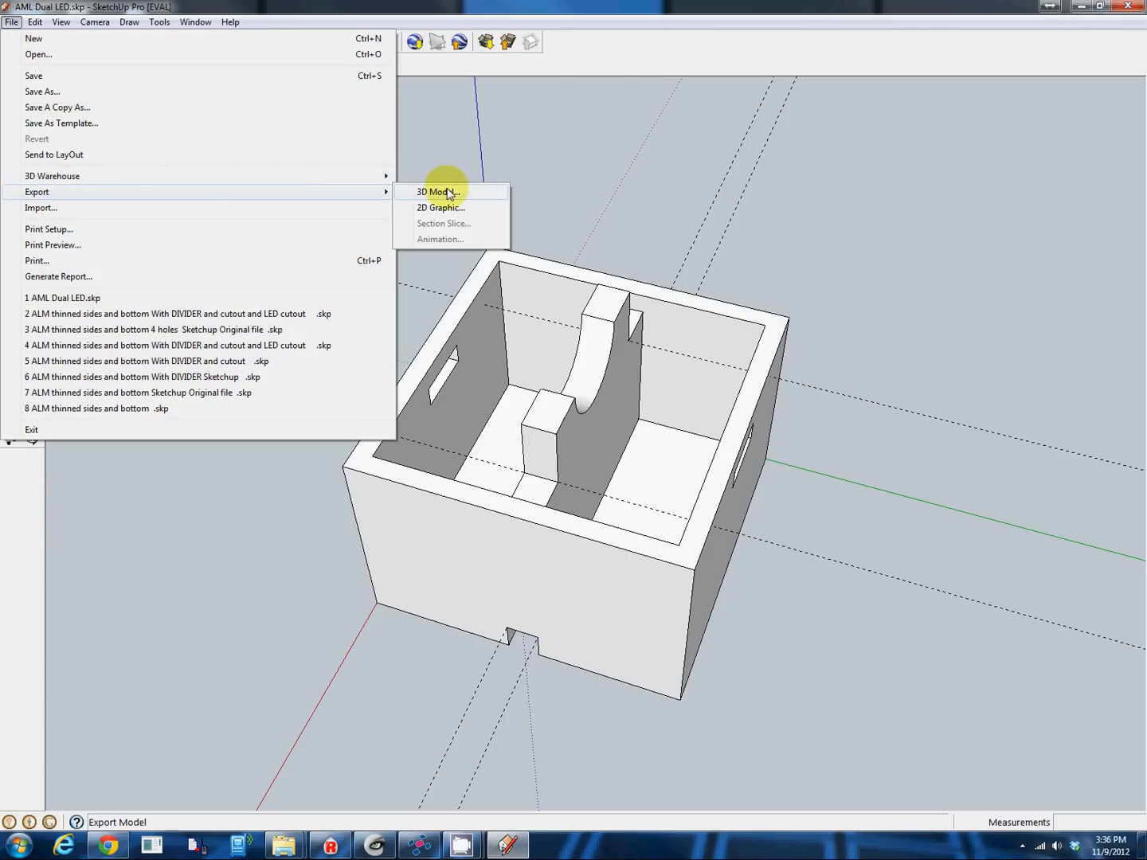
pyautogui.click(438, 192)
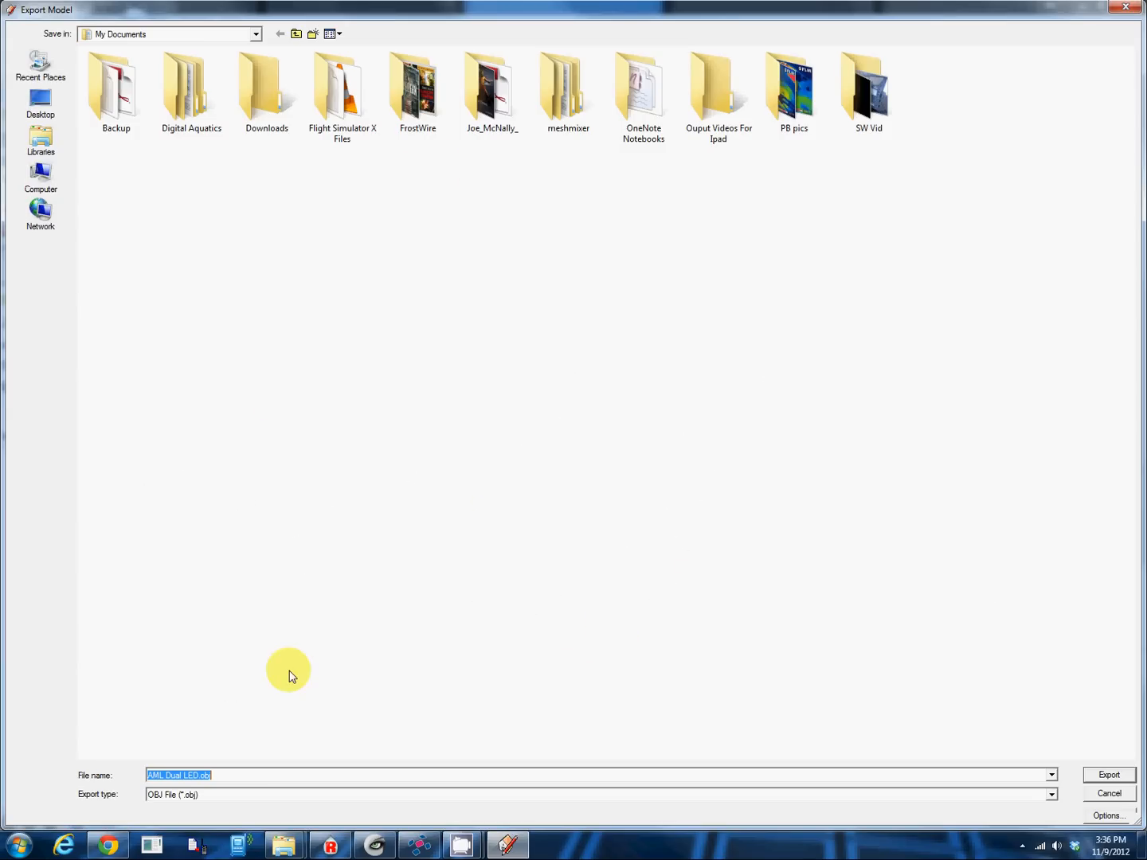
pyautogui.click(1052, 794)
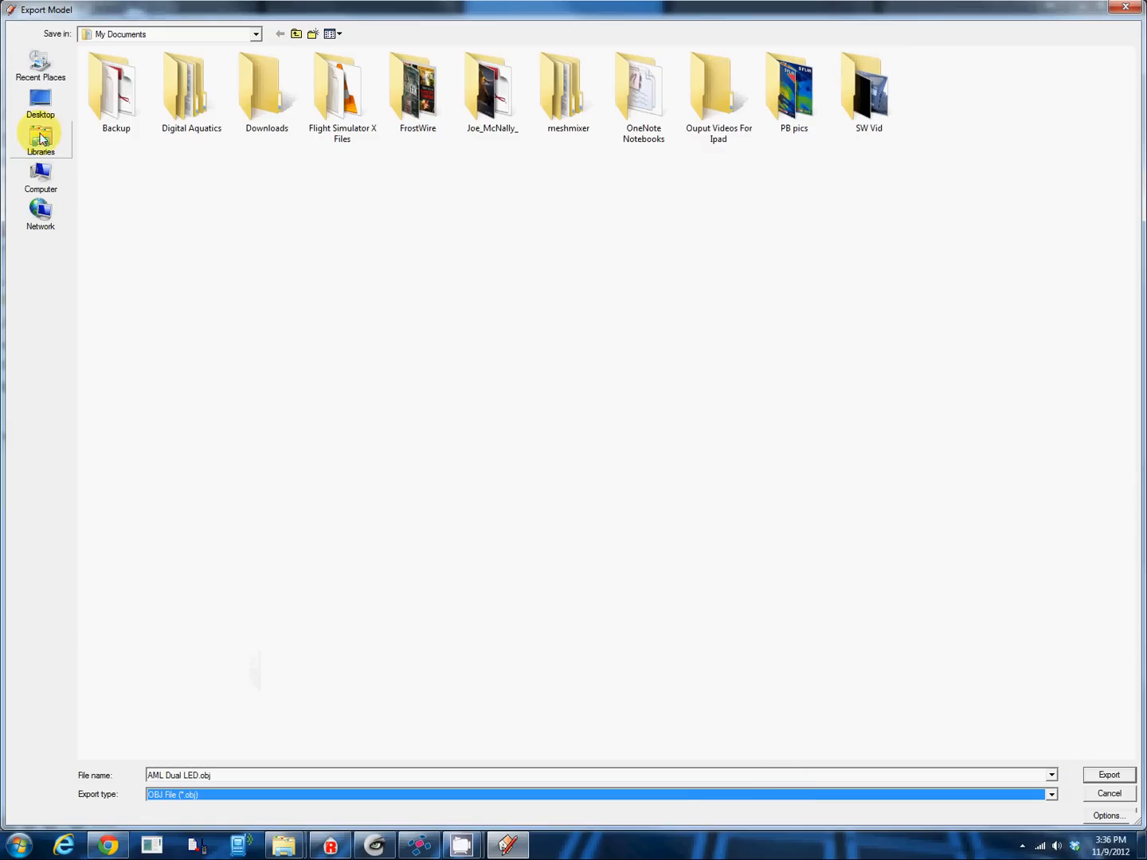
pyautogui.click(40, 103)
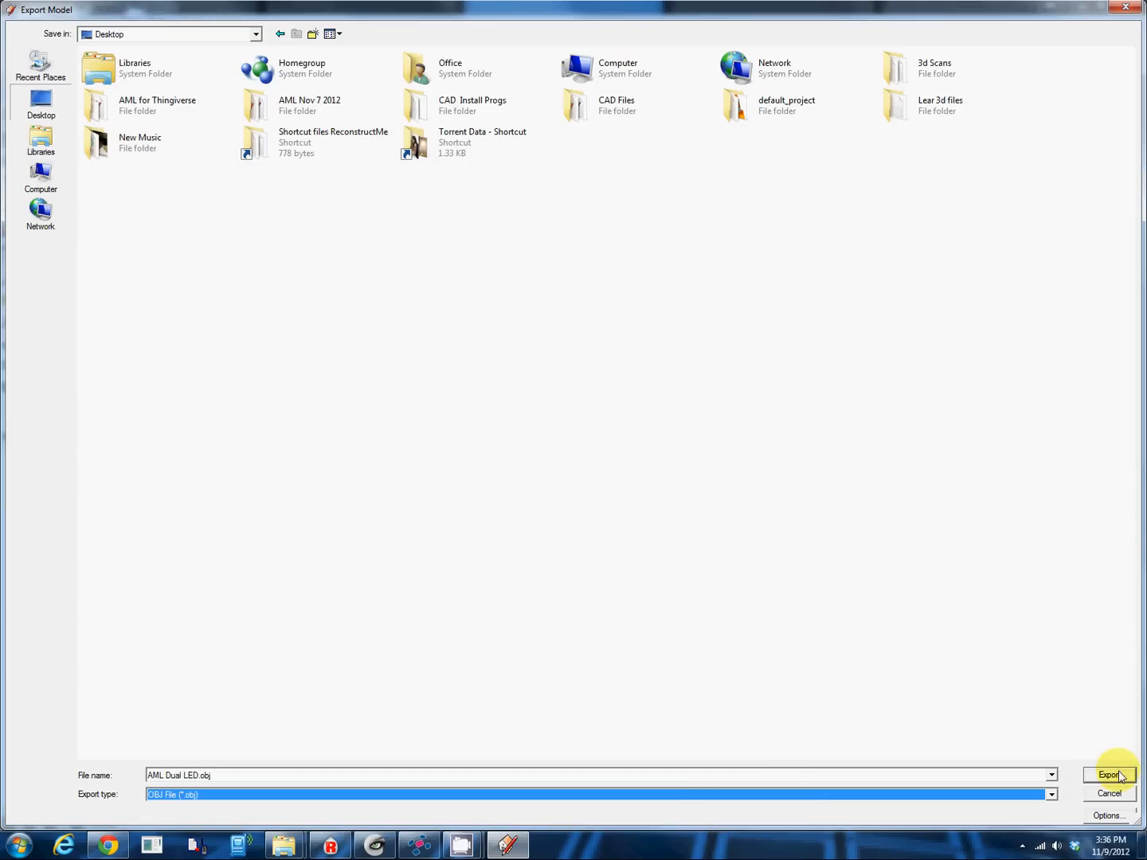
pyautogui.click(1109, 774)
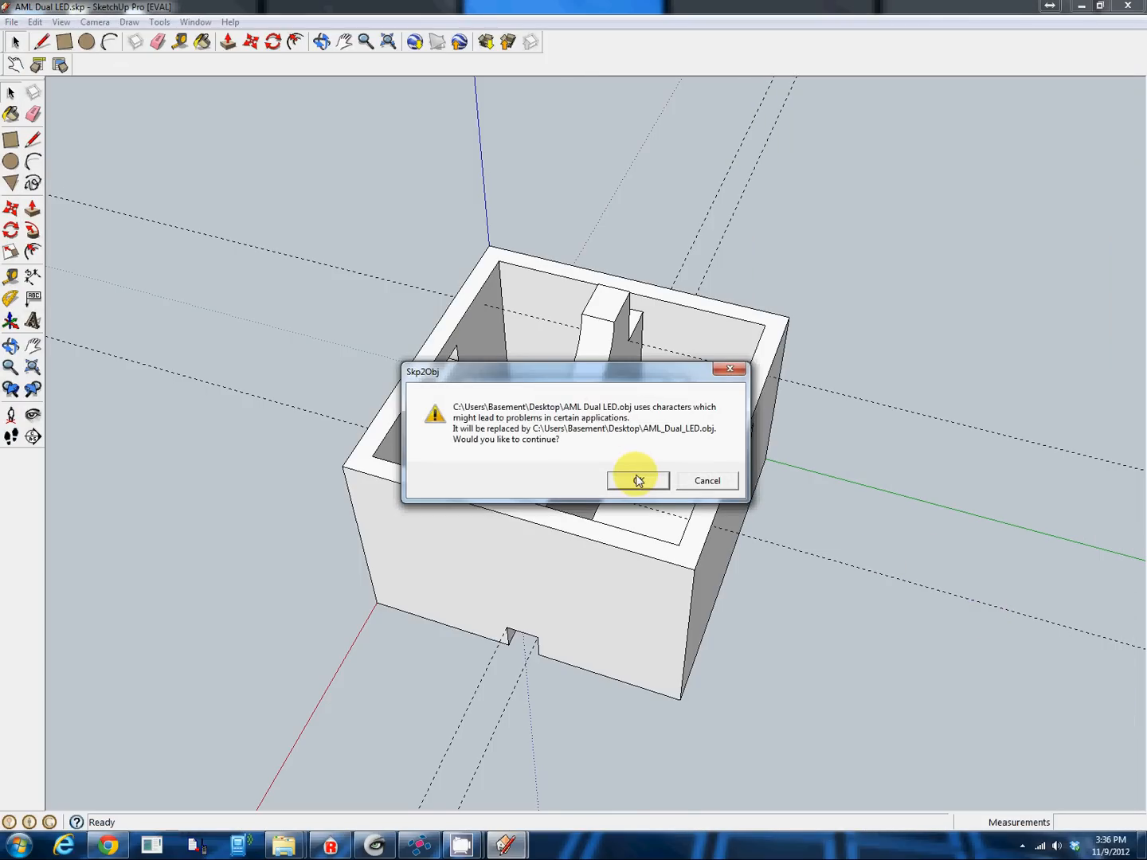
pyautogui.click(637, 481)
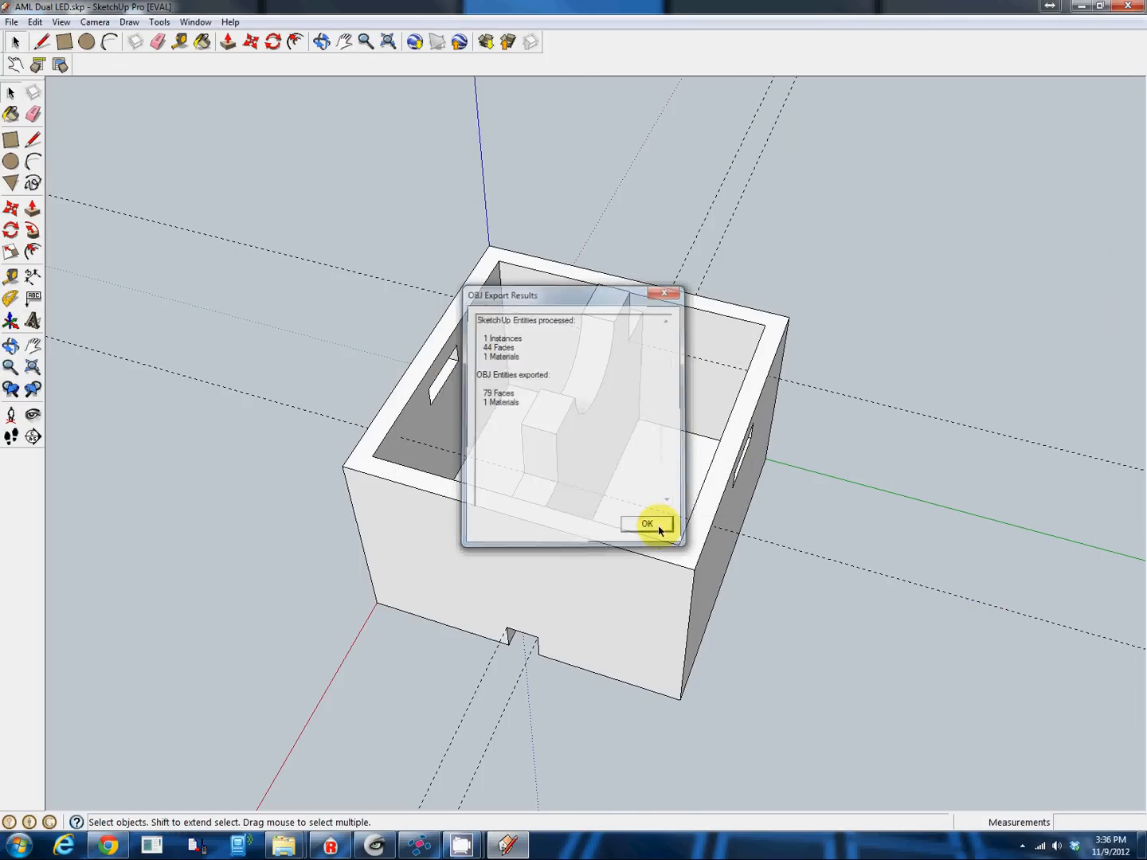
pyautogui.click(647, 525)
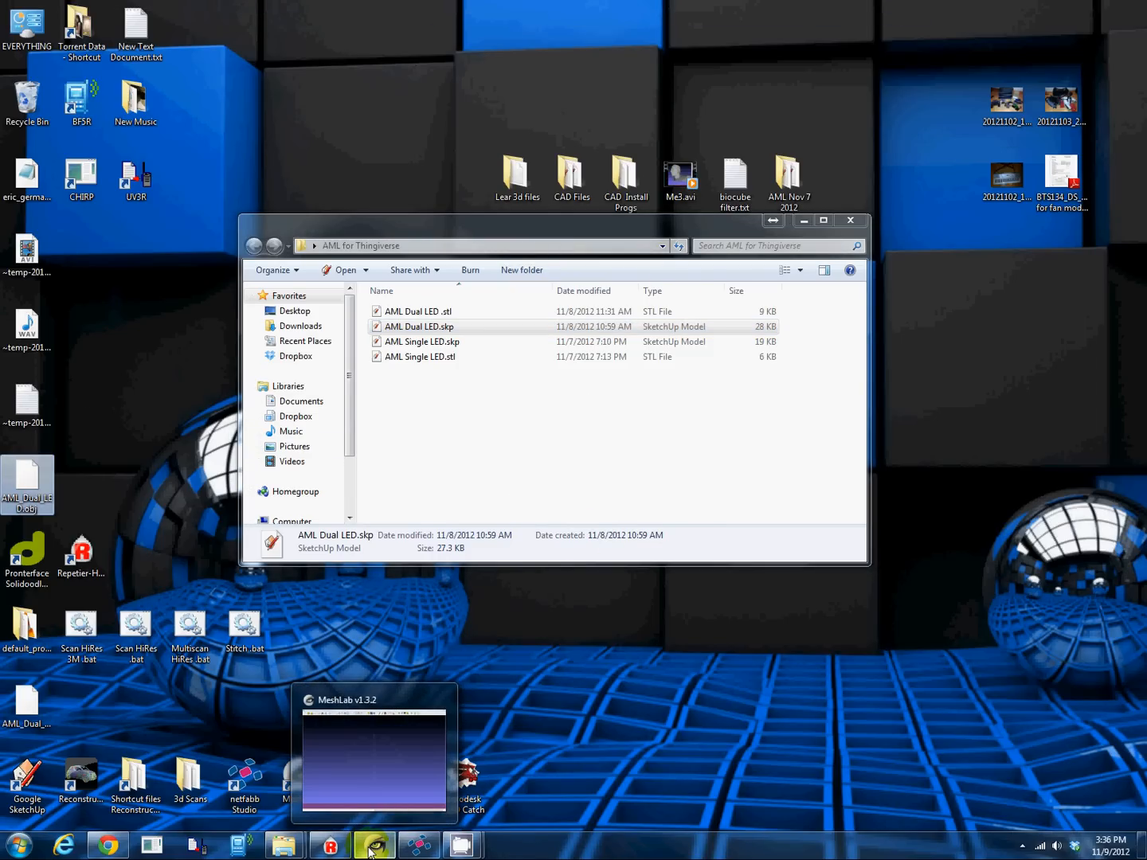
# - Switch to MeshLab and import AML_Dual_LED.obj from the Desktop
pyautogui.click(373, 845)
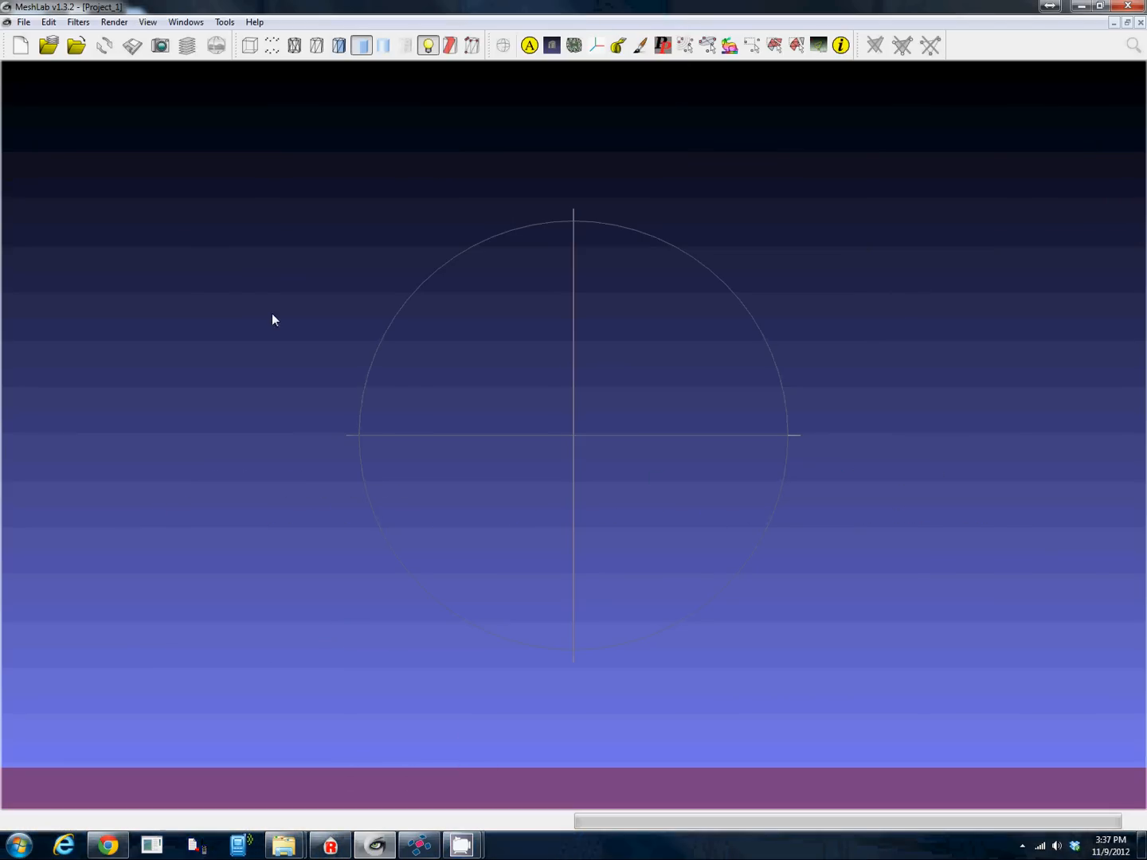
pyautogui.click(24, 23)
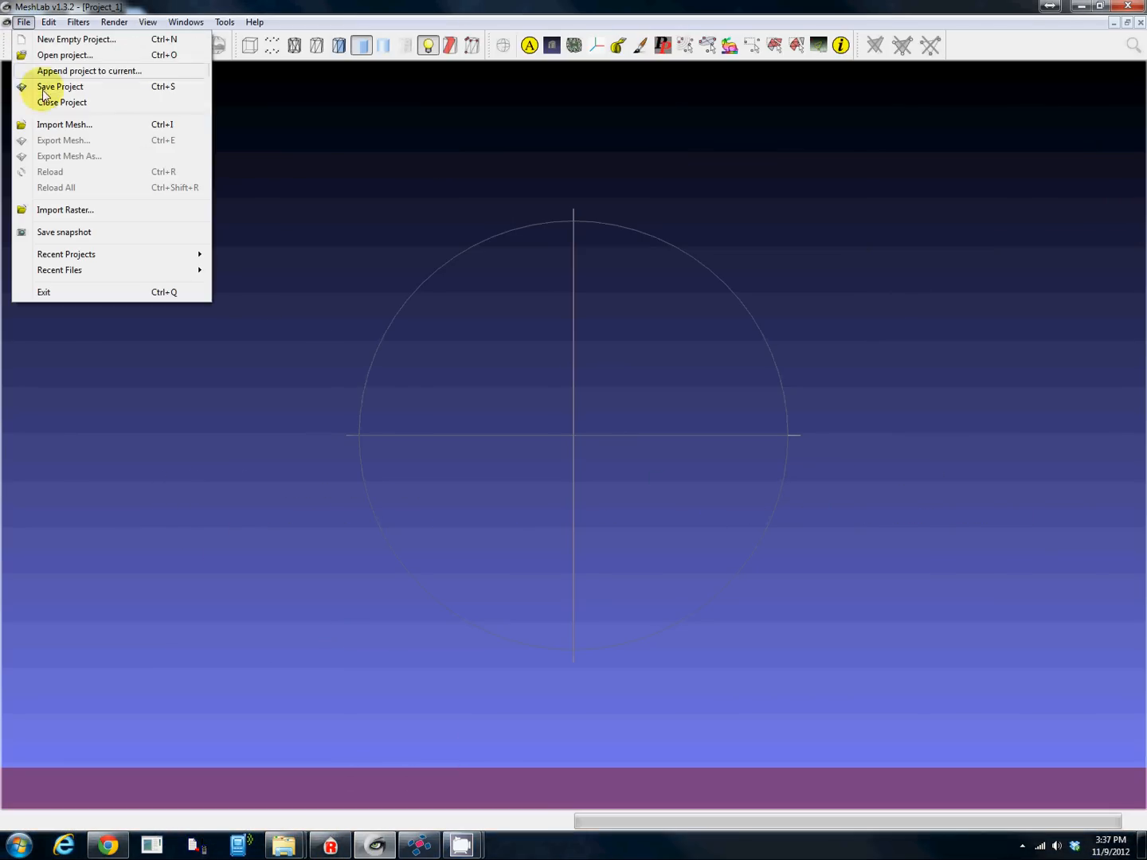
pyautogui.click(63, 124)
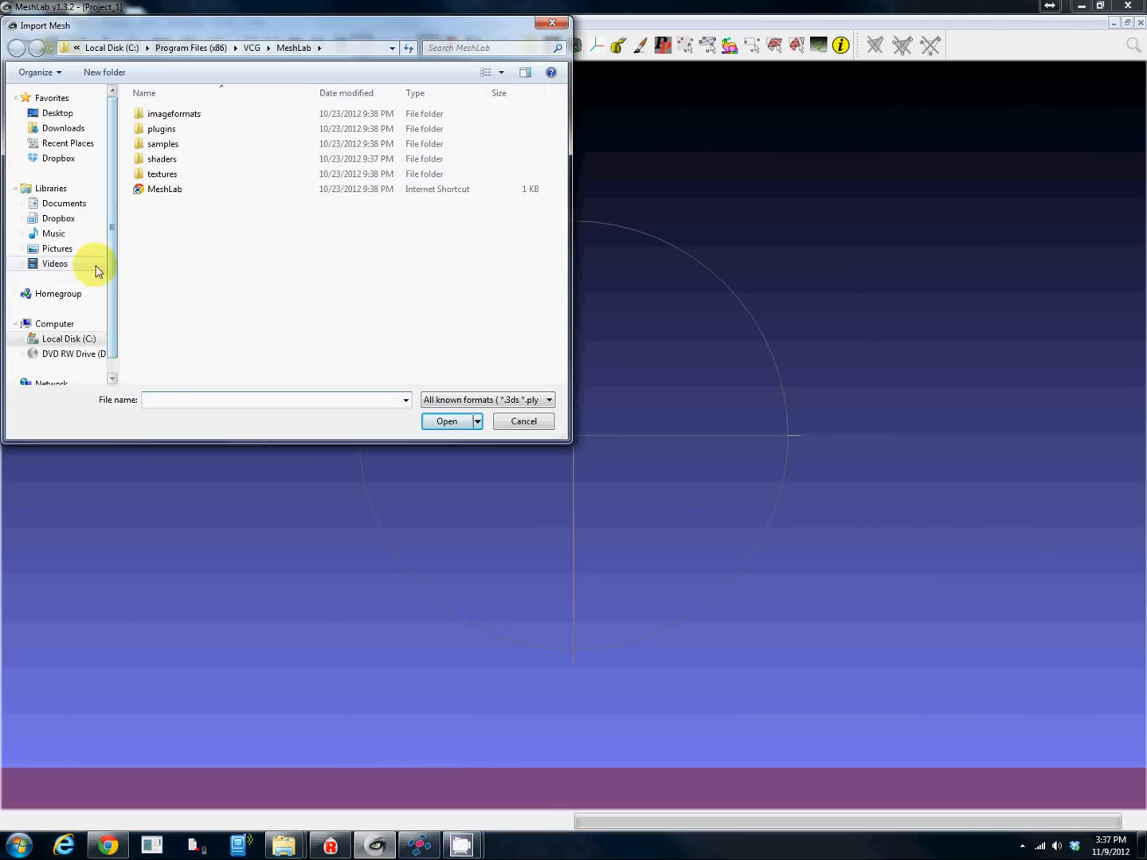
pyautogui.click(57, 111)
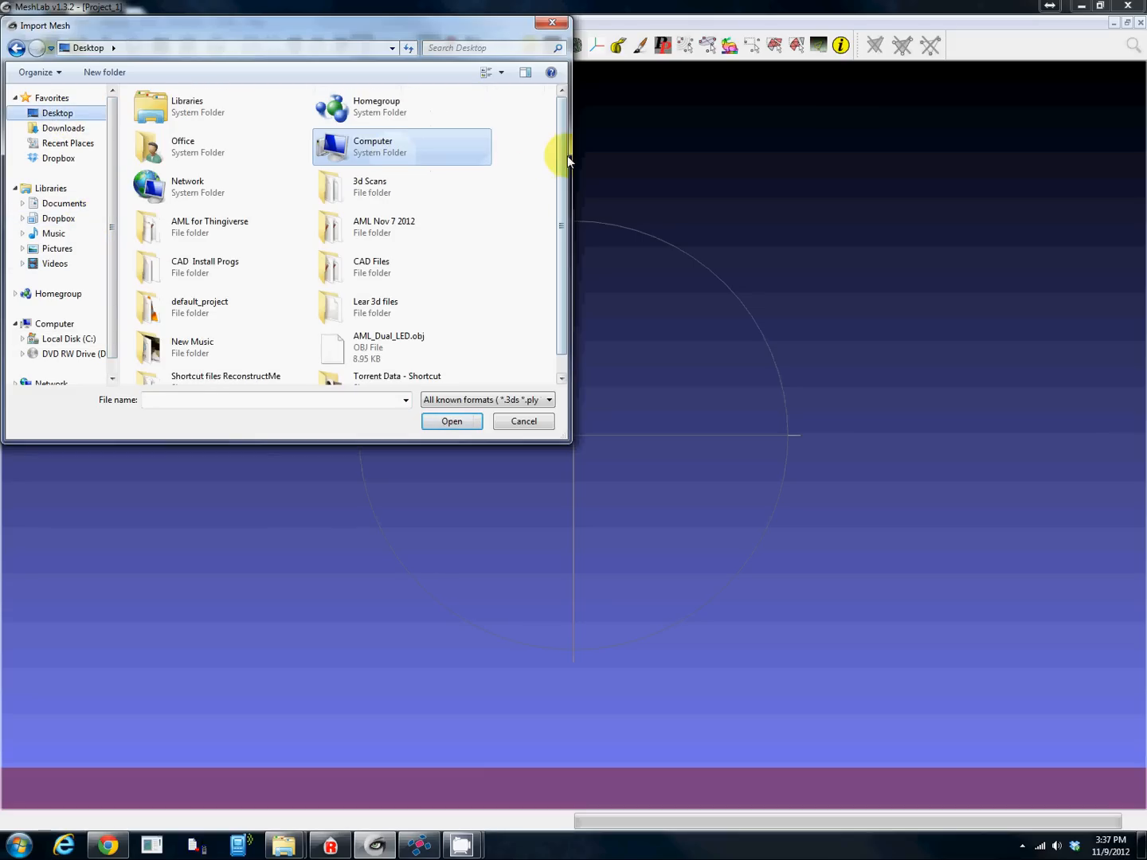
pyautogui.click(401, 325)
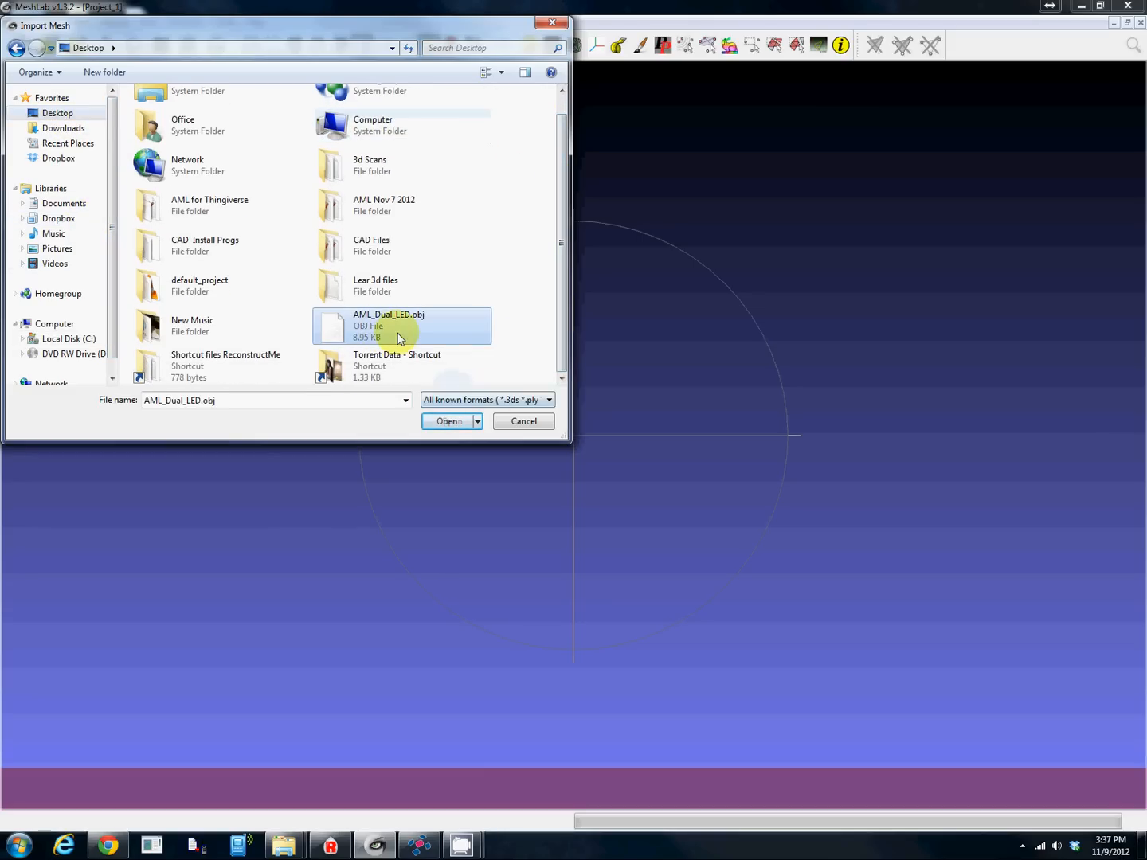
pyautogui.click(449, 420)
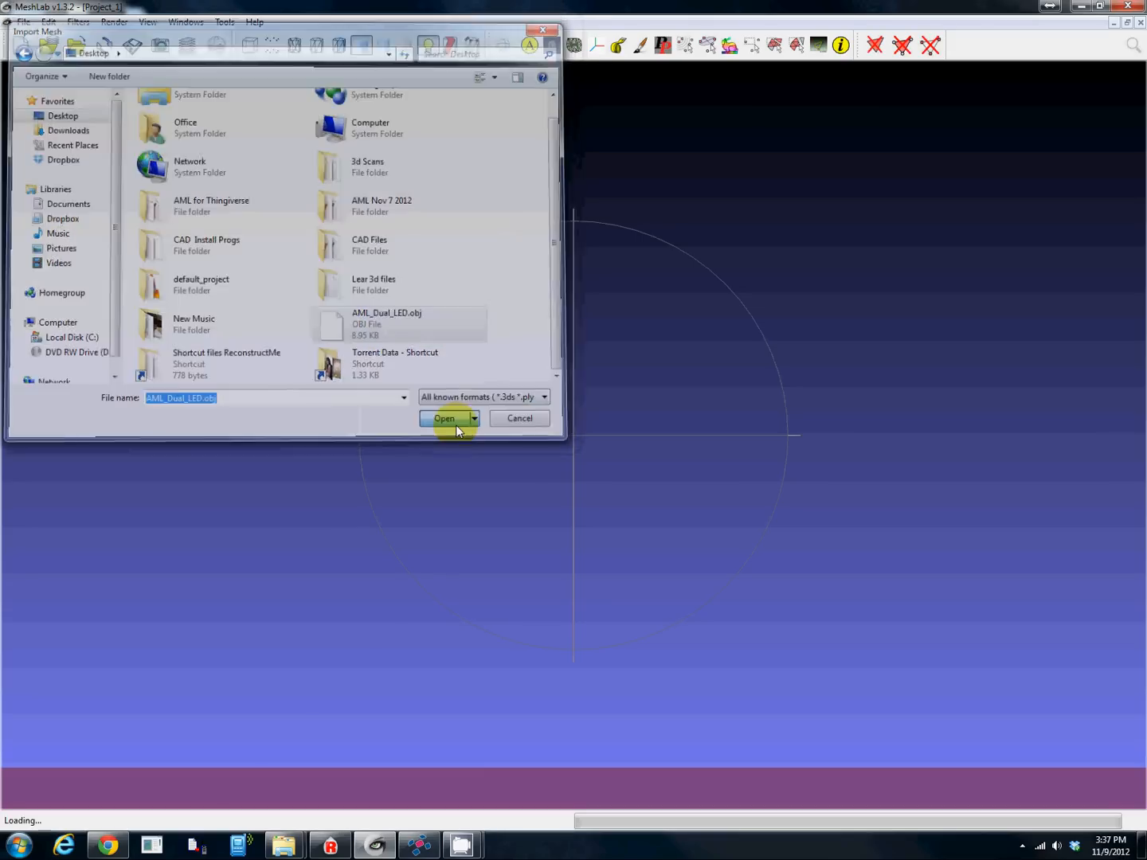
pyautogui.click(443, 417)
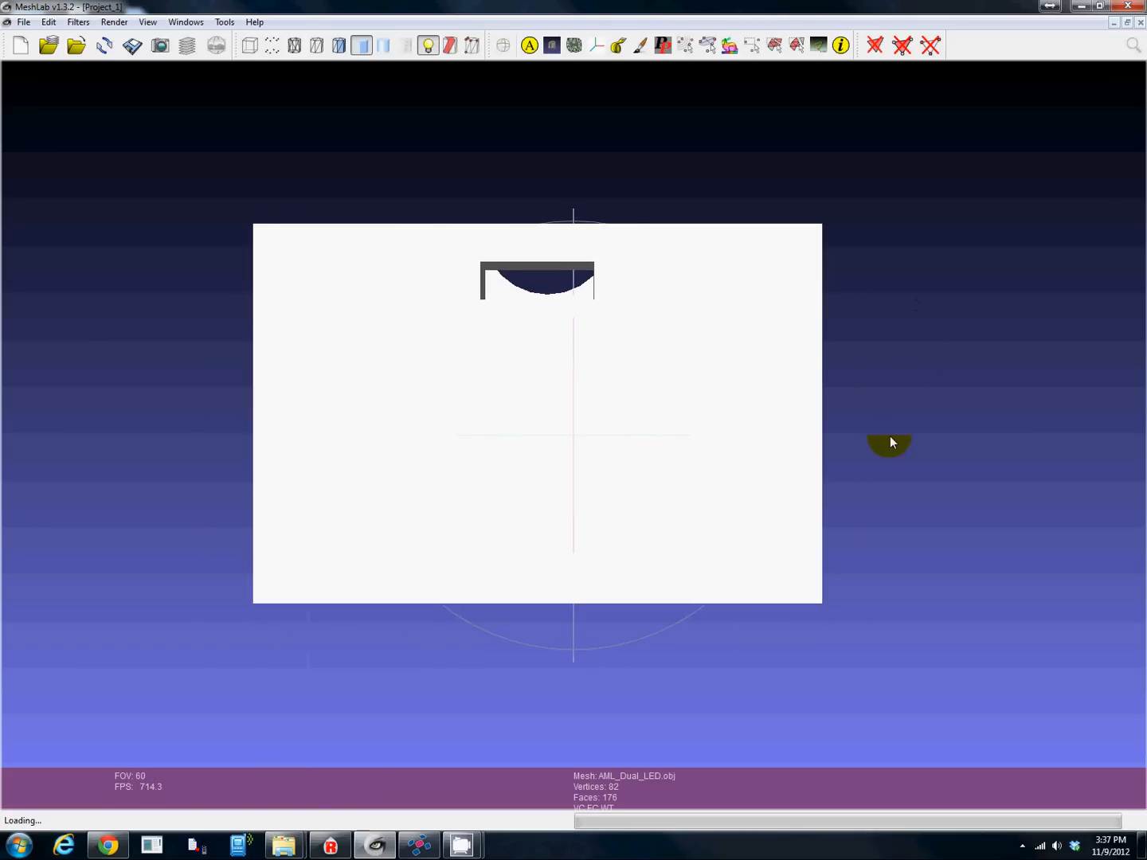
pyautogui.moveTo(893, 443); pyautogui.dragTo(459, 597)
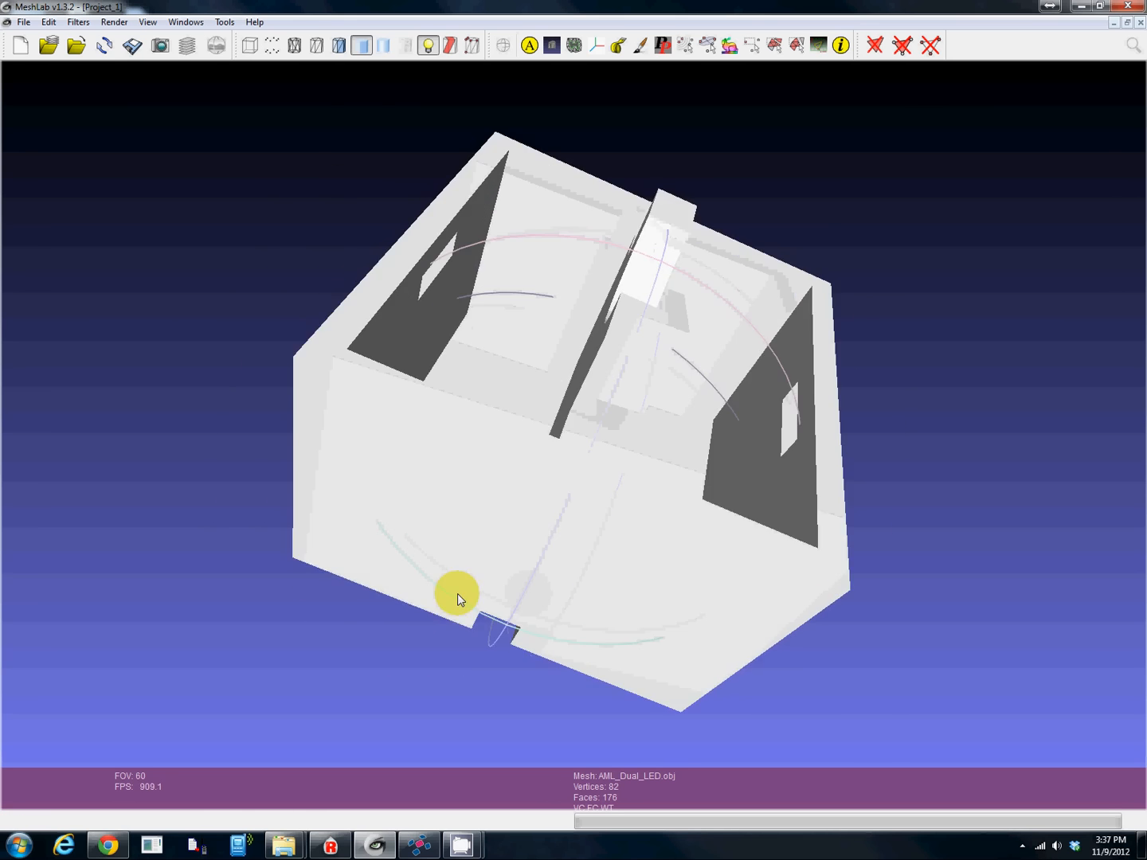
pyautogui.moveTo(459, 597); pyautogui.dragTo(481, 577)
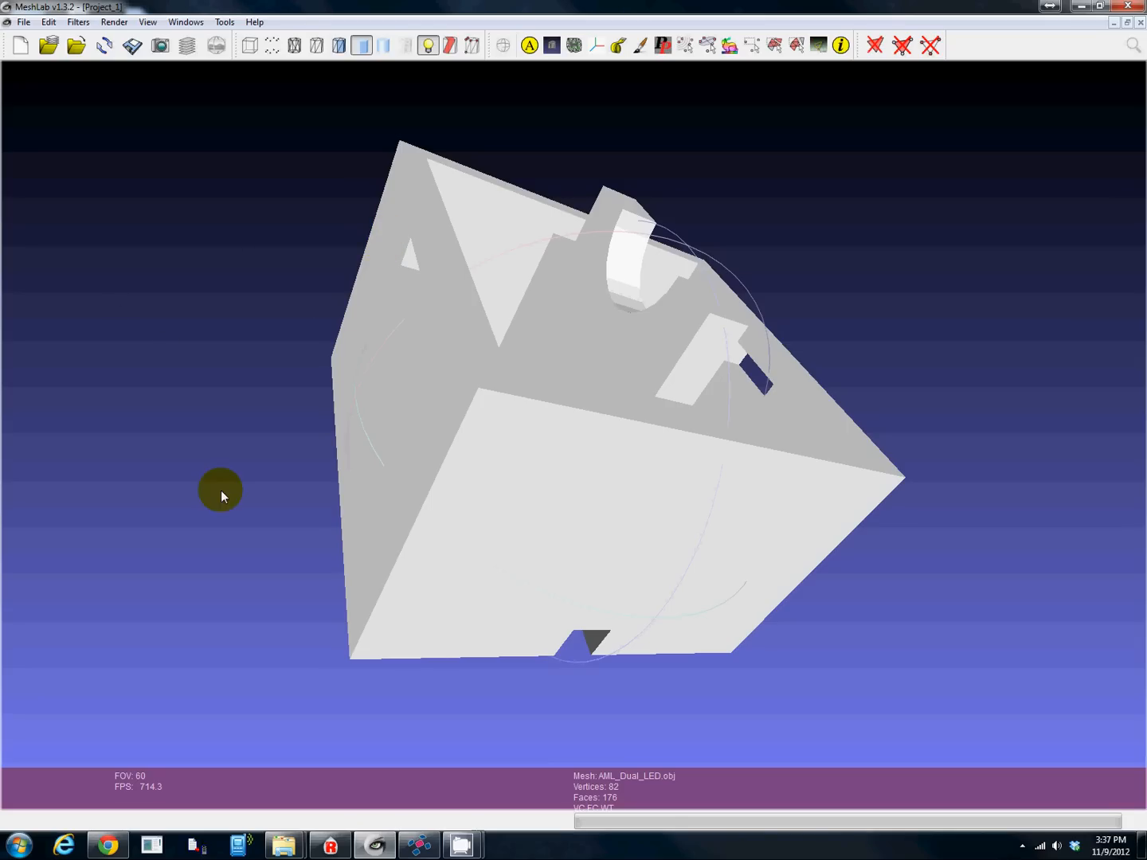
pyautogui.moveTo(223, 491); pyautogui.dragTo(911, 470)
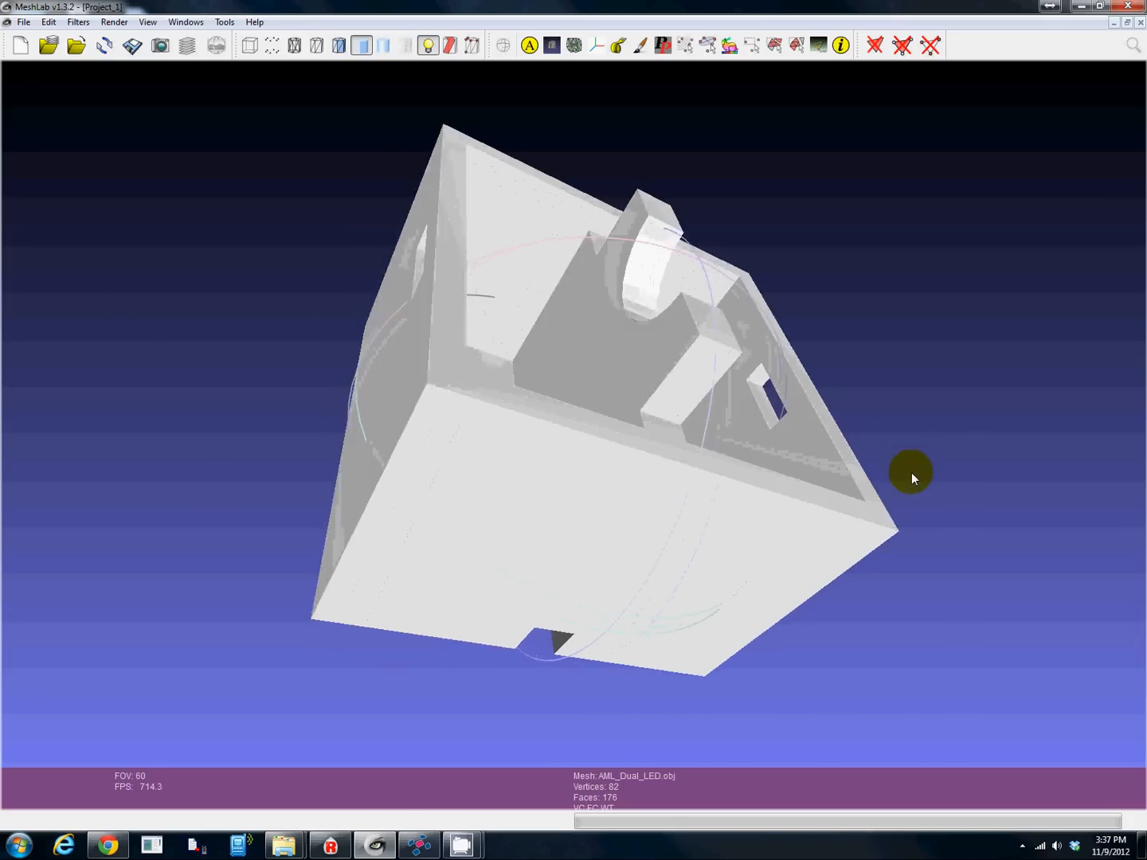
pyautogui.moveTo(912, 471); pyautogui.dragTo(567, 555)
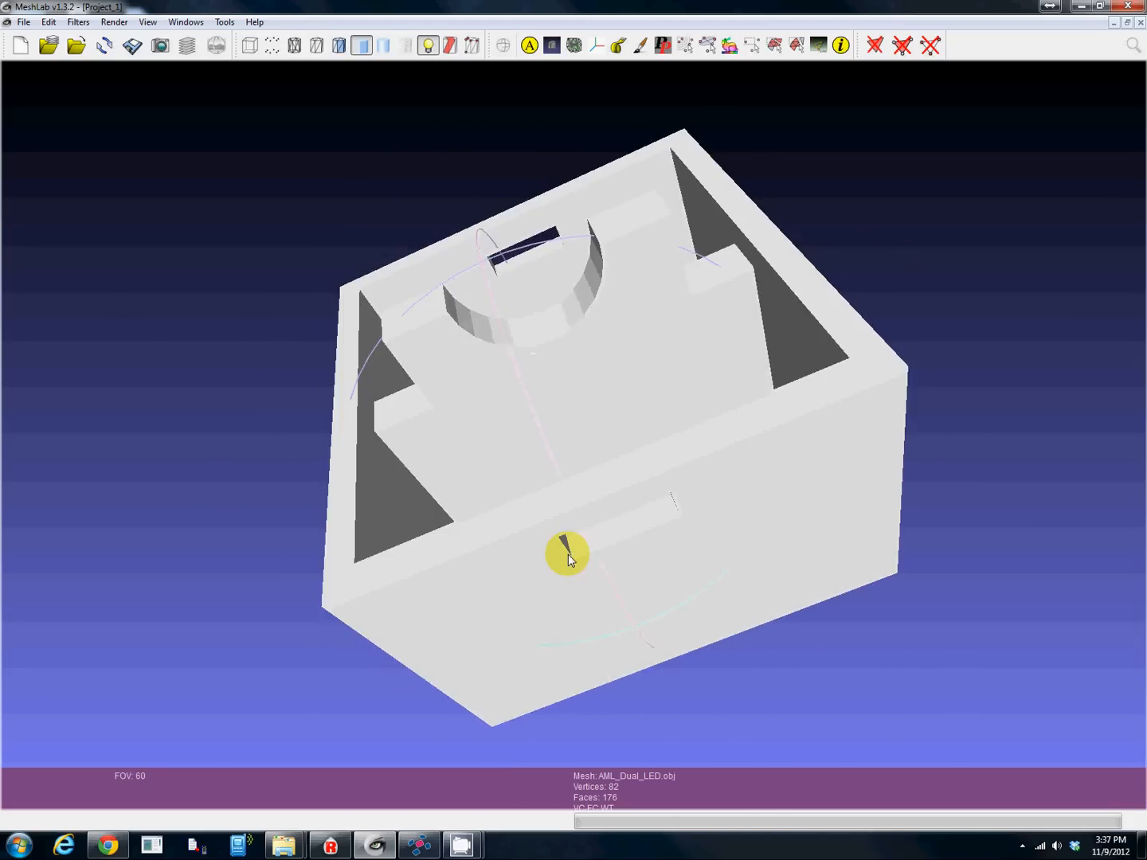
pyautogui.moveTo(567, 554); pyautogui.dragTo(72, 246)
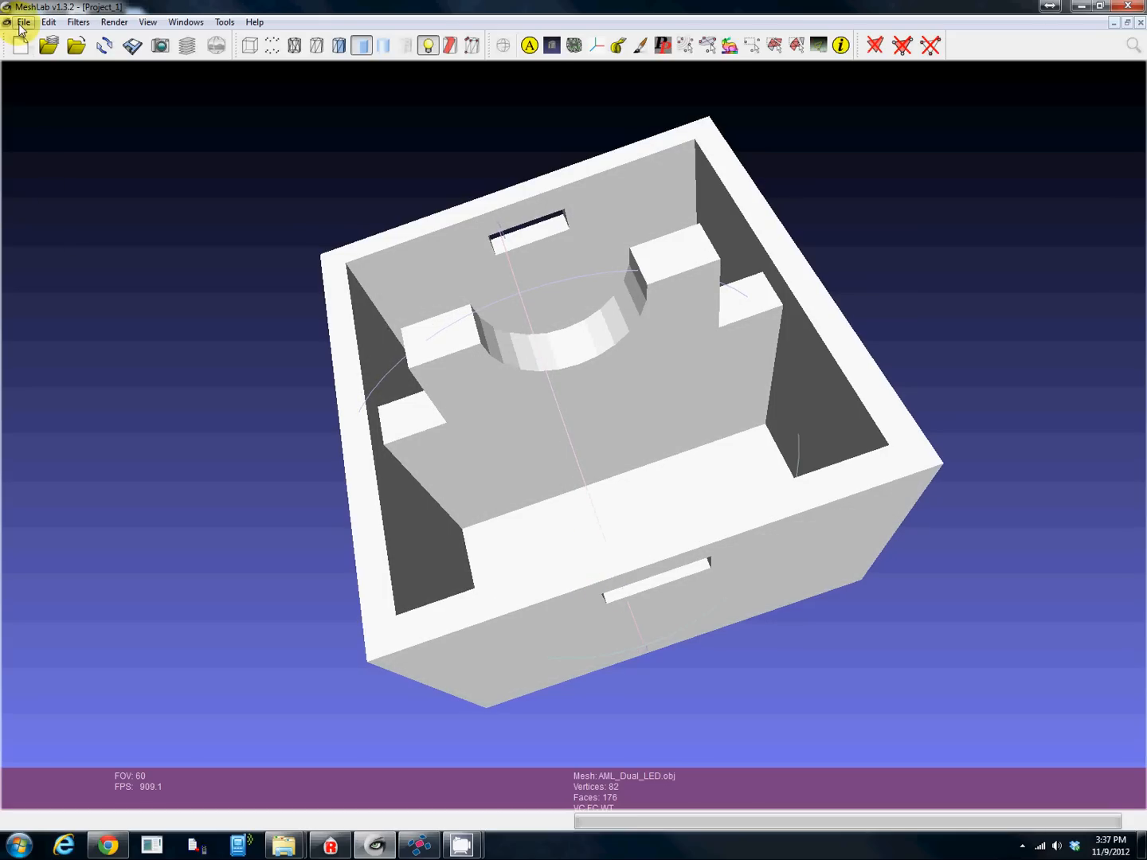
# - Export the mesh as AML_Dual_LED.stl in STL File Format, reaching the saving options
pyautogui.click(24, 22)
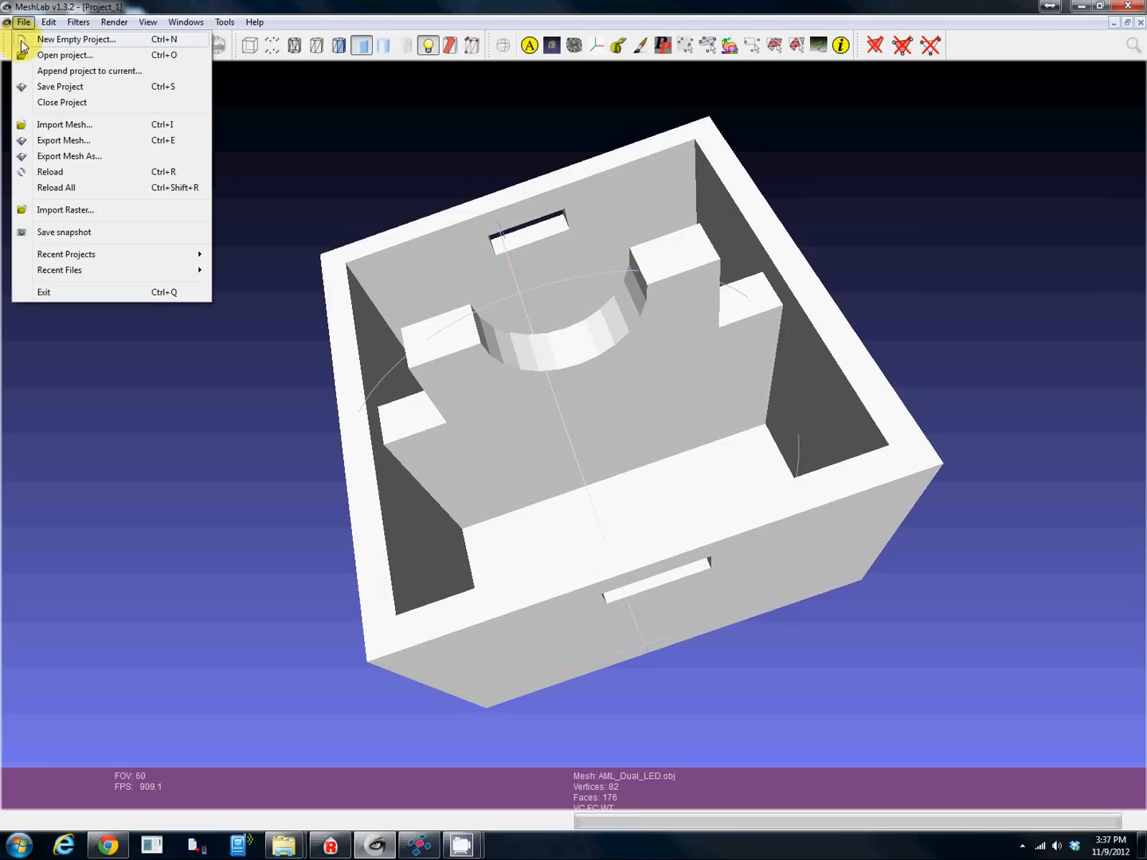
pyautogui.click(64, 140)
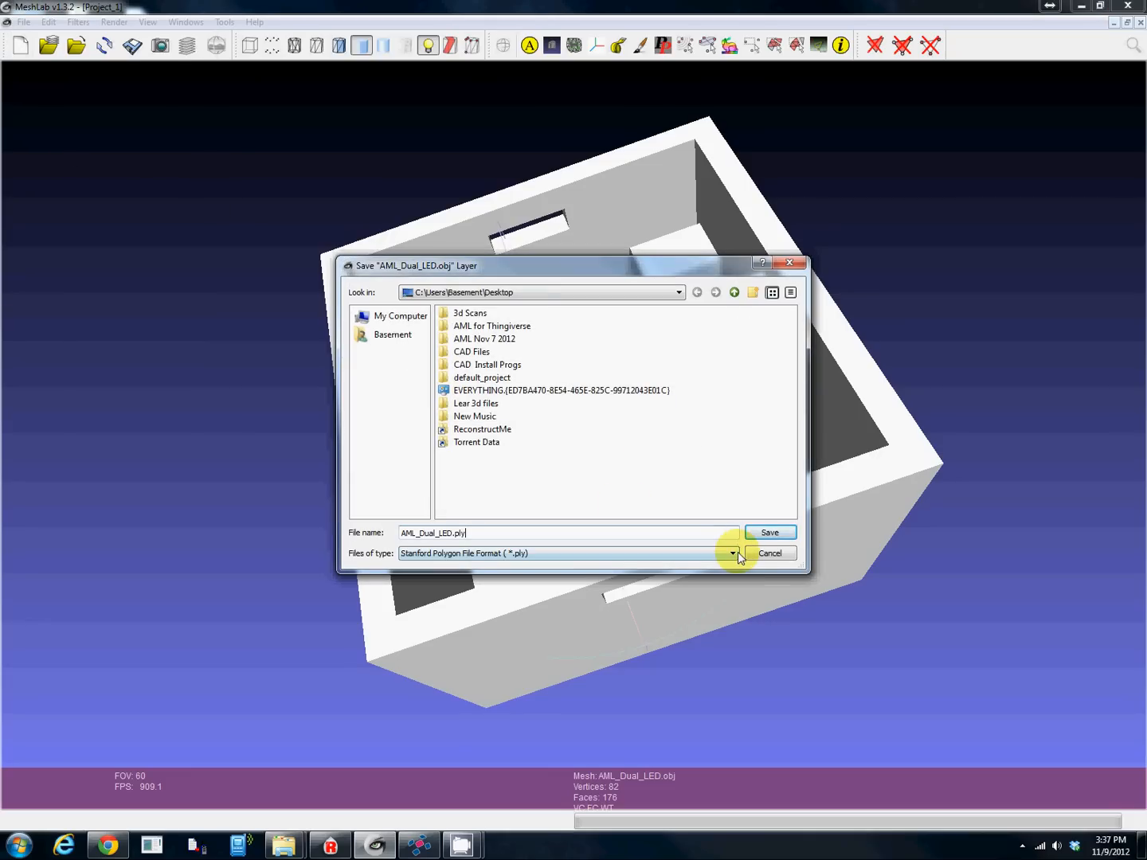
pyautogui.click(732, 553)
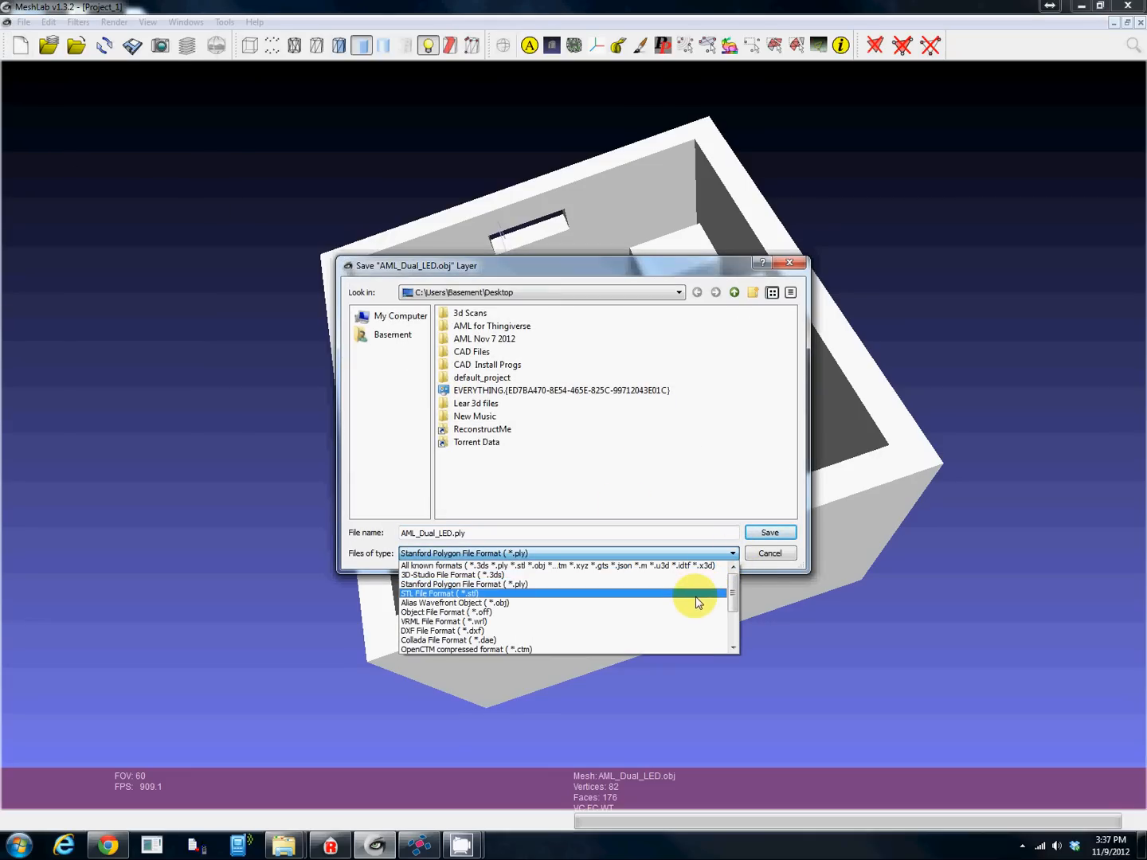
pyautogui.click(436, 592)
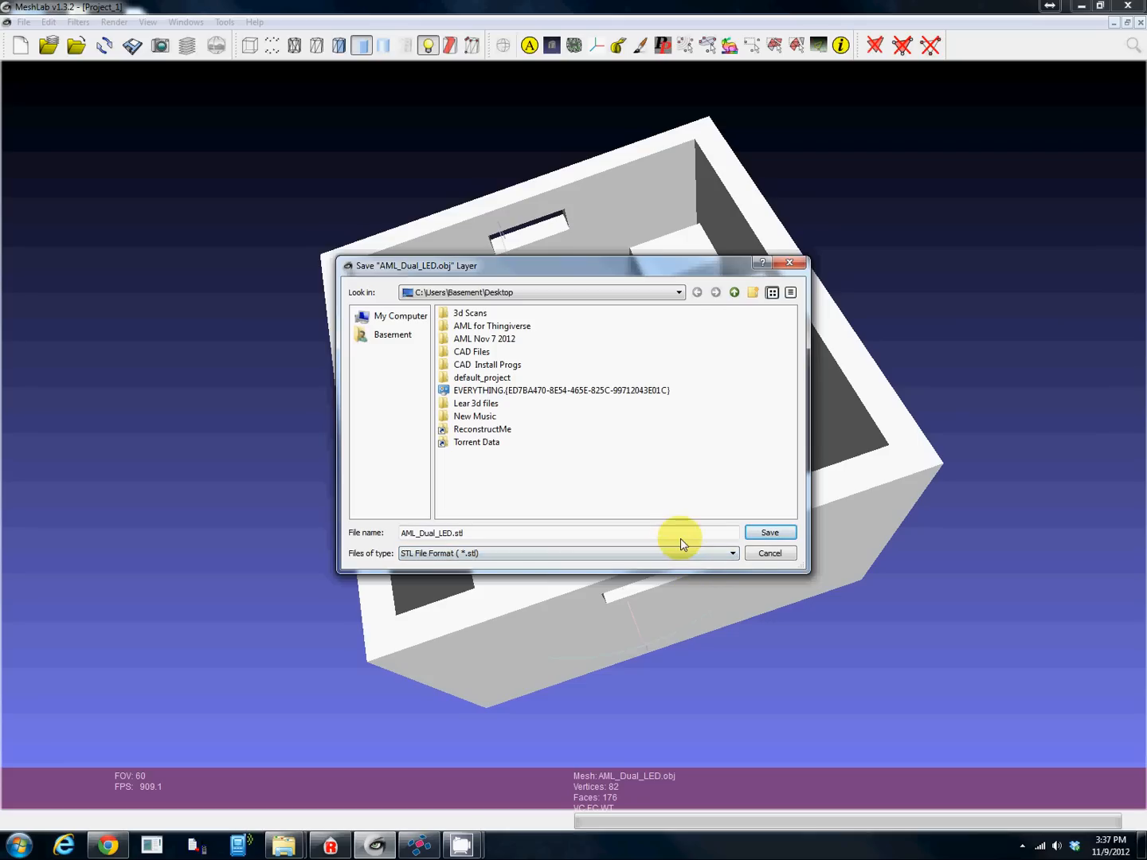
pyautogui.moveTo(666, 551)
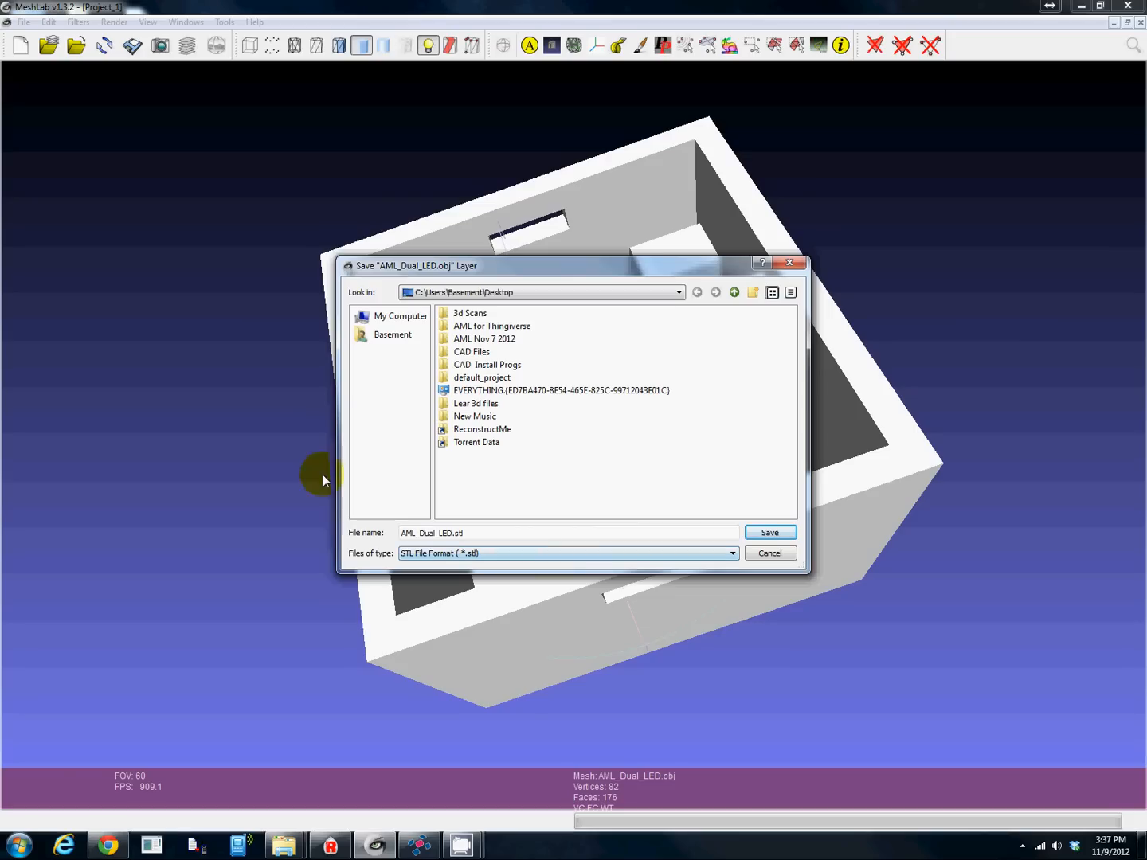
pyautogui.moveTo(574, 509)
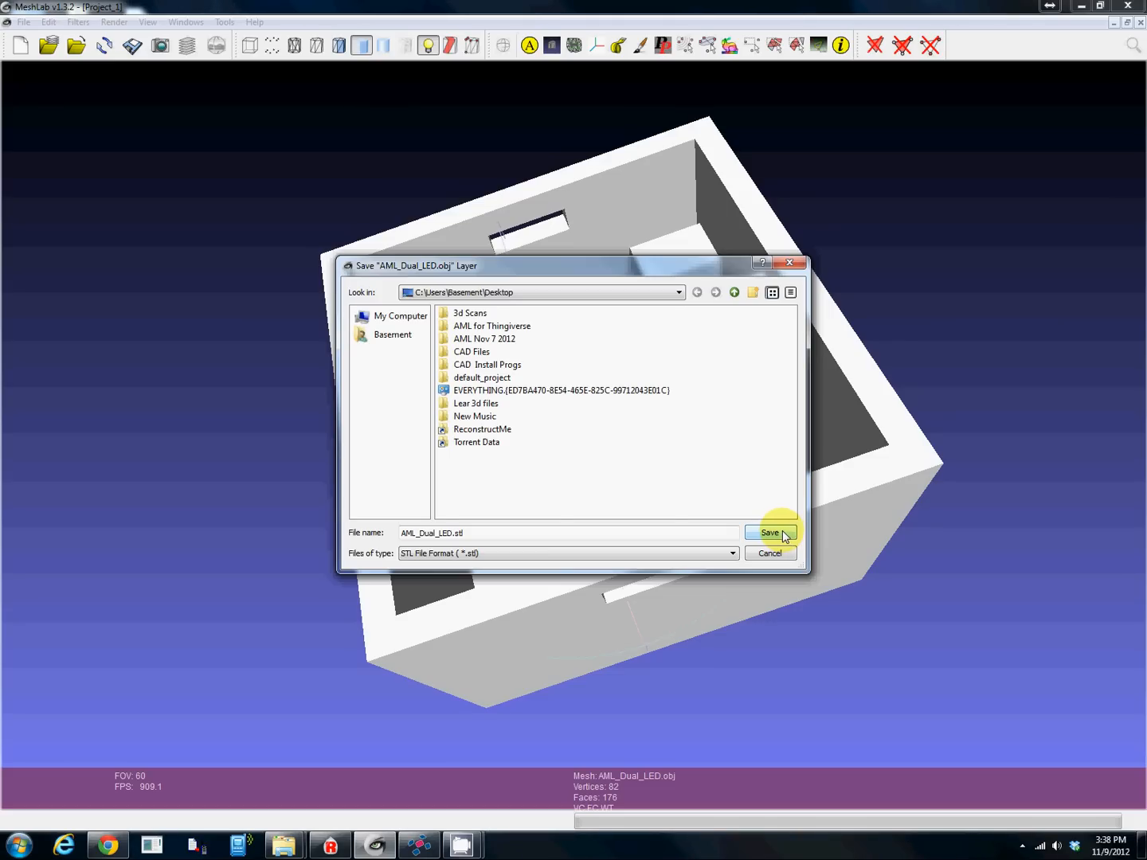
pyautogui.click(768, 532)
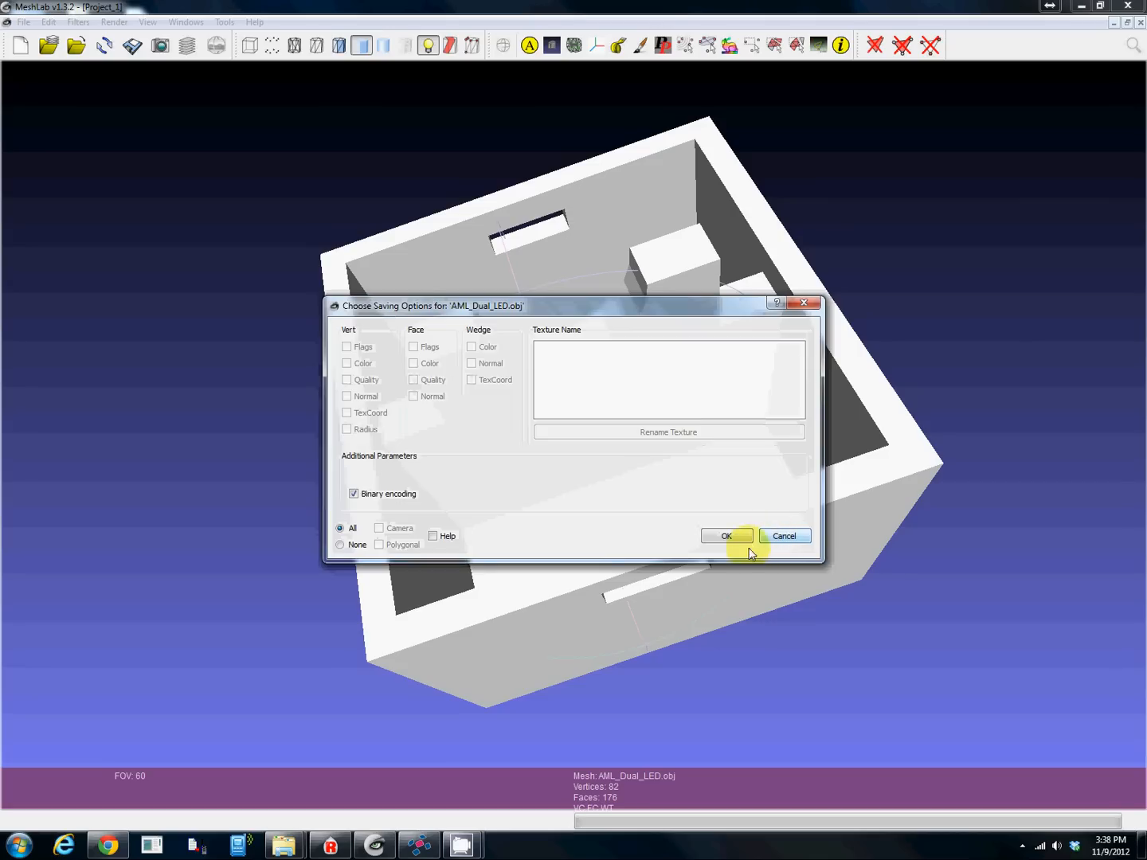
# - Accept the binary saving options to finish the STL export, then orbit the cap to check it
pyautogui.click(723, 536)
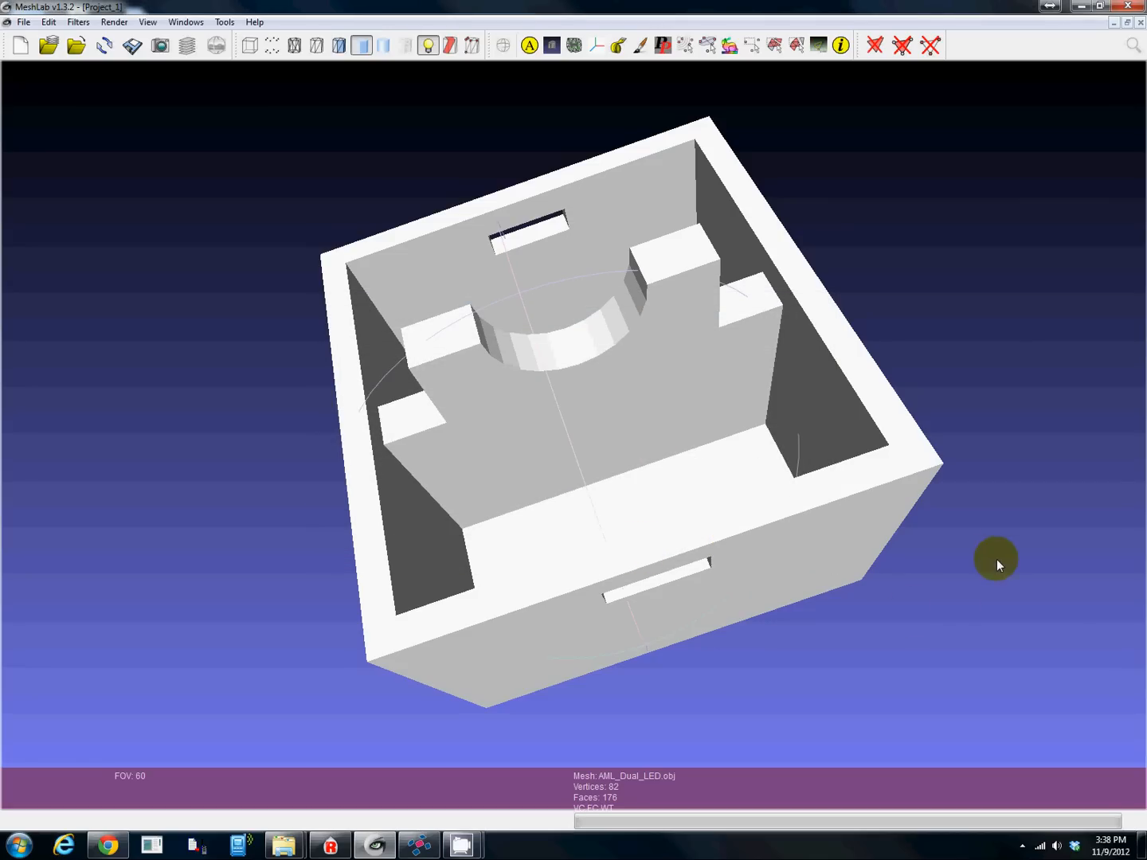
pyautogui.moveTo(943, 511)
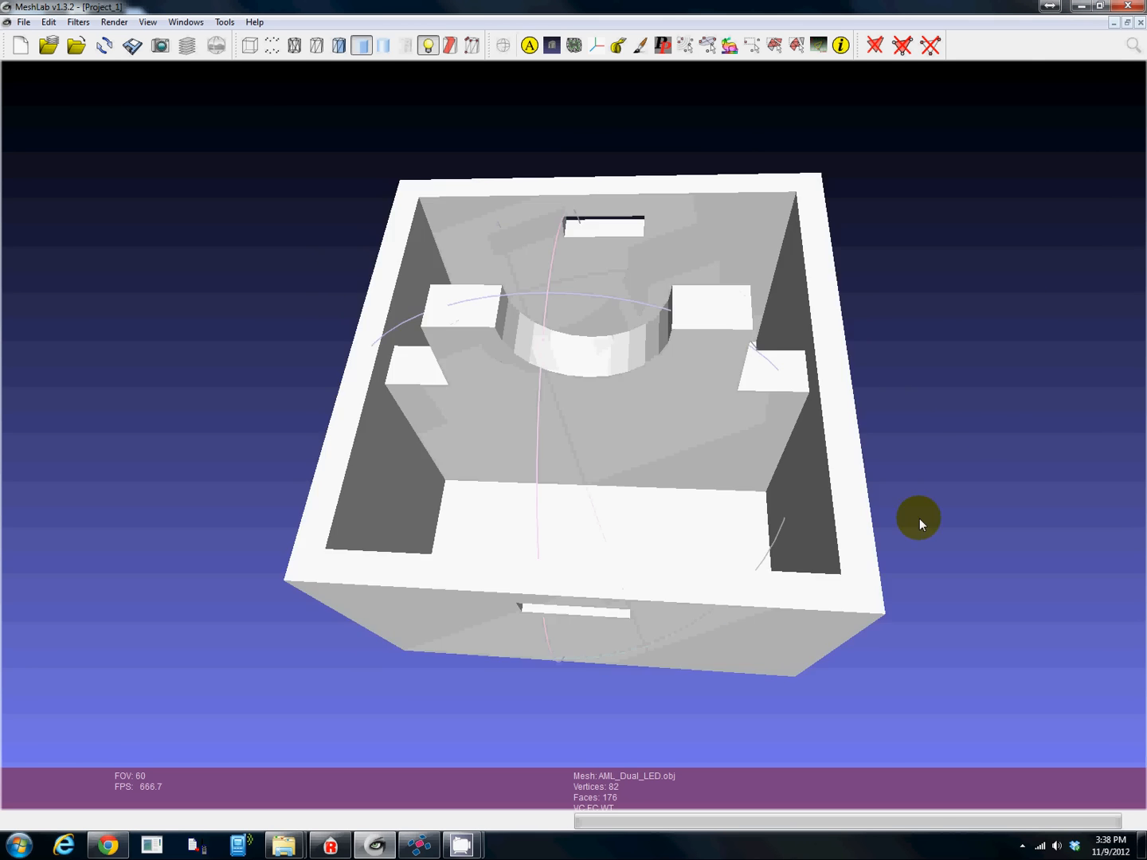
pyautogui.moveTo(918, 516); pyautogui.dragTo(367, 613)
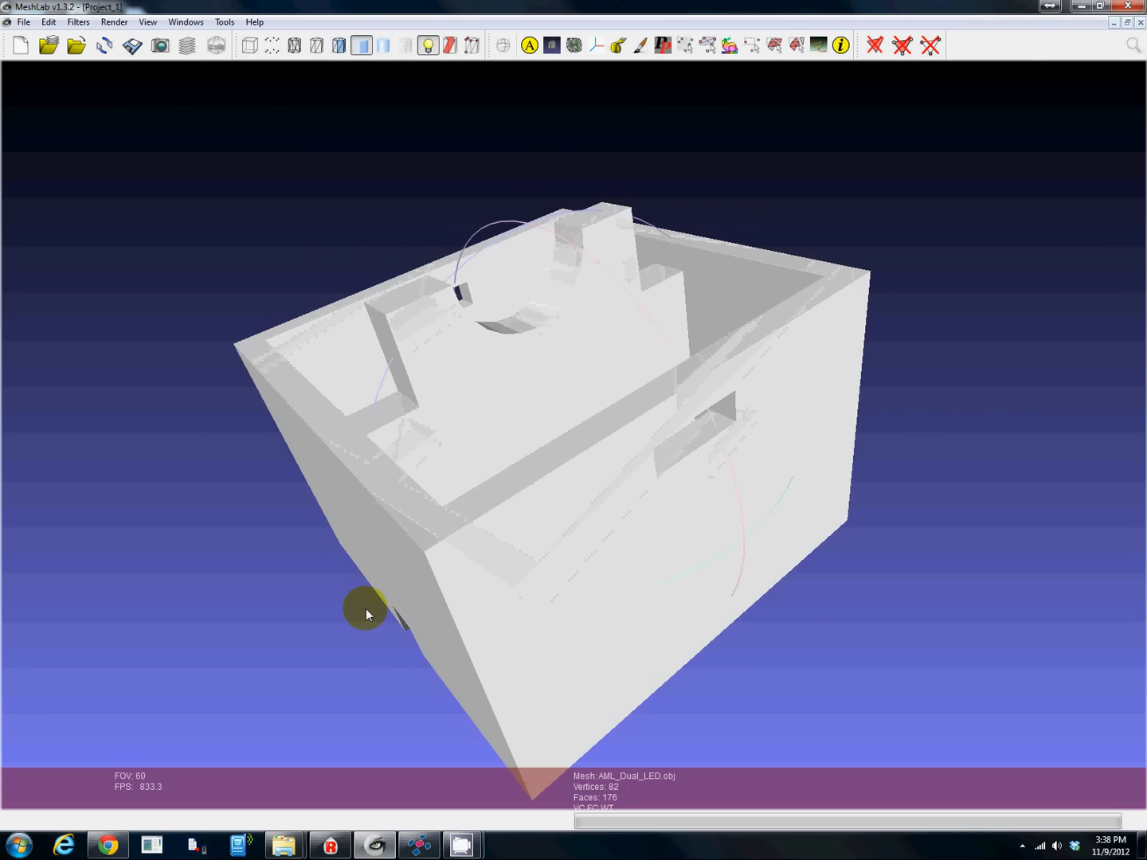
pyautogui.moveTo(367, 615); pyautogui.dragTo(583, 573)
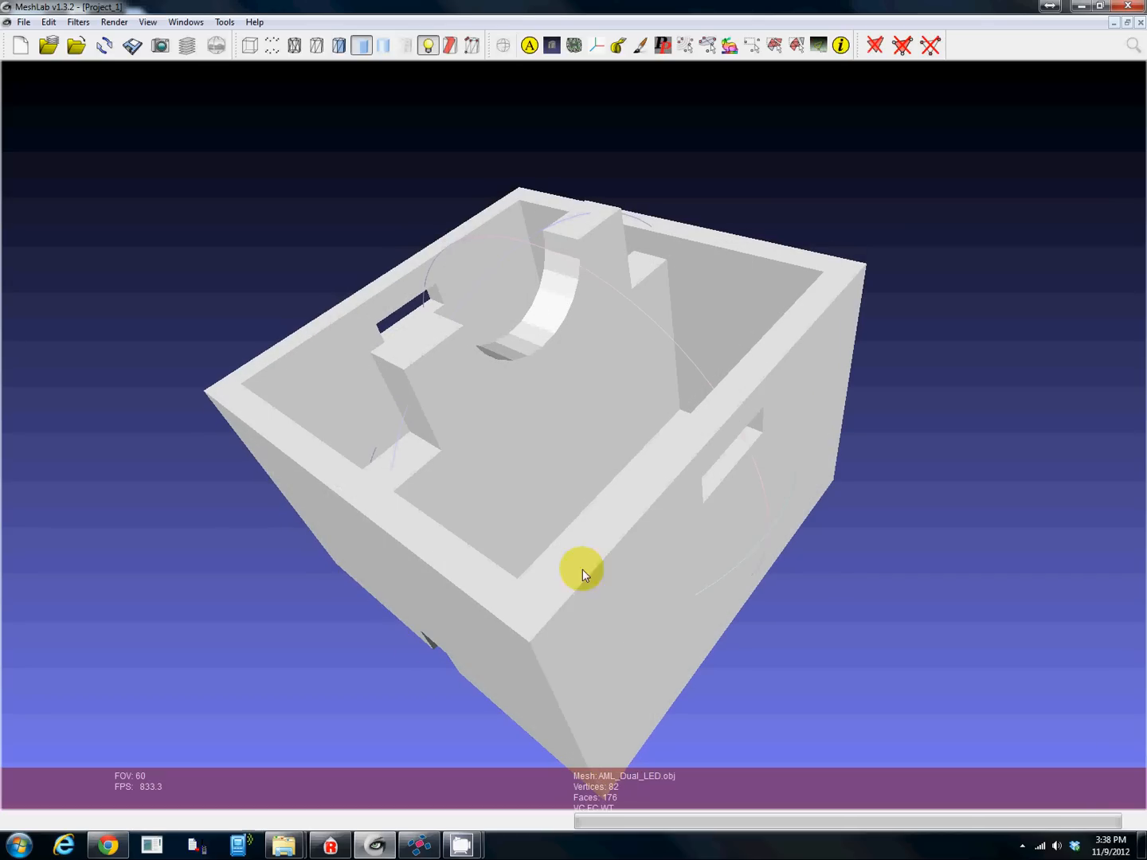
pyautogui.moveTo(395, 841)
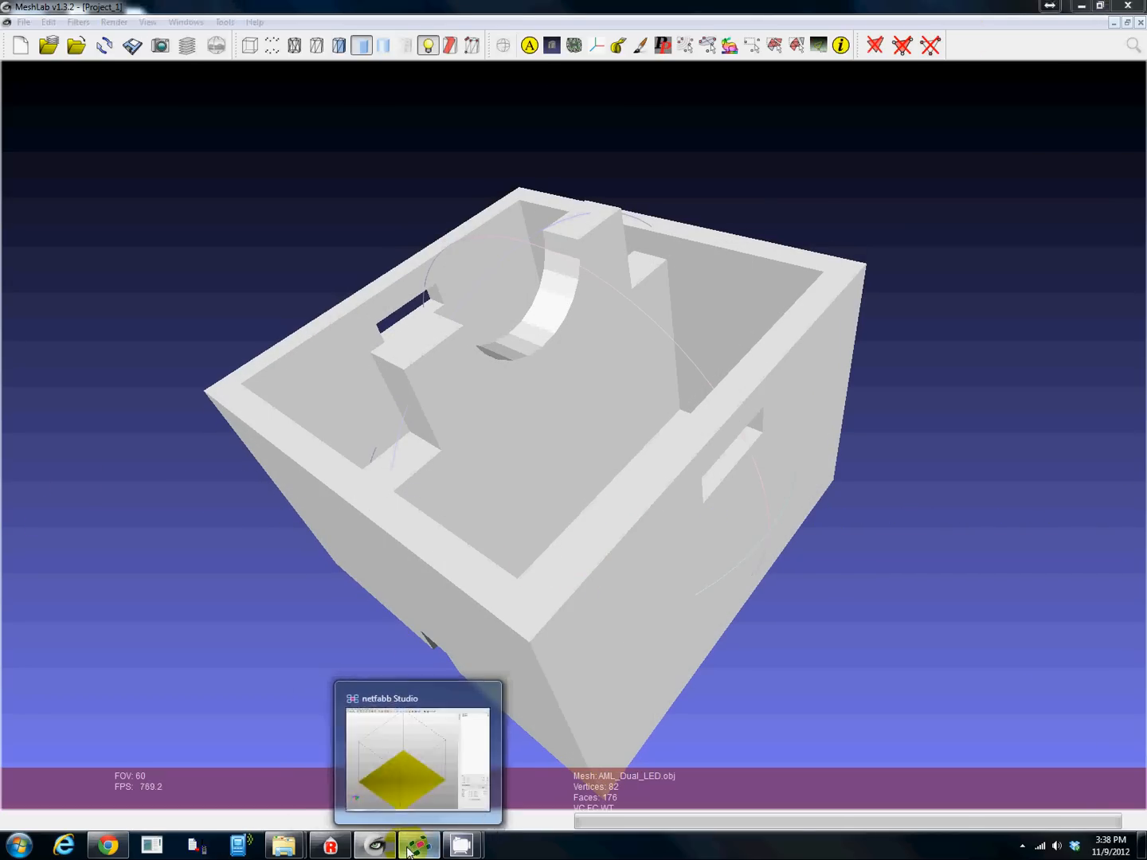
# - Bring netfabb Studio Basic to the front and open its Project menu
pyautogui.click(419, 844)
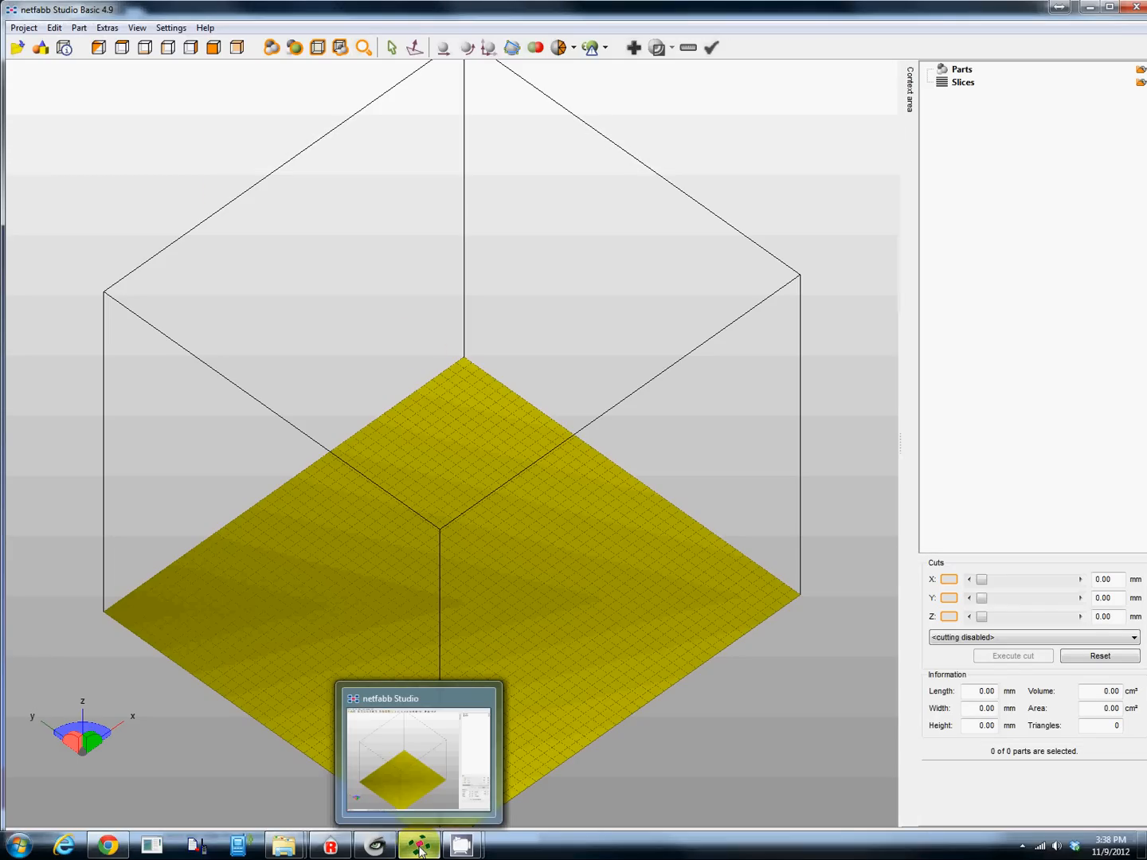
pyautogui.moveTo(245, 567)
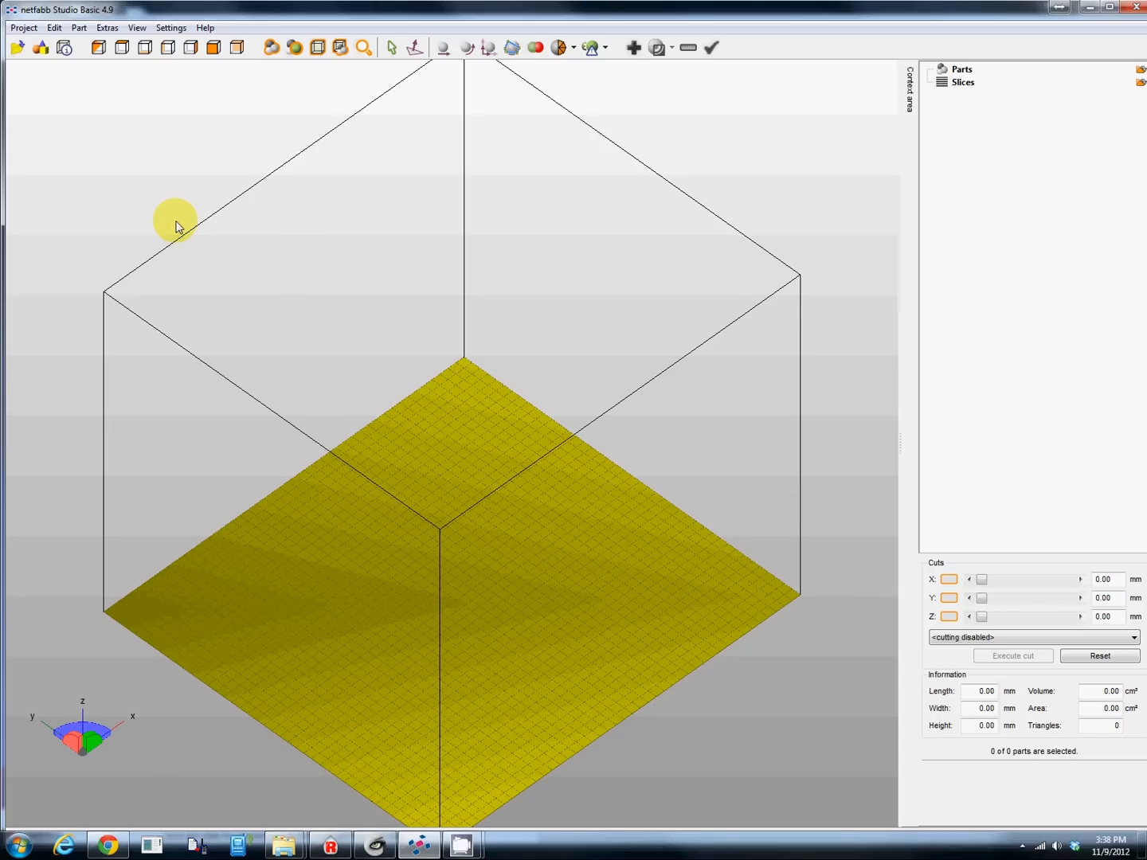
pyautogui.moveTo(330, 708)
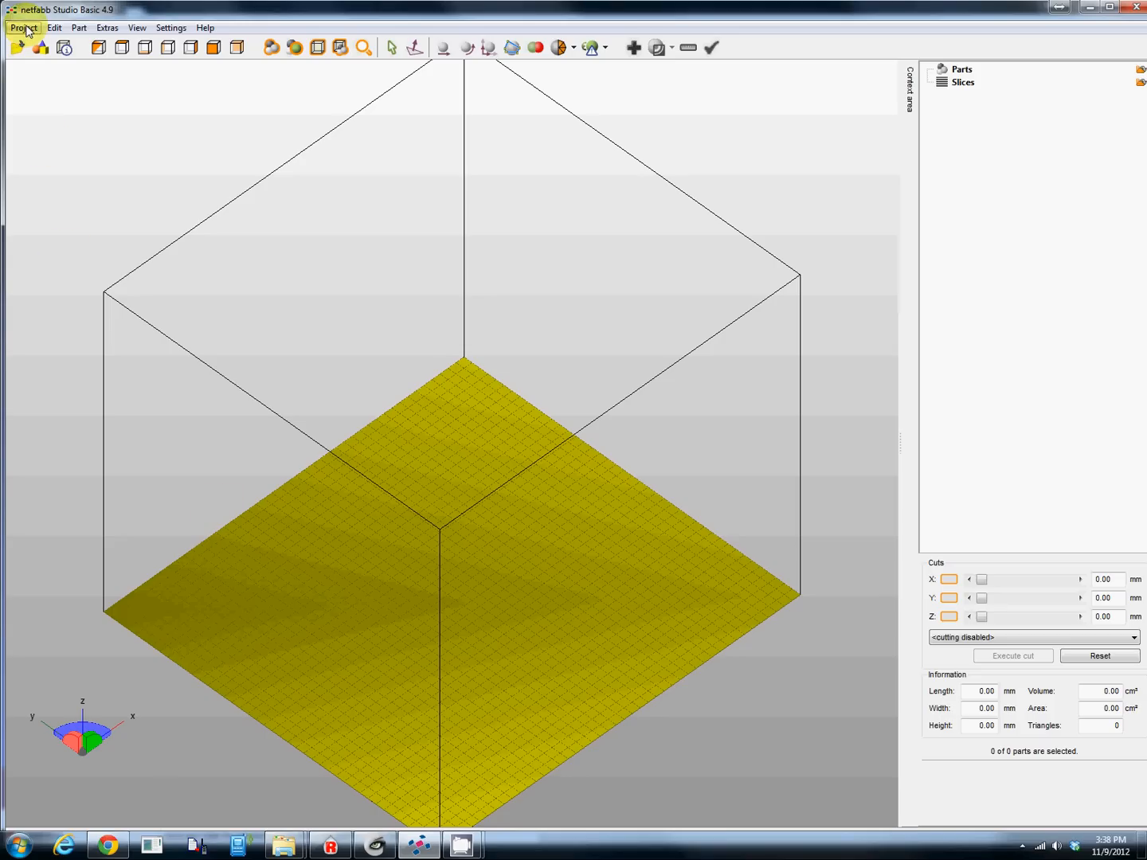
pyautogui.click(22, 27)
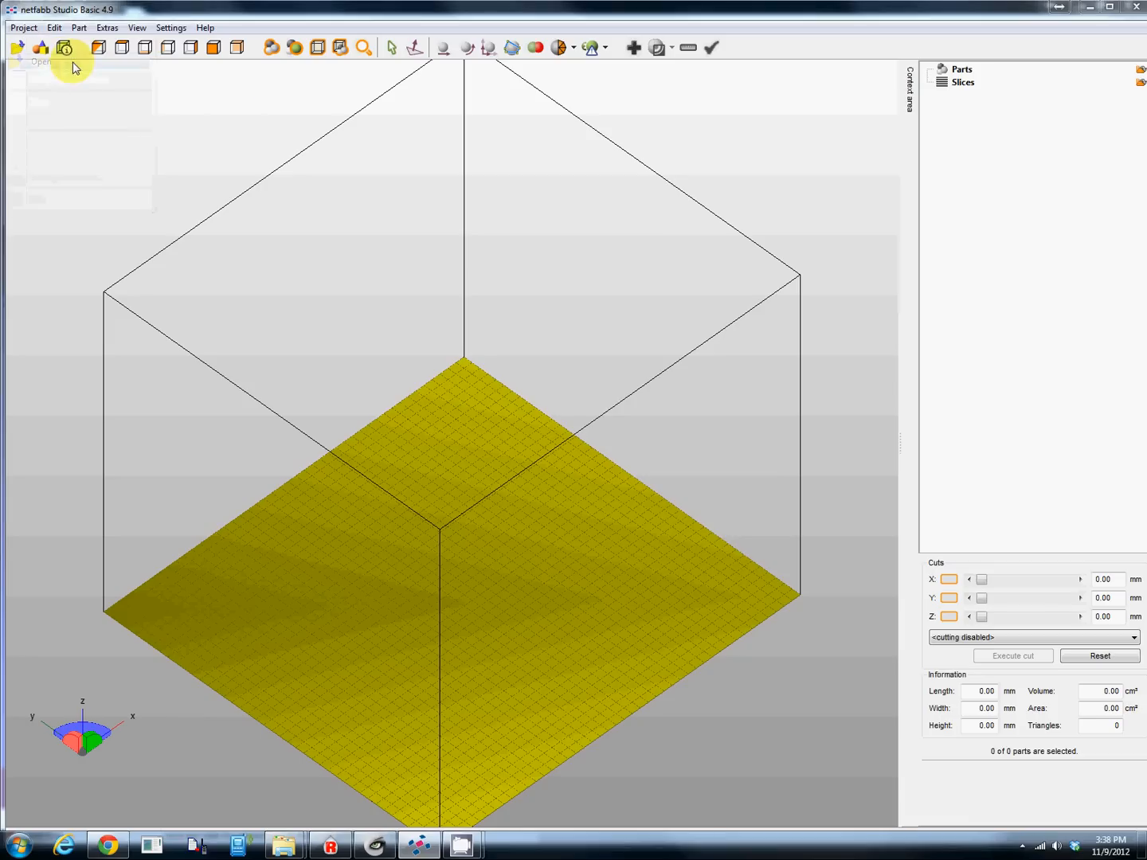
# - Load AML_Dual_LED.stl from the Desktop as a part on the netfabb platform
pyautogui.click(64, 48)
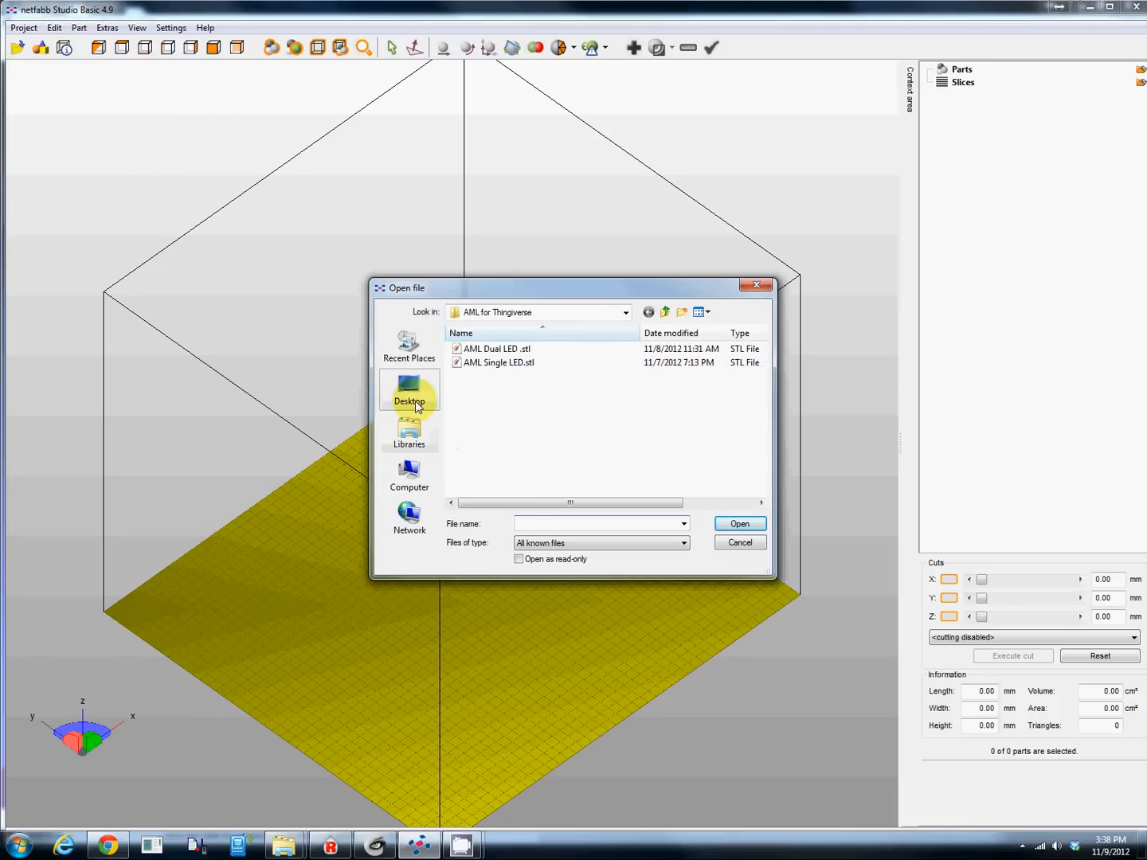
pyautogui.click(408, 390)
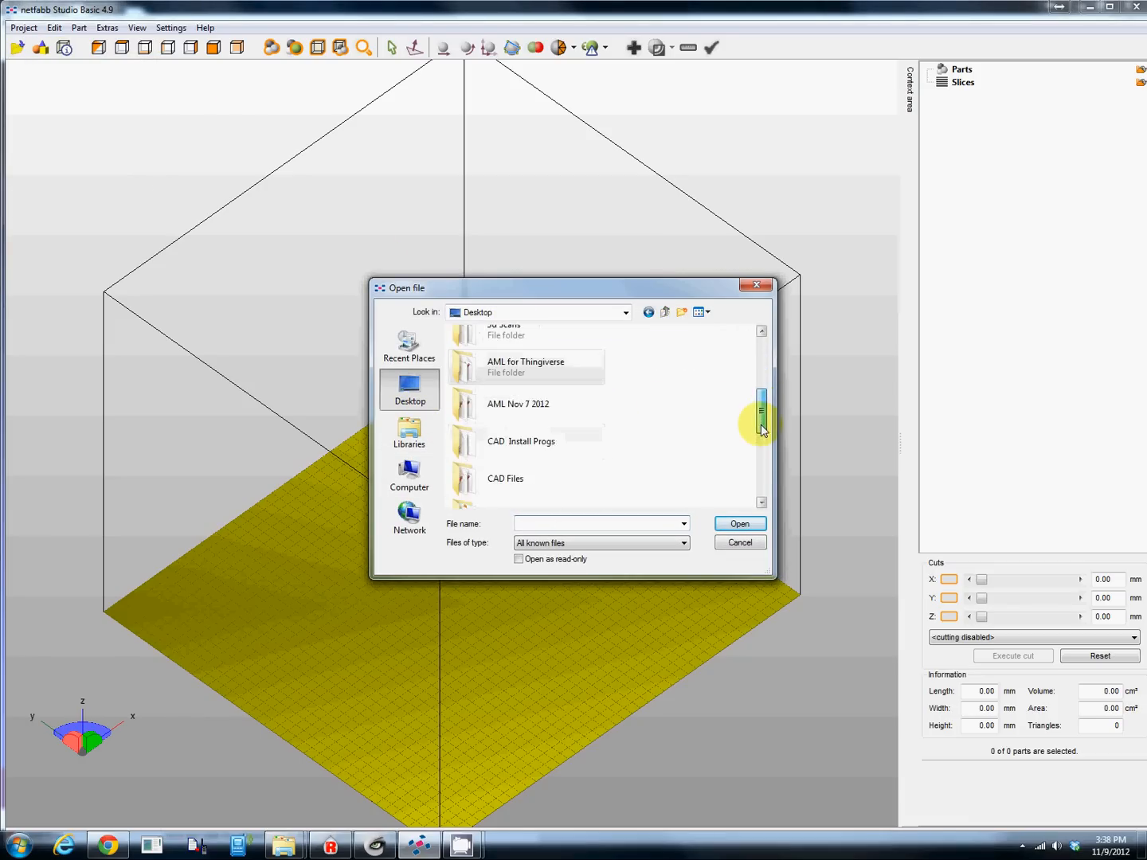
pyautogui.scroll(-3)
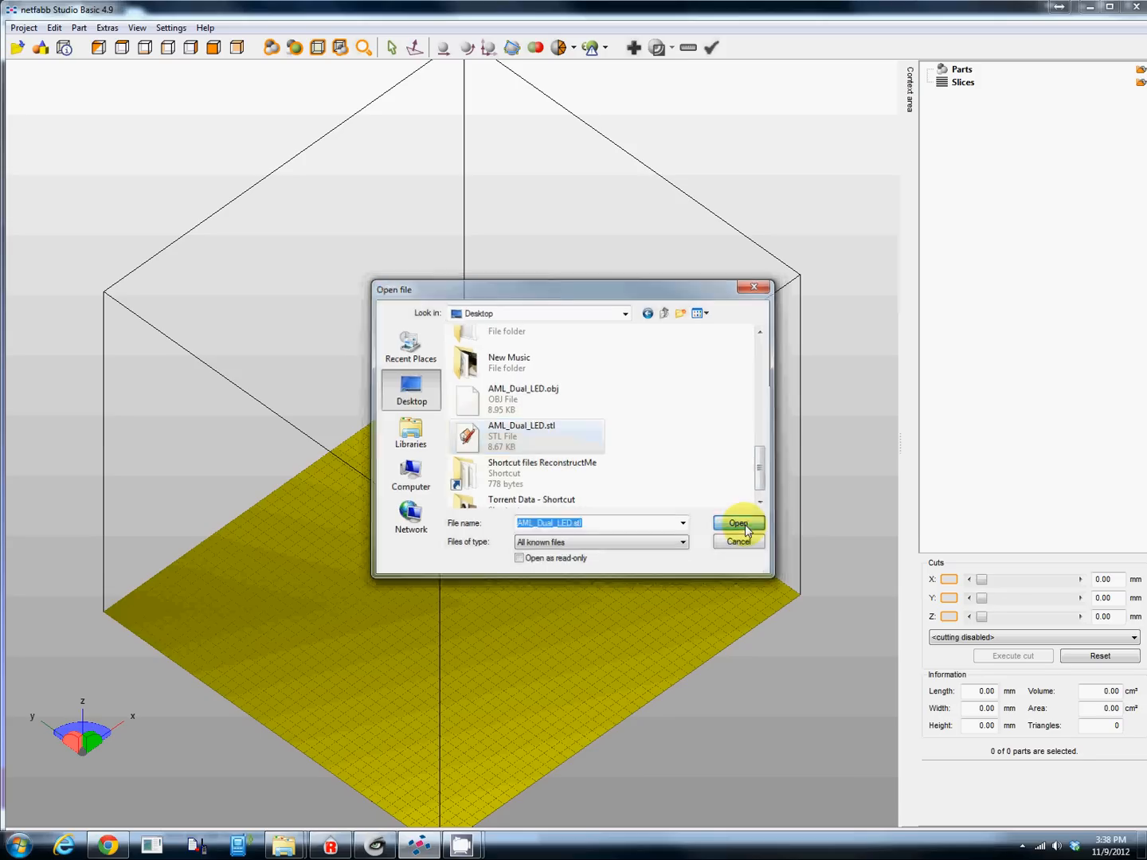
pyautogui.click(738, 523)
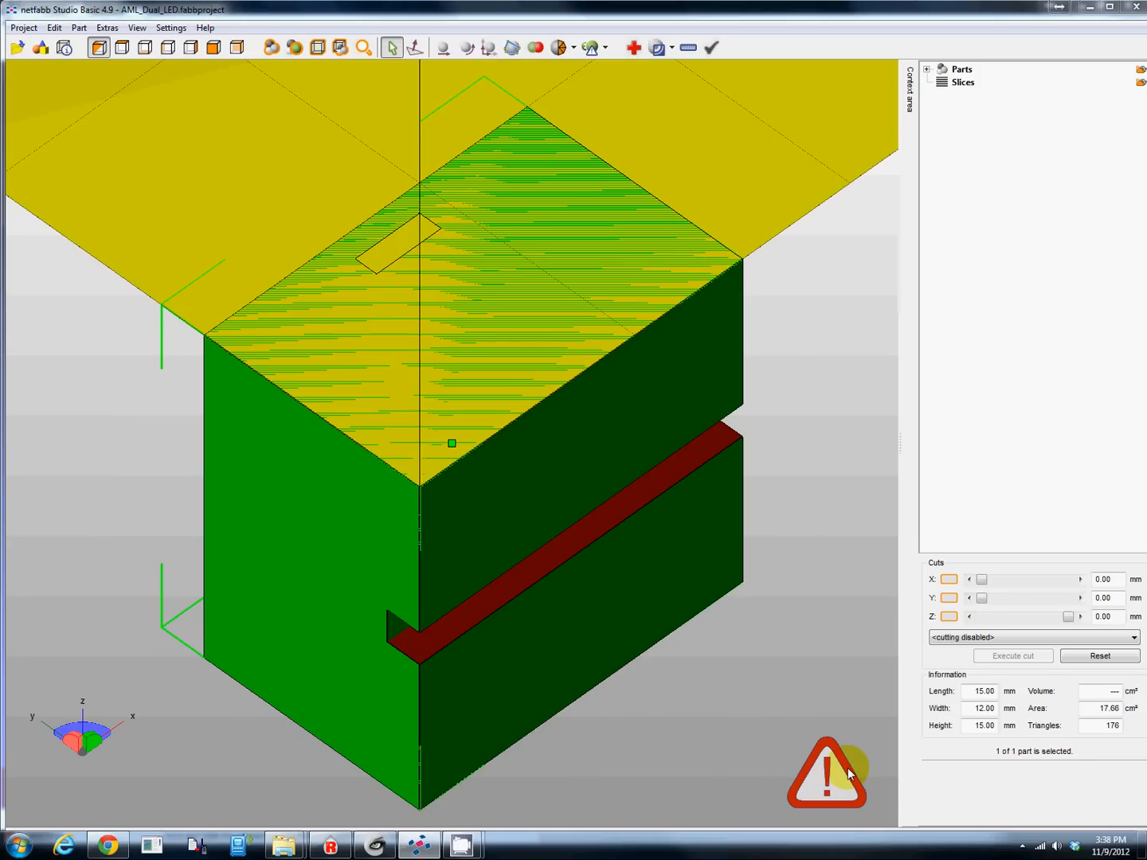
pyautogui.moveTo(621, 590)
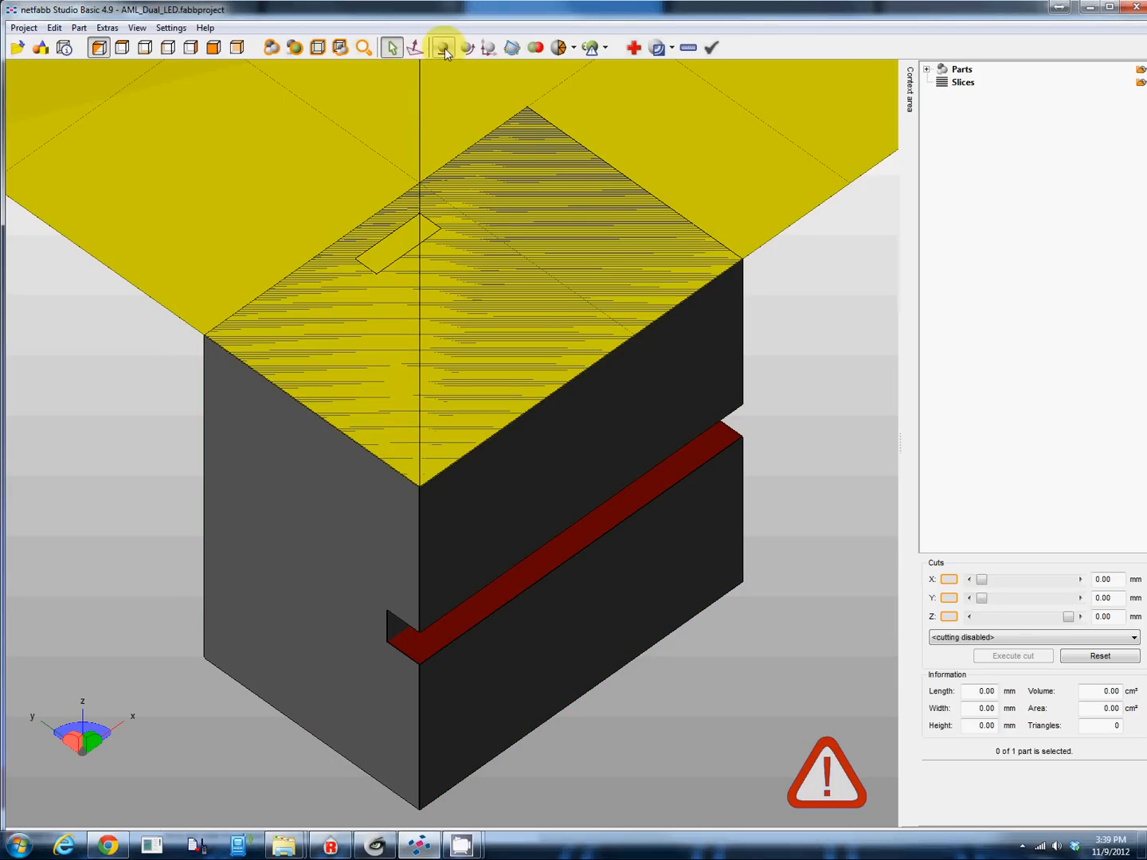
# - Move the cap to the origin, rotate it 90° about X so it opens upward, and re-centre at origin
pyautogui.click(443, 48)
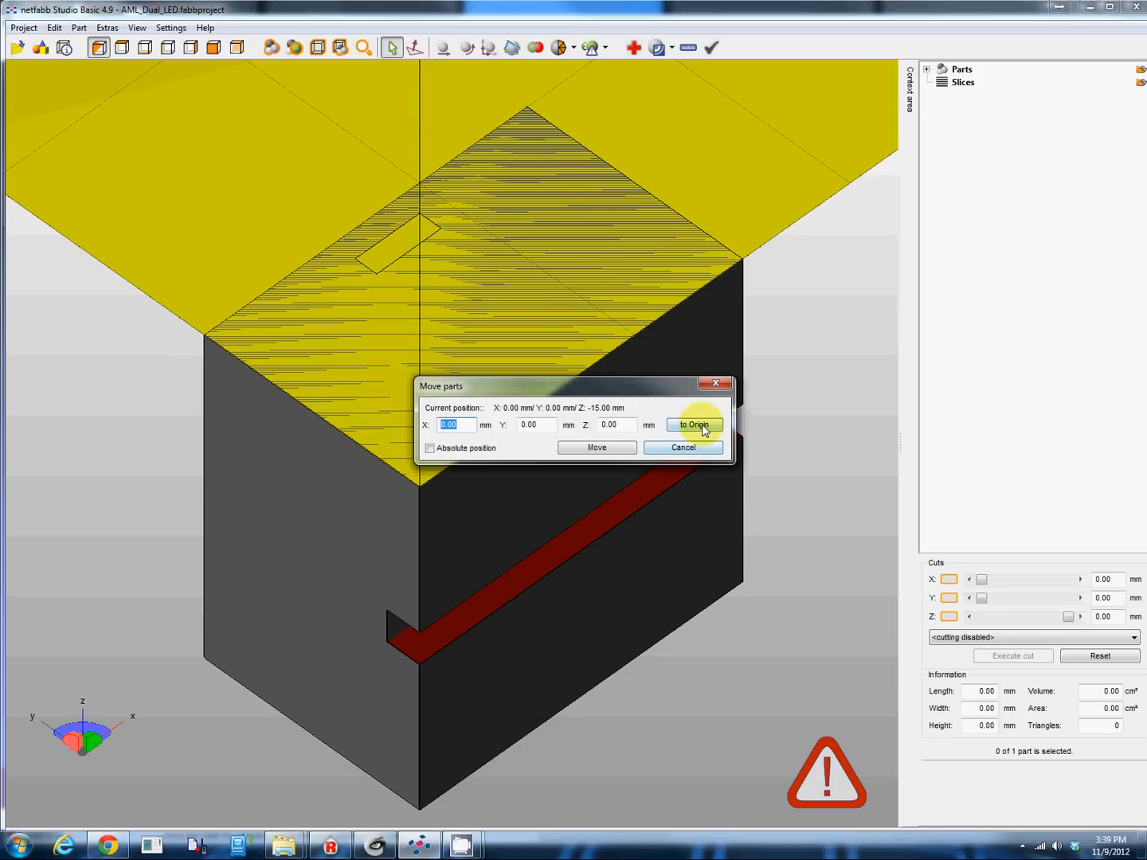
pyautogui.click(694, 424)
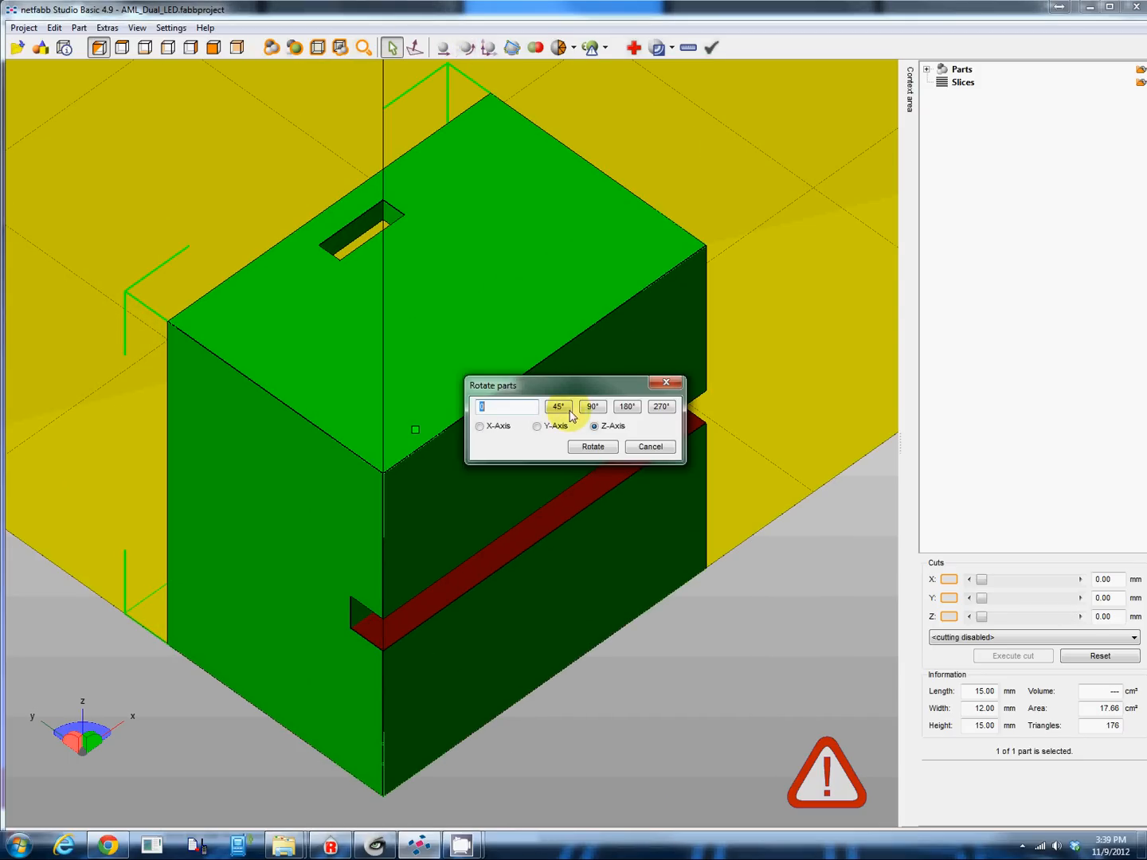
pyautogui.click(593, 446)
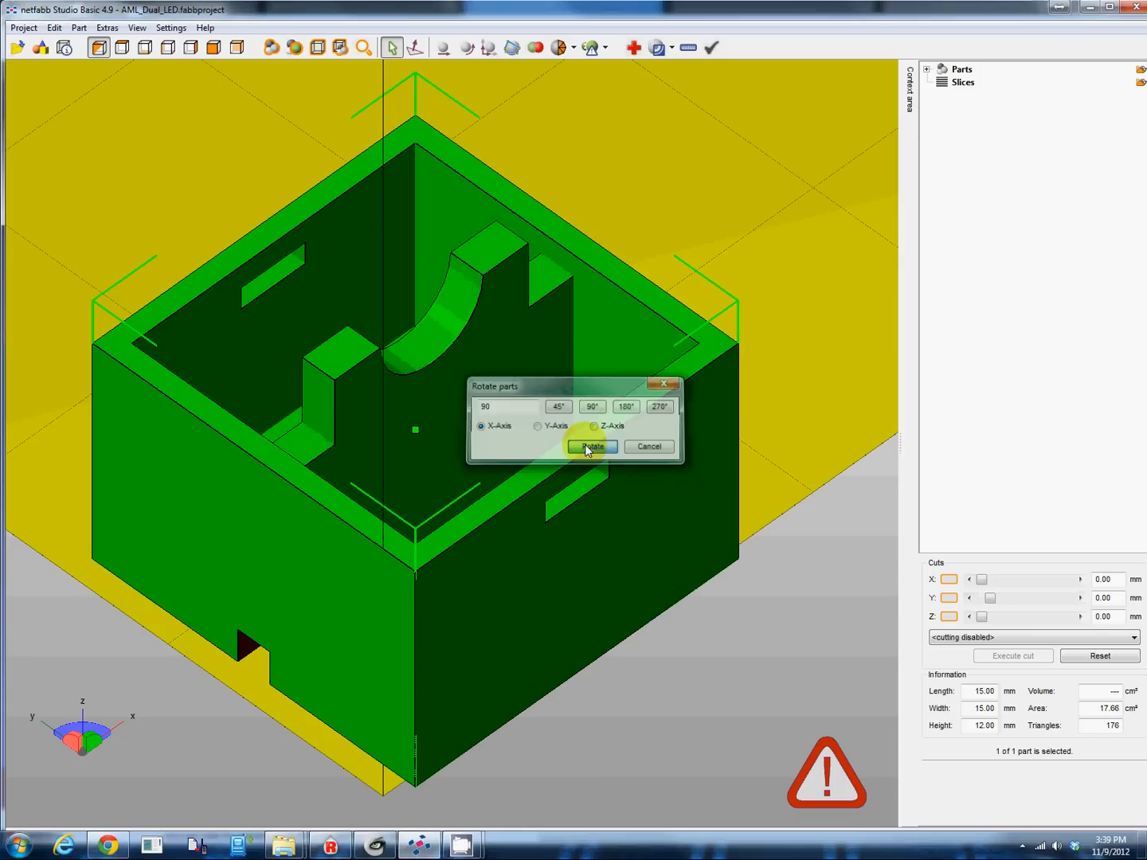
pyautogui.click(591, 447)
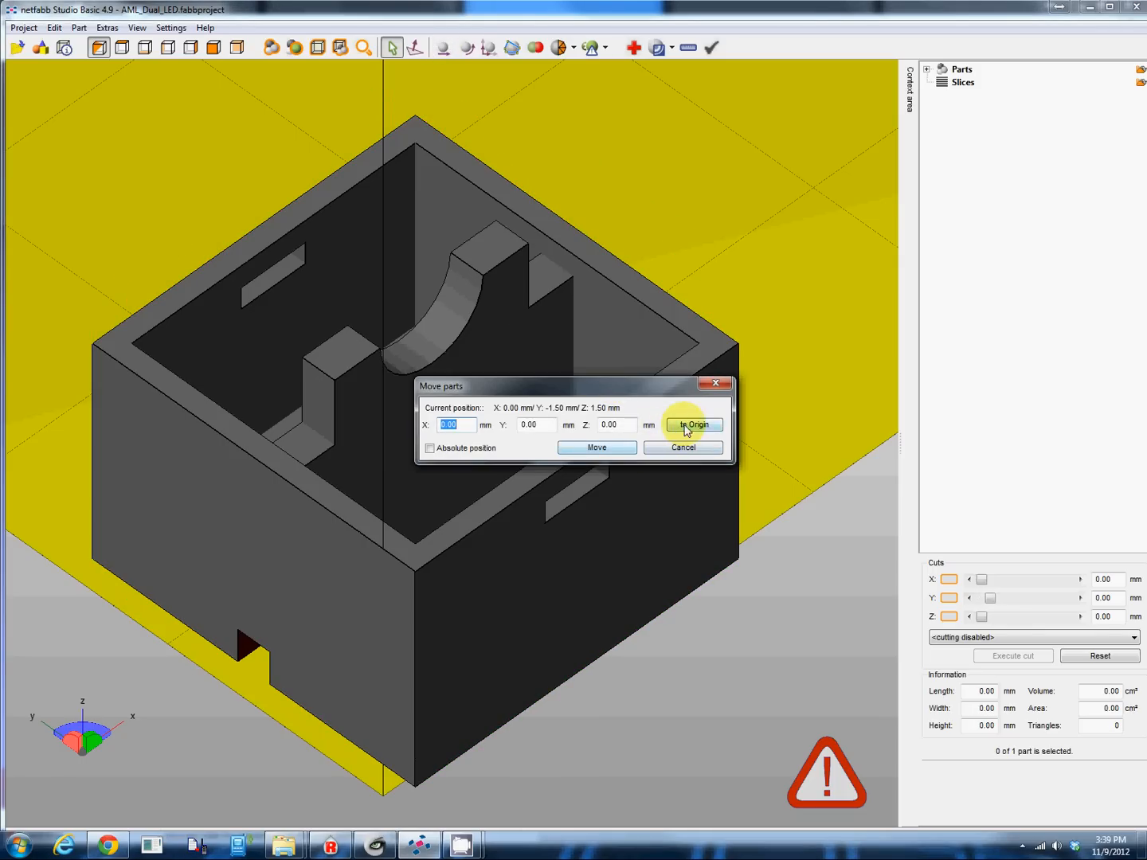
pyautogui.click(695, 424)
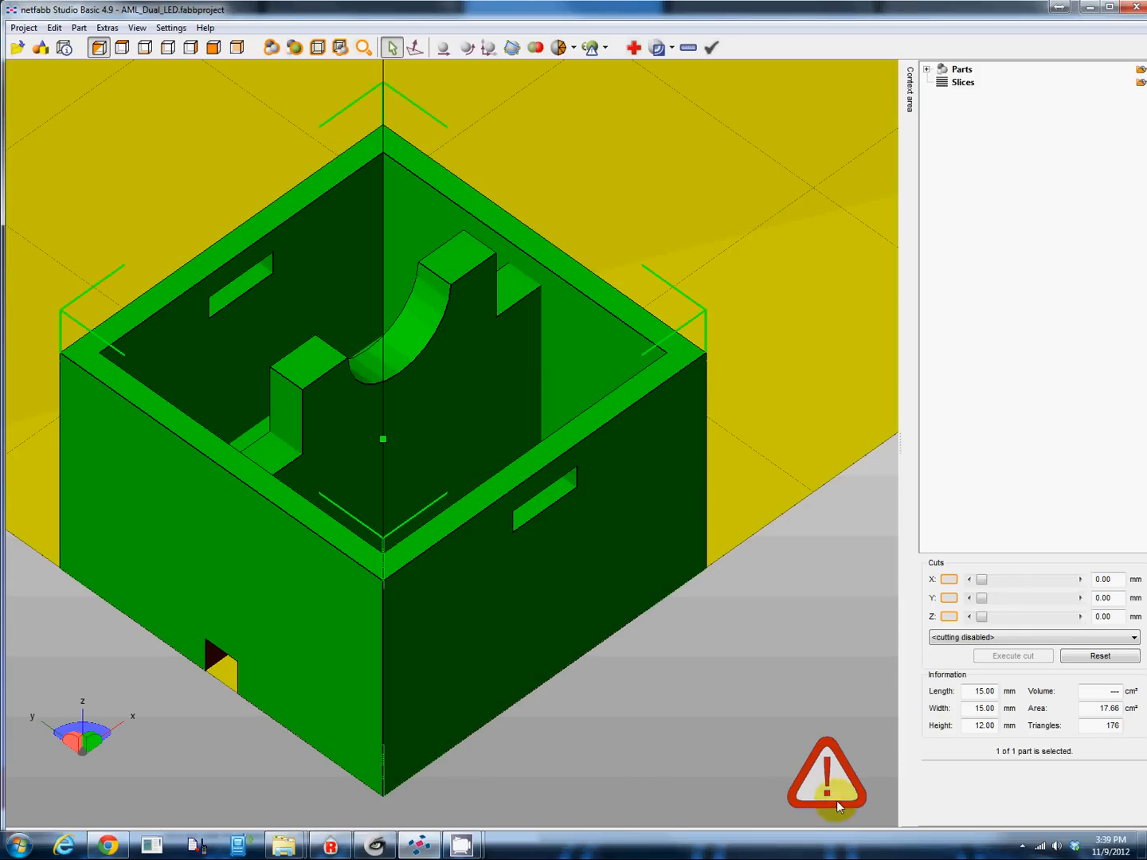
pyautogui.moveTo(643, 551)
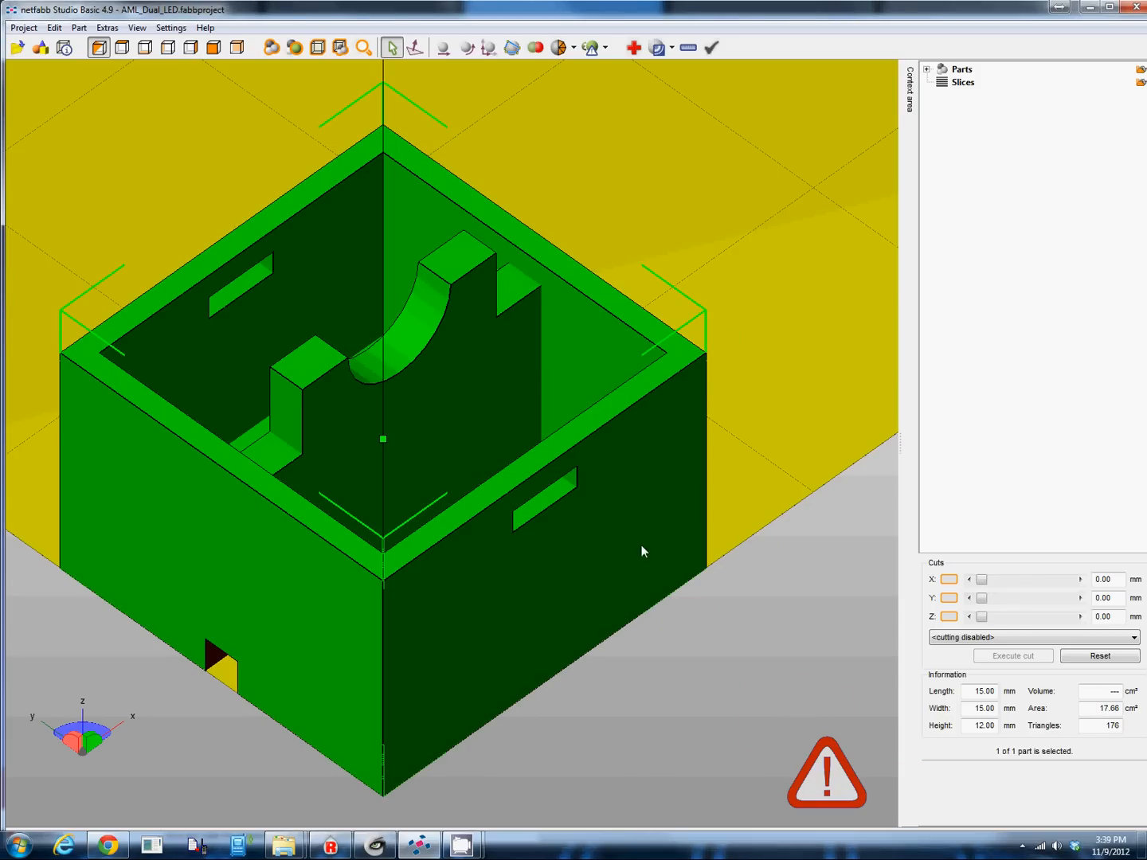
pyautogui.moveTo(644, 551); pyautogui.dragTo(661, 400)
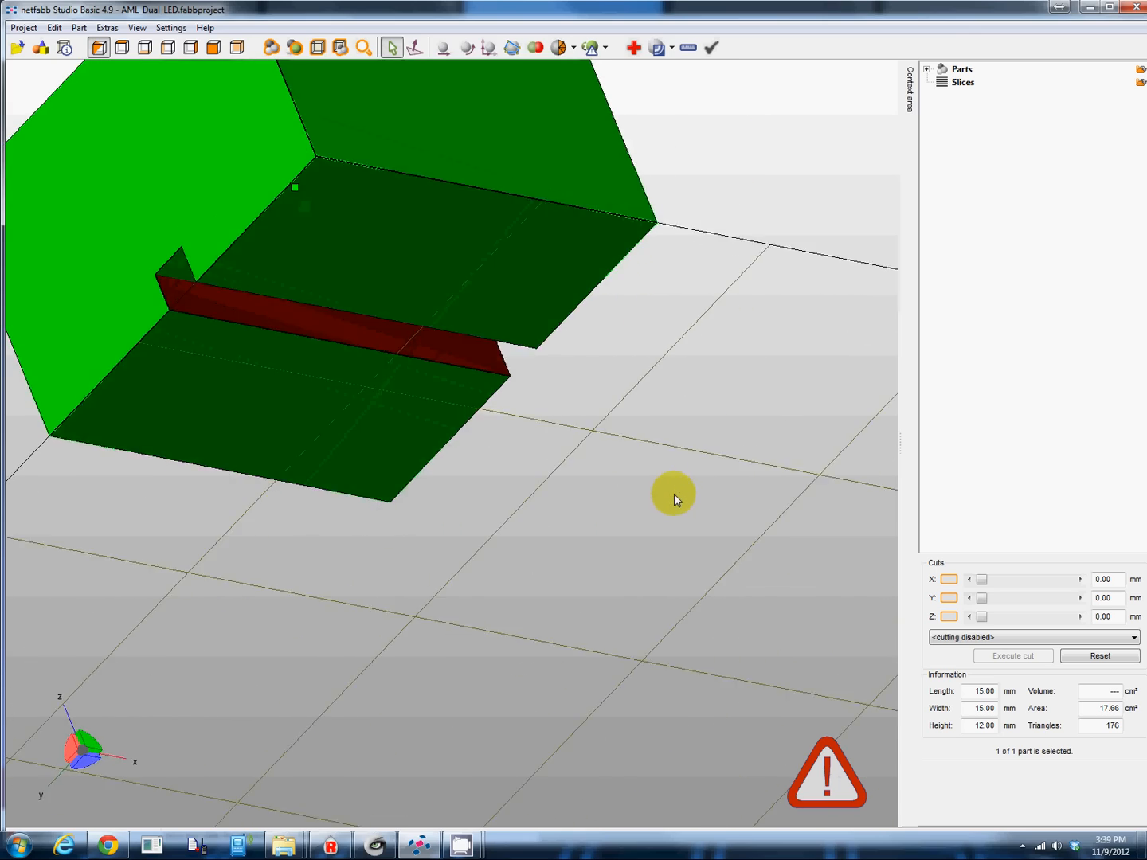
pyautogui.moveTo(673, 501); pyautogui.dragTo(673, 572)
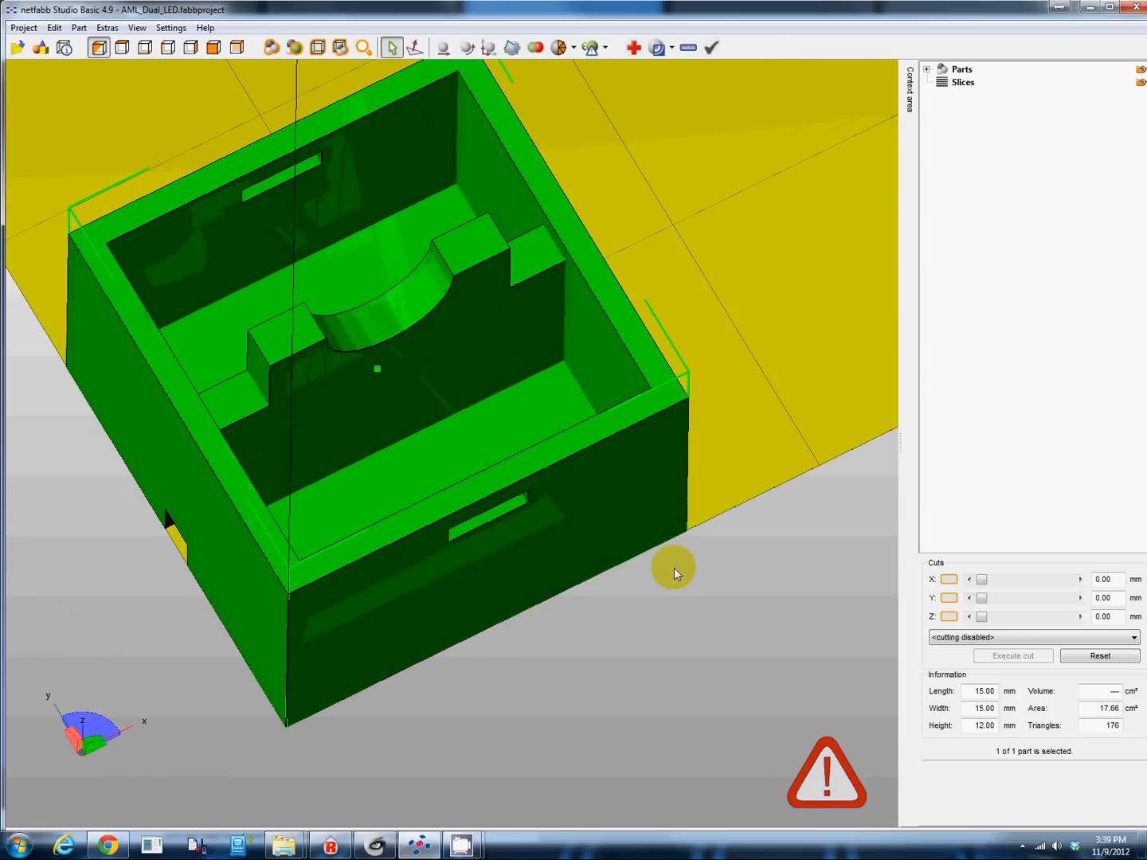
pyautogui.moveTo(673, 574); pyautogui.dragTo(685, 418)
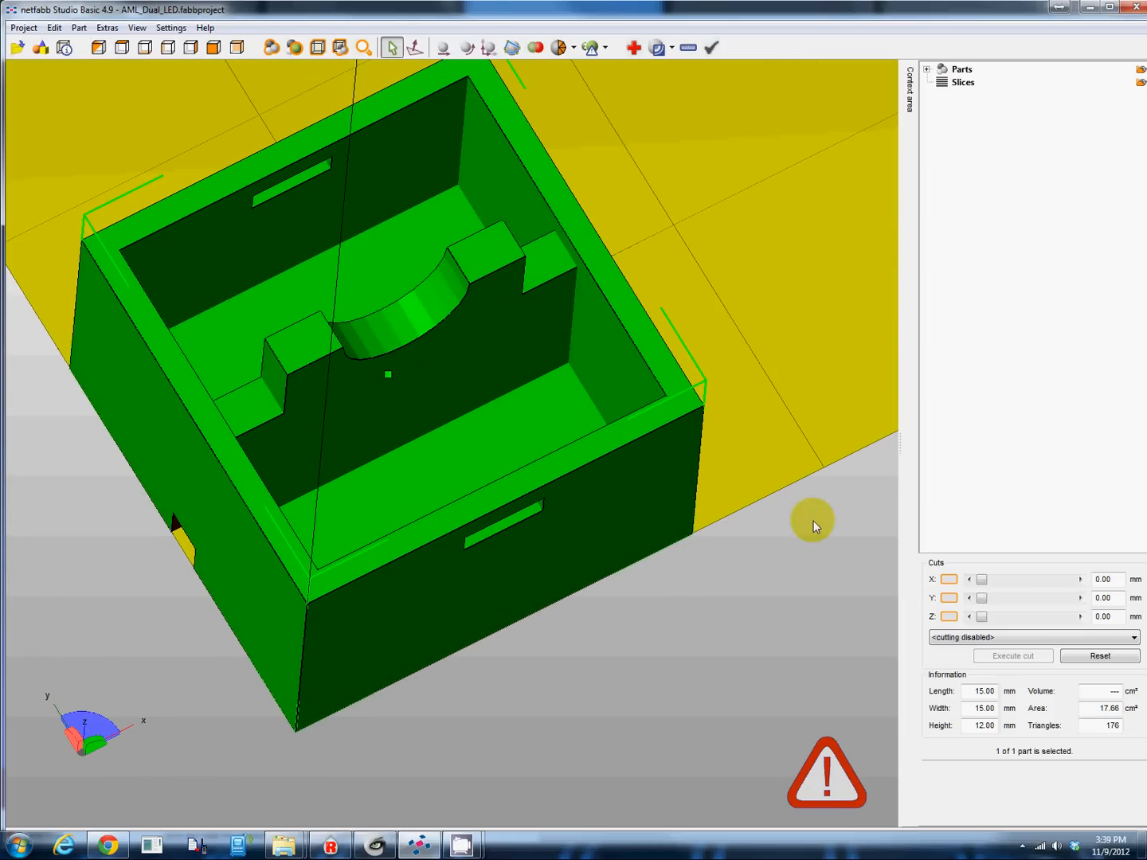
pyautogui.moveTo(694, 213)
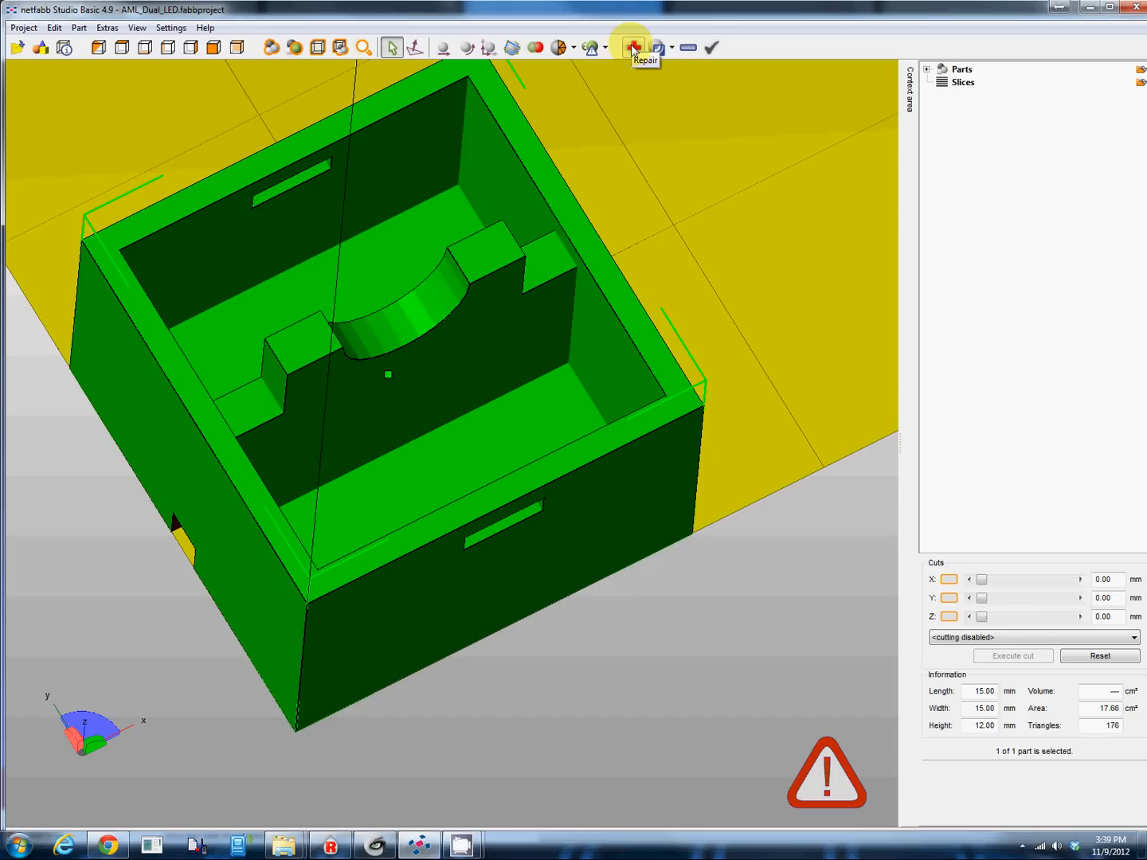
# - Run the default automatic repair on the cap, apply it and remove the old unrepaired part
pyautogui.click(634, 47)
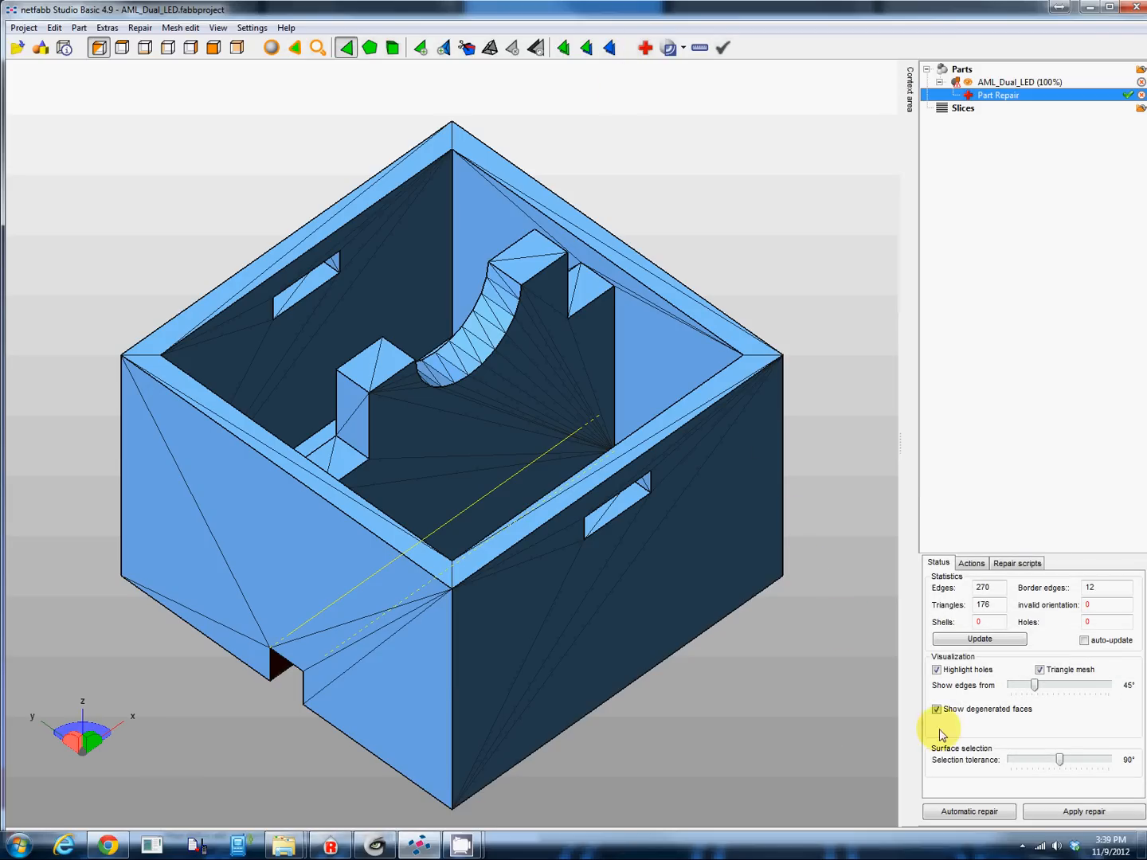
pyautogui.click(968, 811)
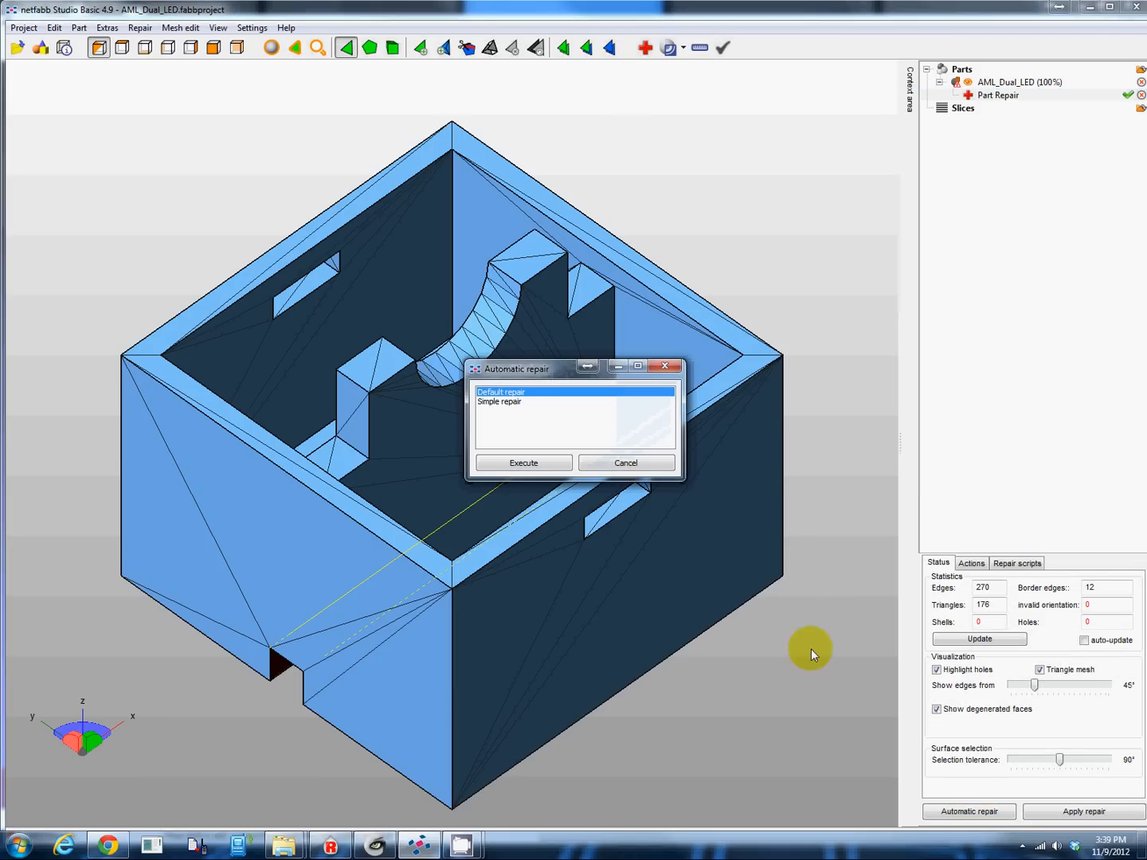
pyautogui.click(523, 463)
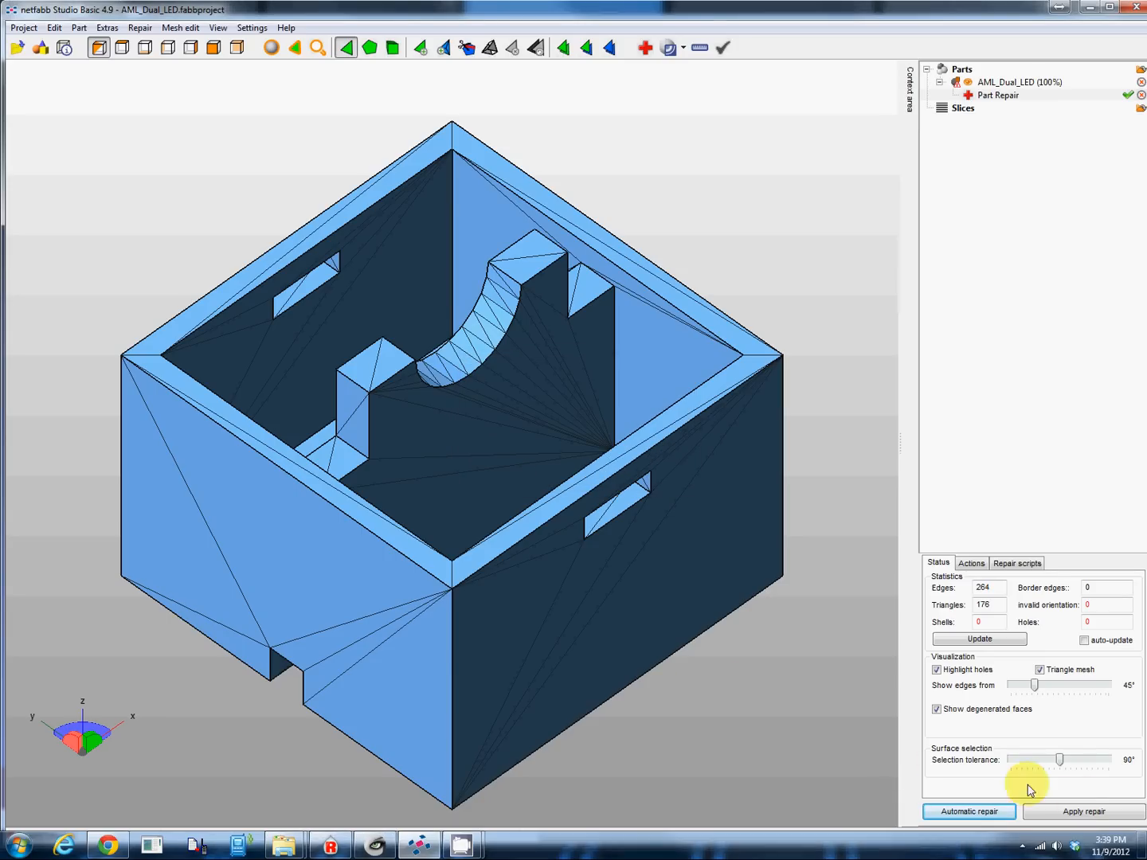
pyautogui.click(1083, 811)
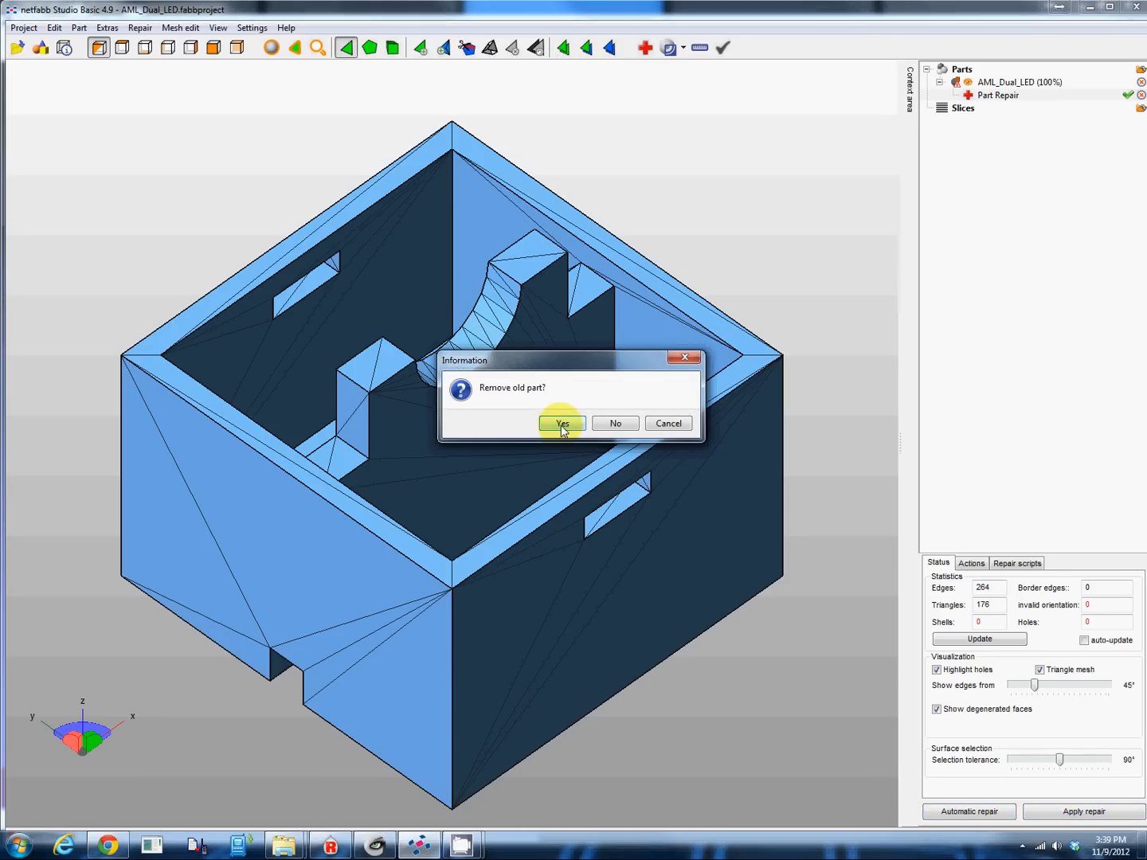
pyautogui.click(561, 424)
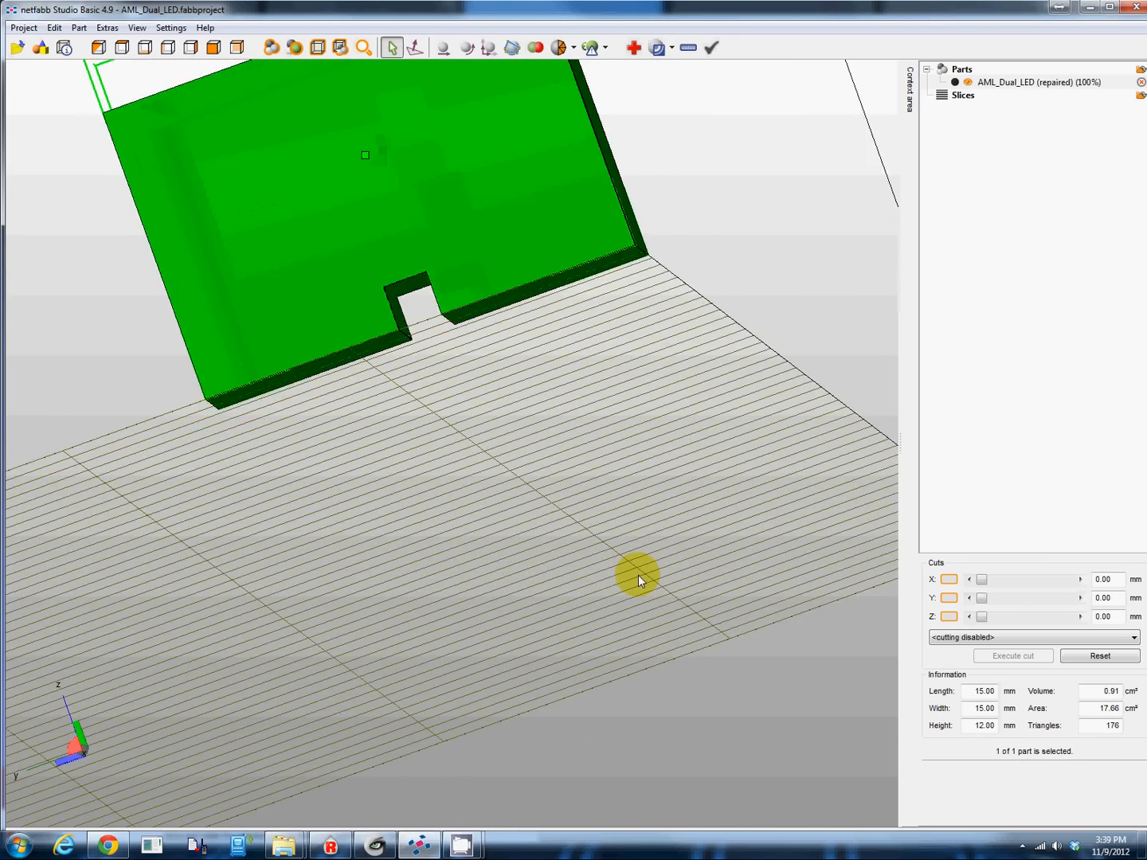
pyautogui.moveTo(637, 580); pyautogui.dragTo(644, 567)
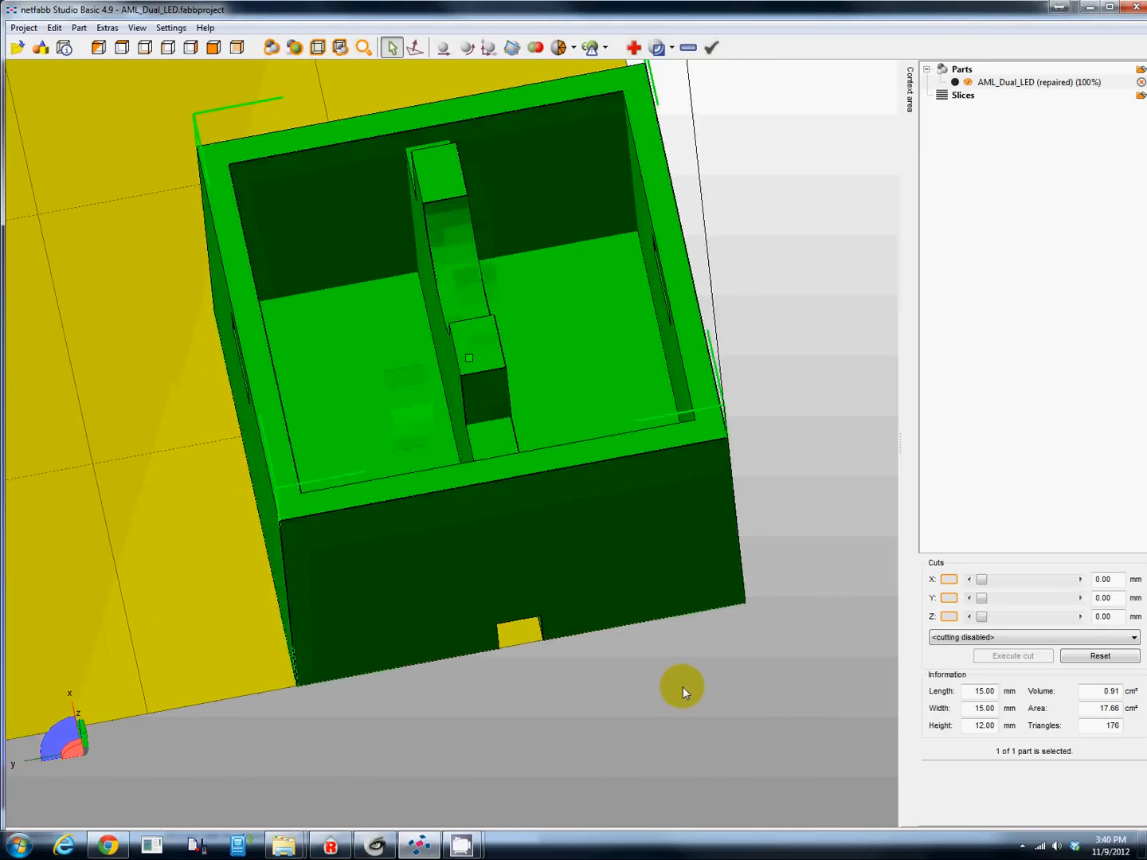
pyautogui.moveTo(682, 689); pyautogui.dragTo(660, 682)
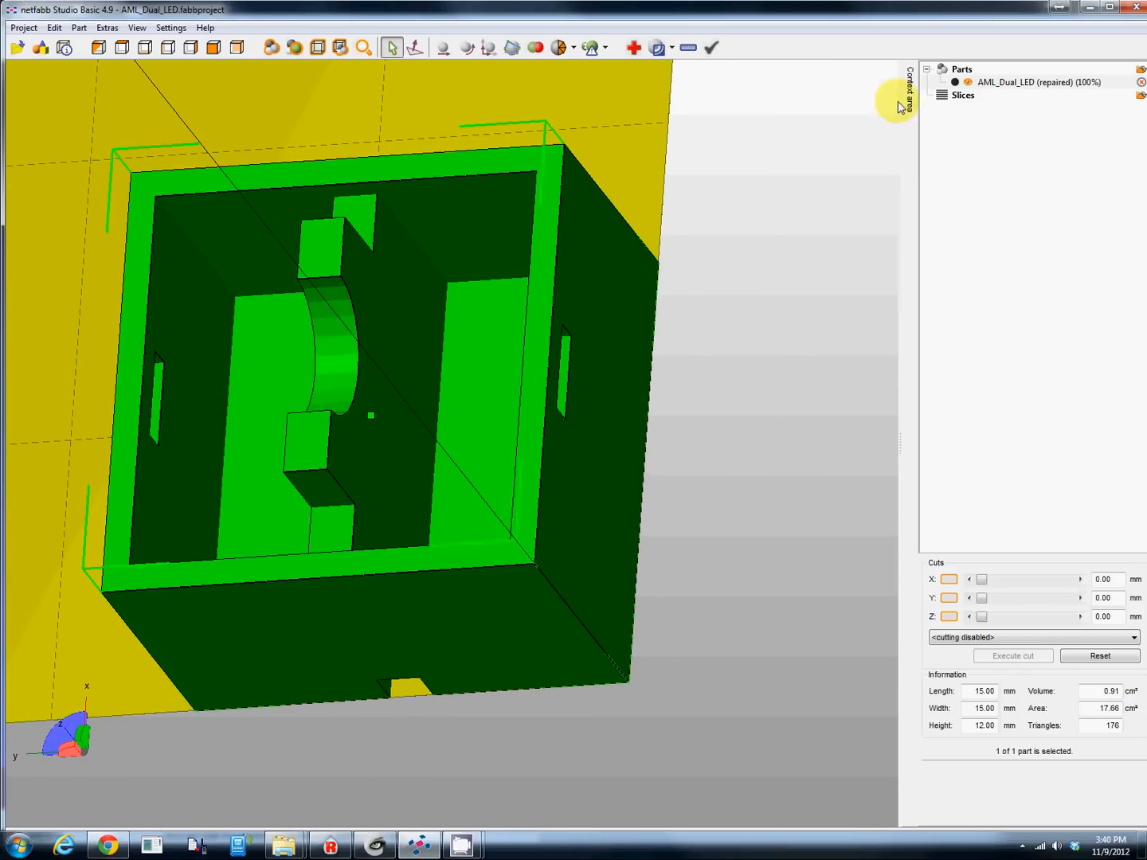
pyautogui.moveTo(873, 156)
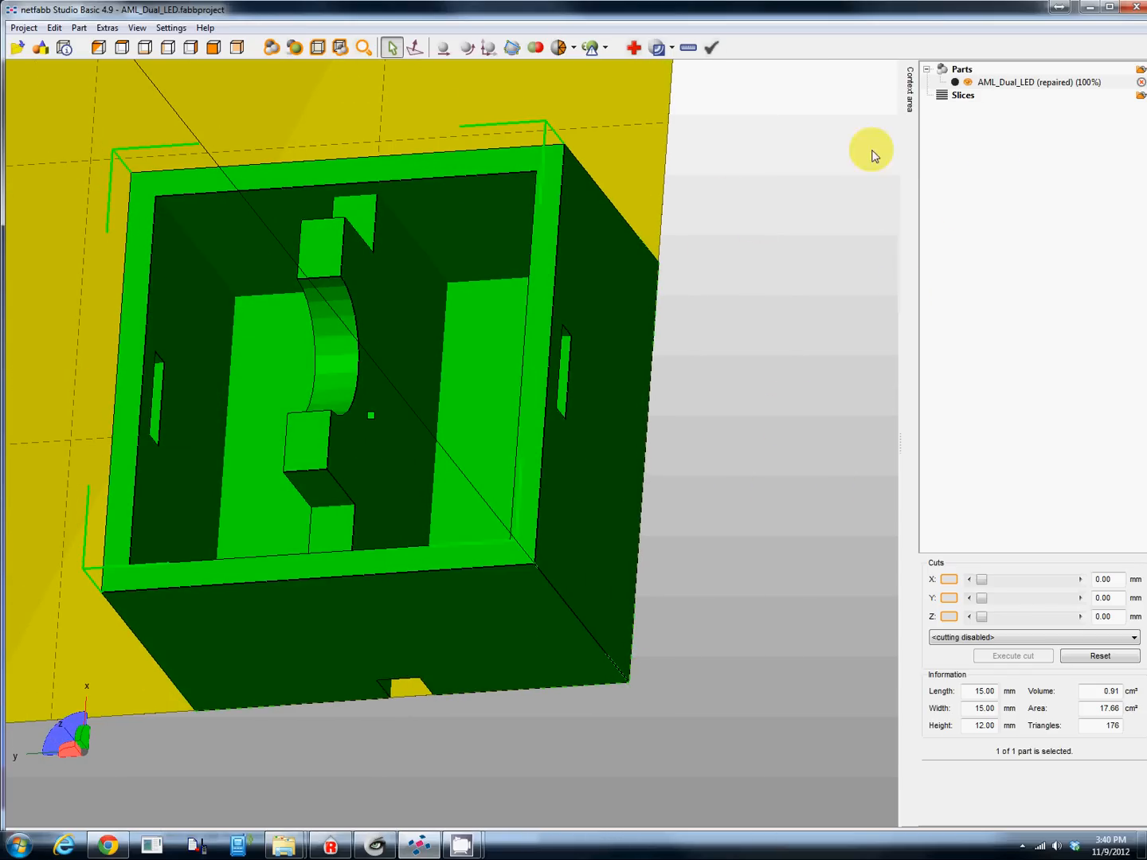
pyautogui.moveTo(580, 156)
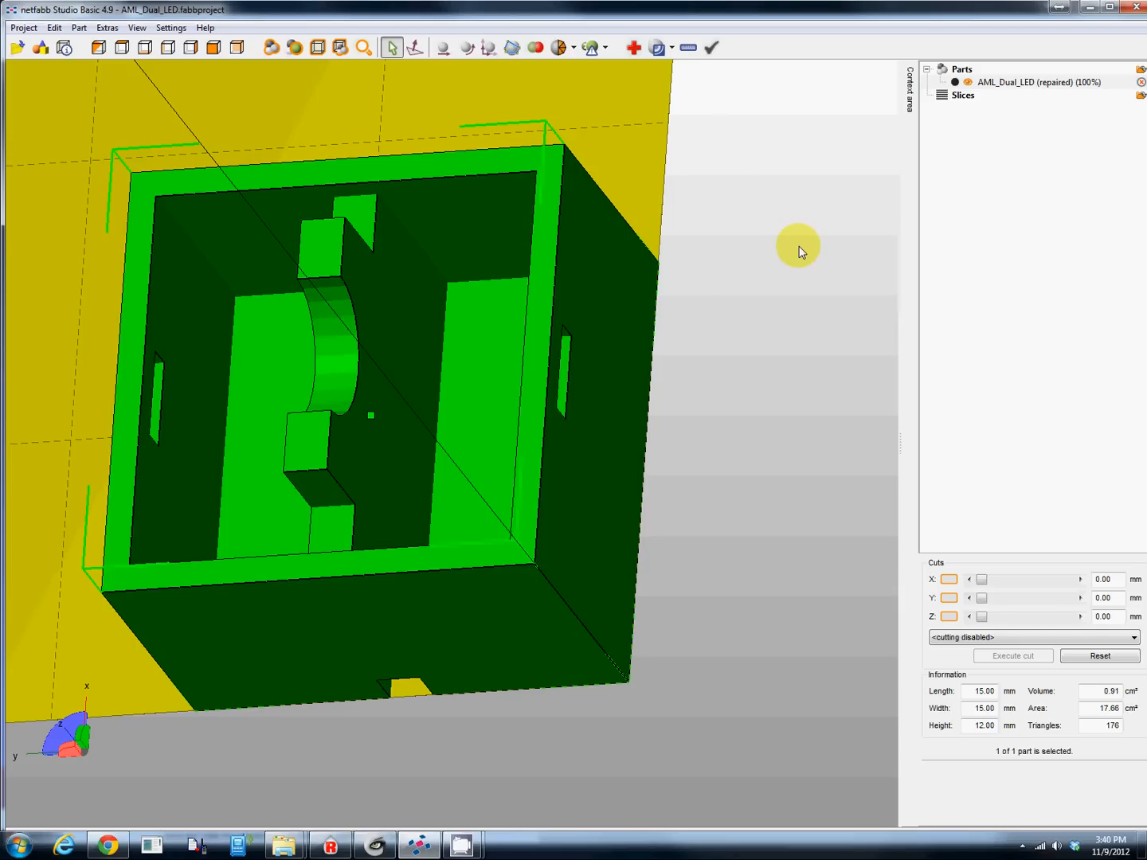
pyautogui.moveTo(806, 334)
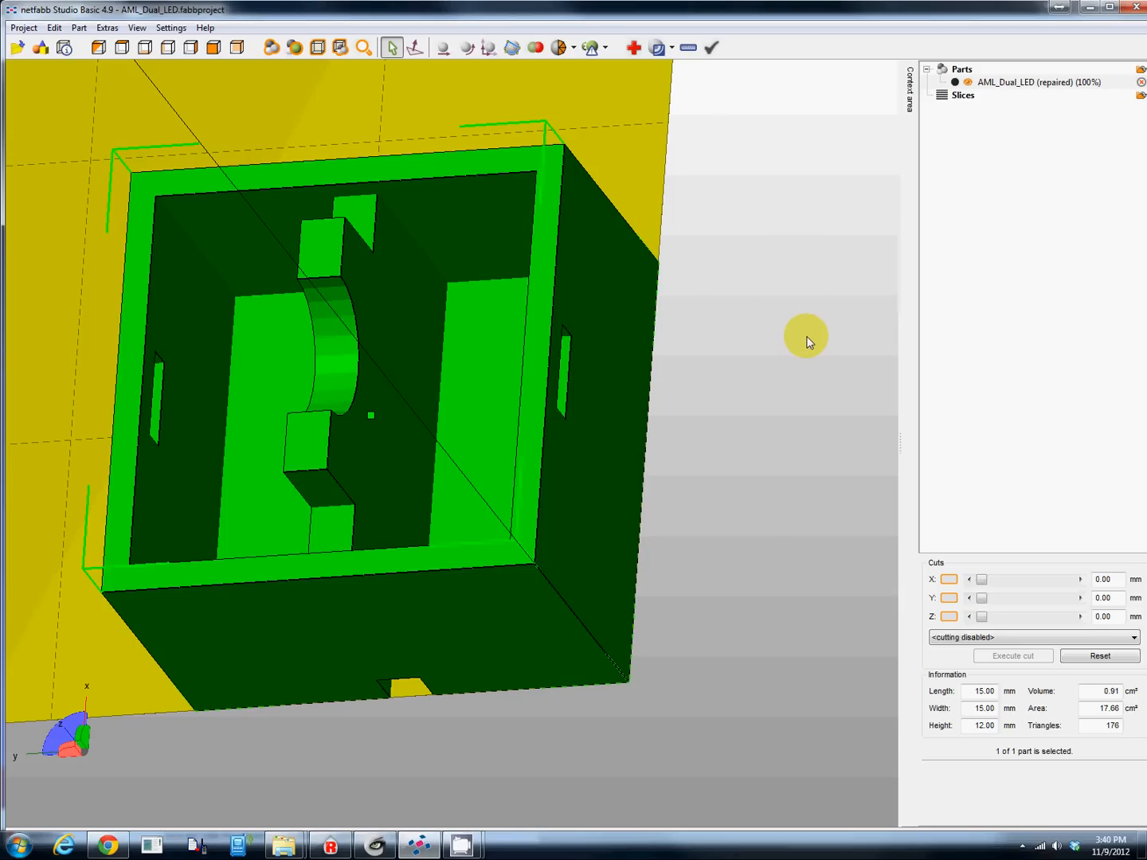
pyautogui.moveTo(733, 485)
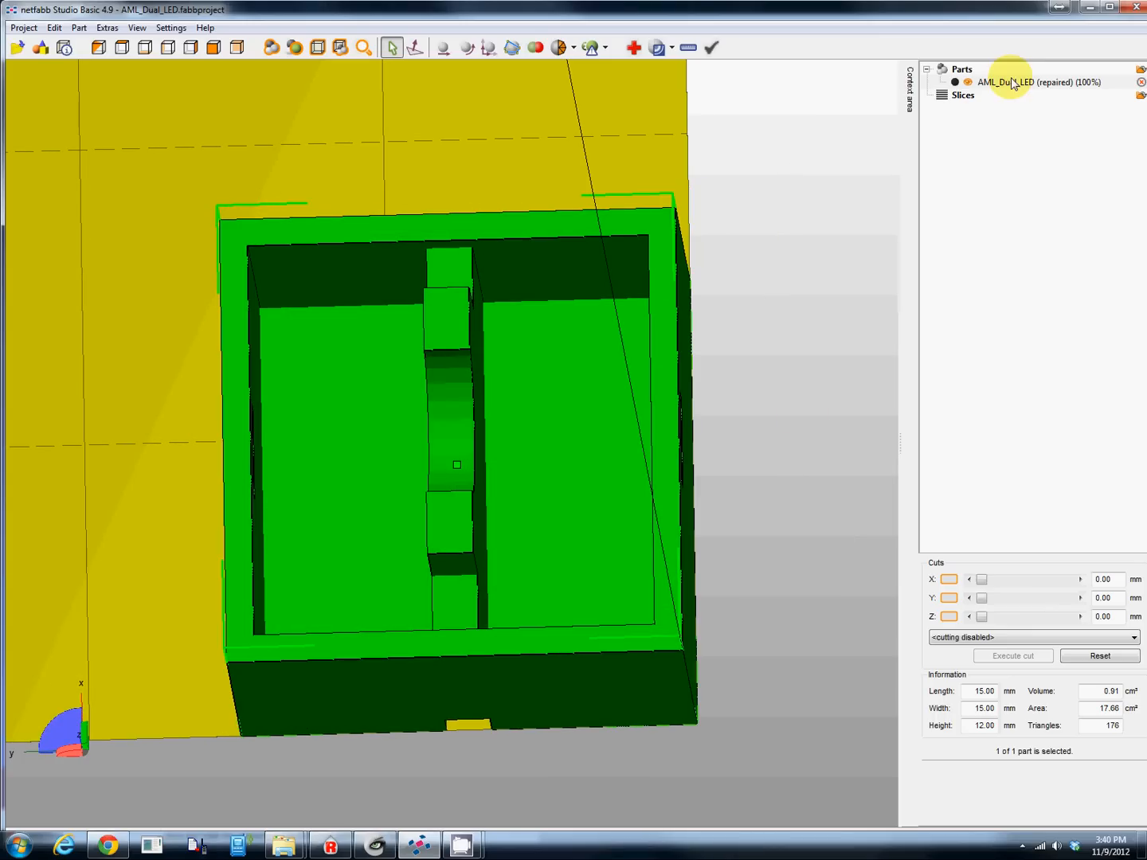
# - Export the repaired part as STL to the Desktop, fixing the remaining manifold edges first
pyautogui.rightClick(1012, 83)
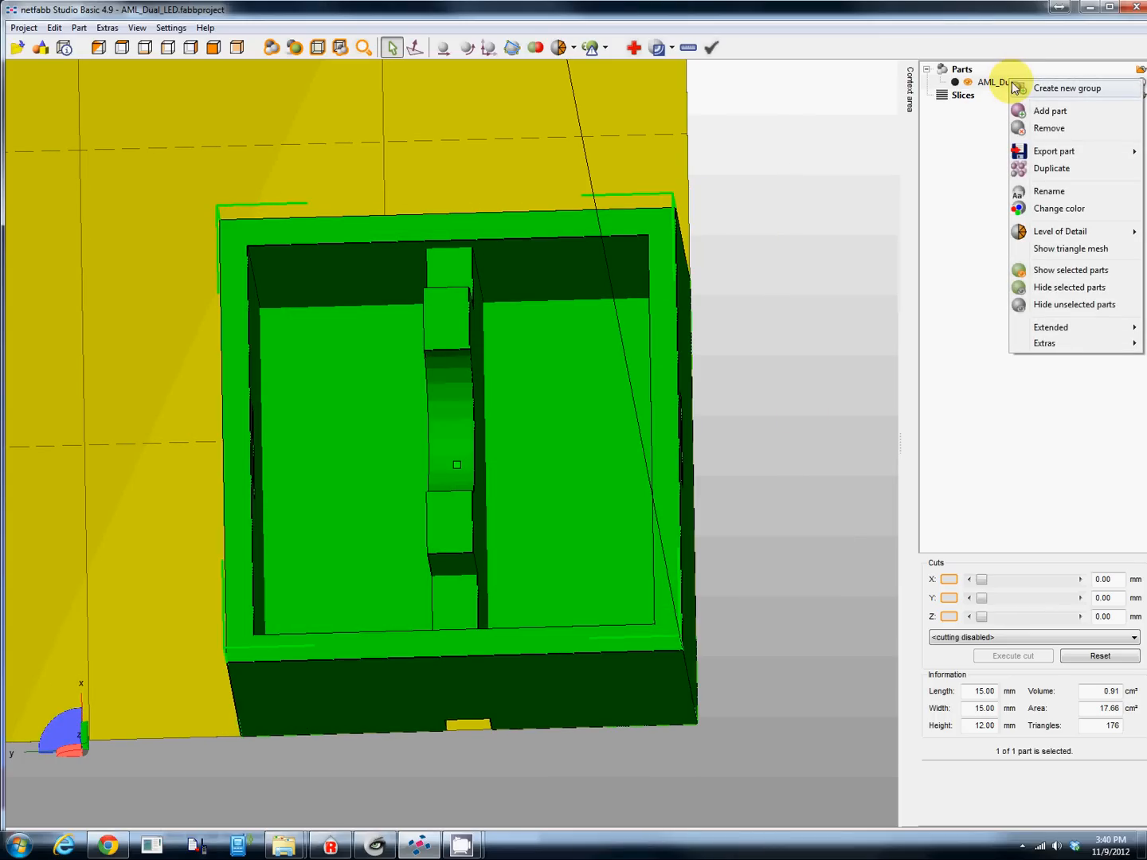
pyautogui.moveTo(1030, 169)
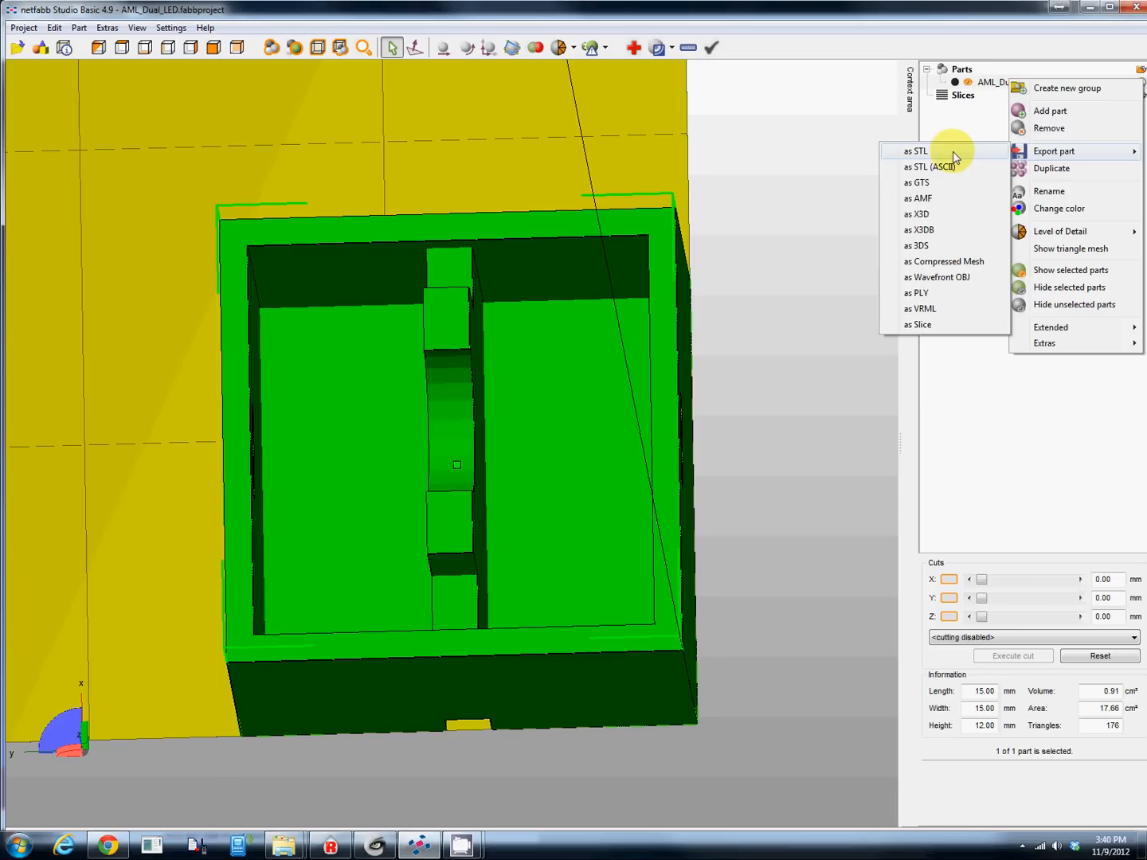
pyautogui.click(917, 150)
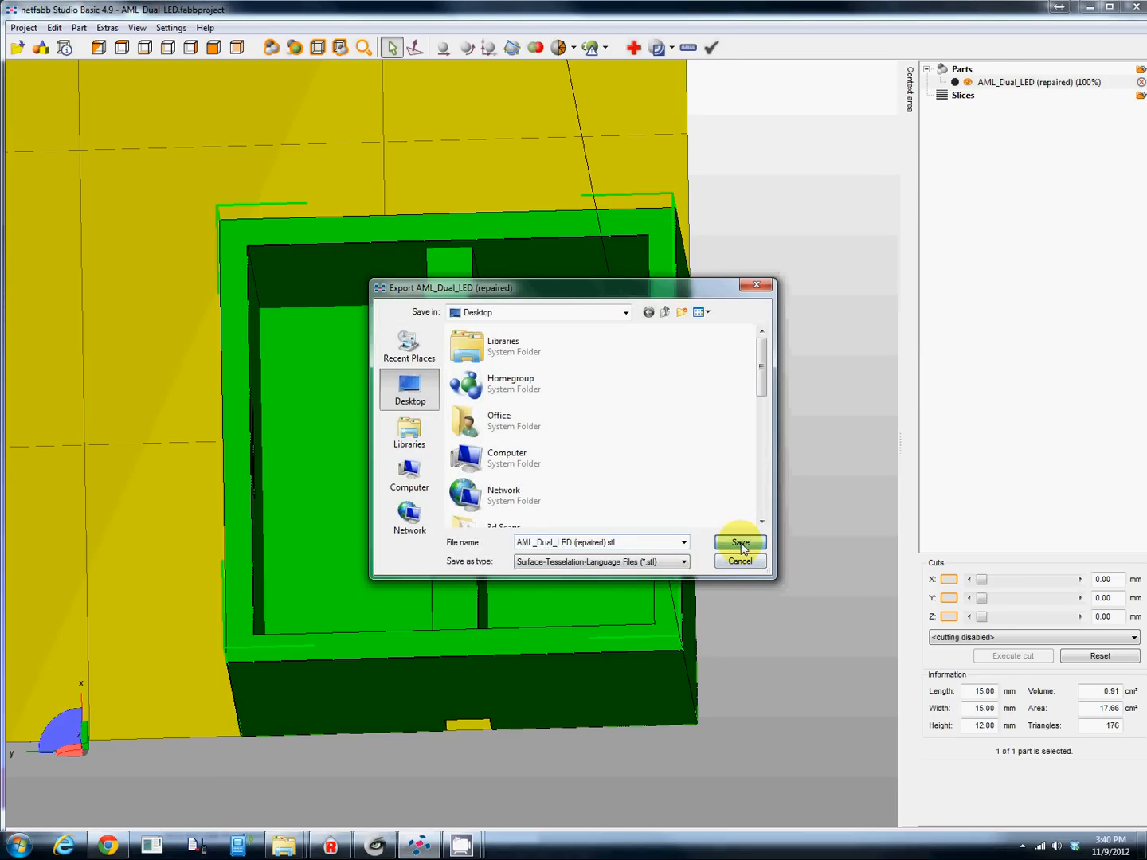
pyautogui.click(740, 541)
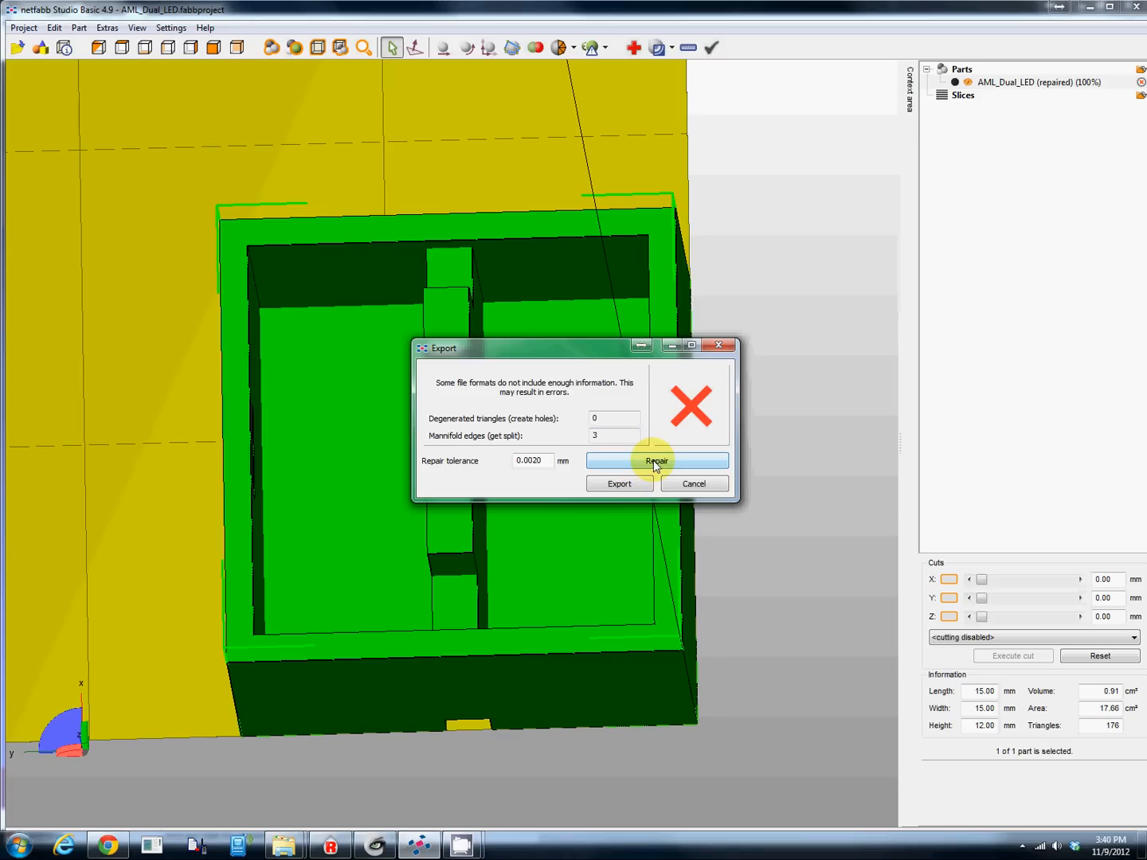
pyautogui.click(656, 460)
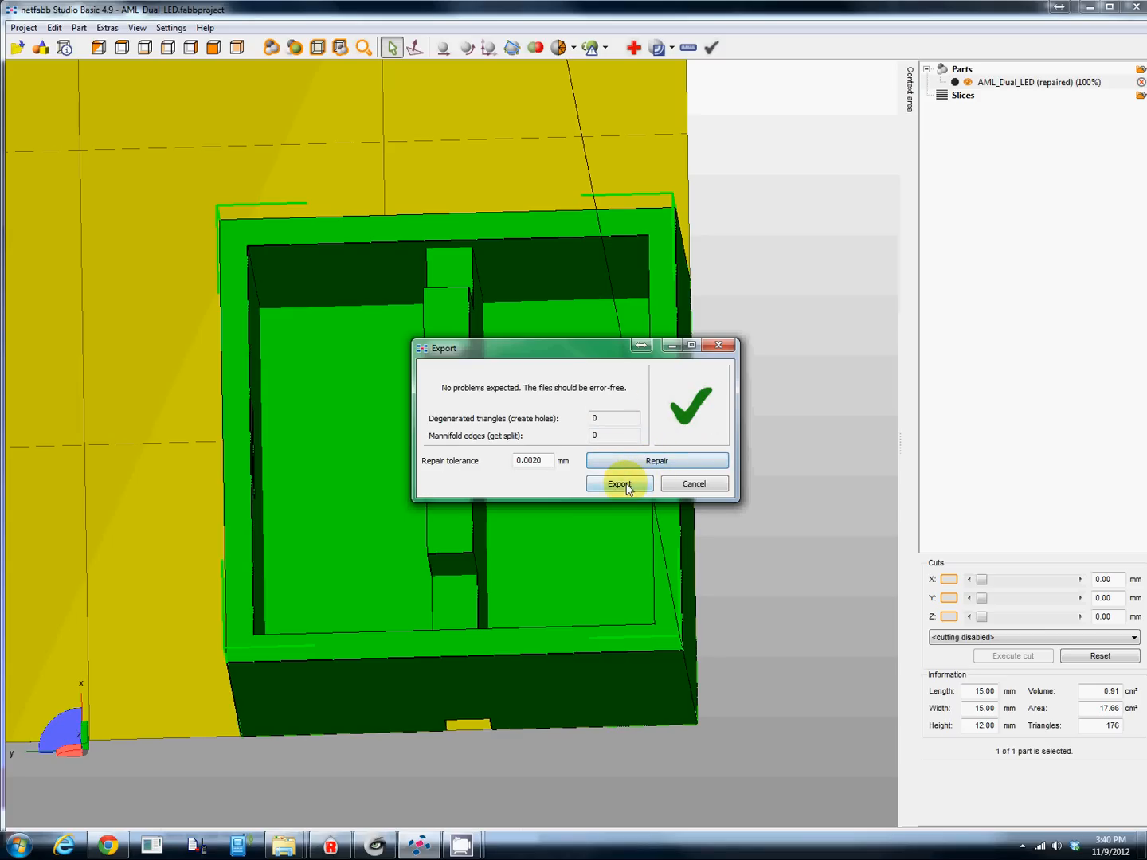
pyautogui.click(619, 484)
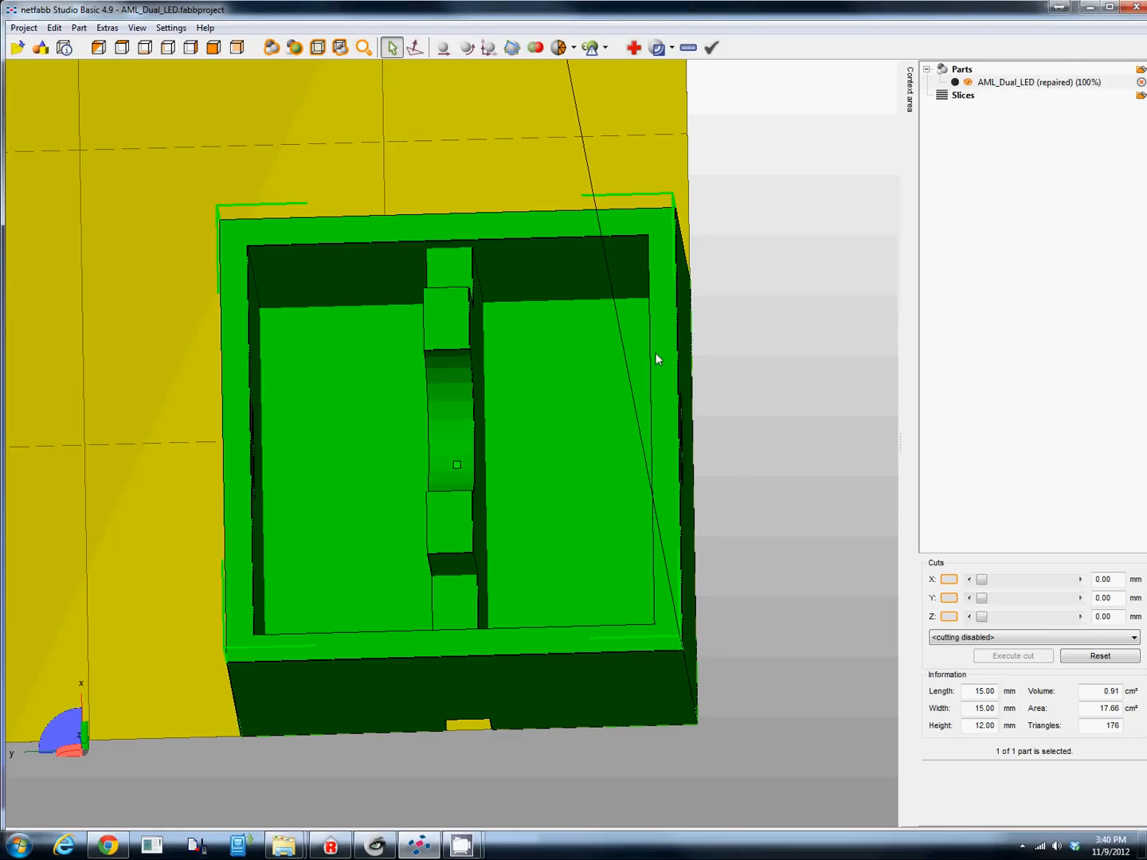
pyautogui.moveTo(807, 328)
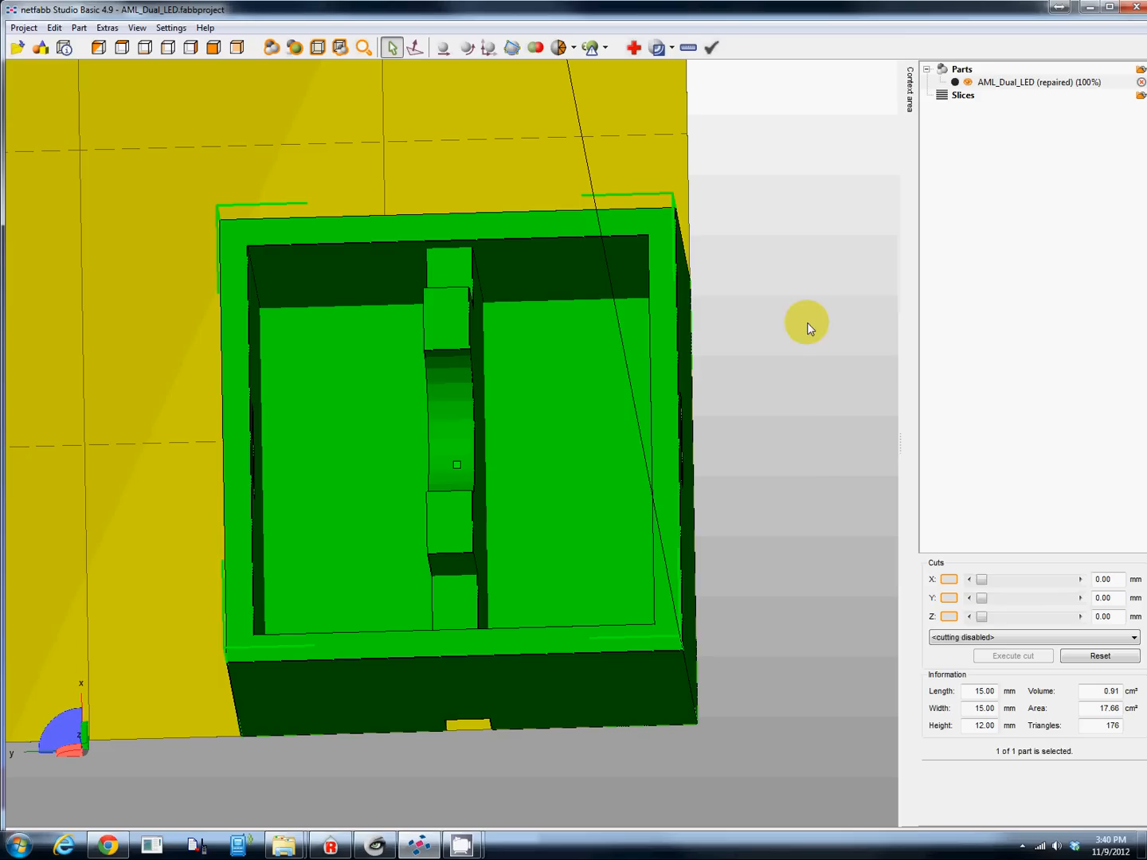
pyautogui.moveTo(791, 500)
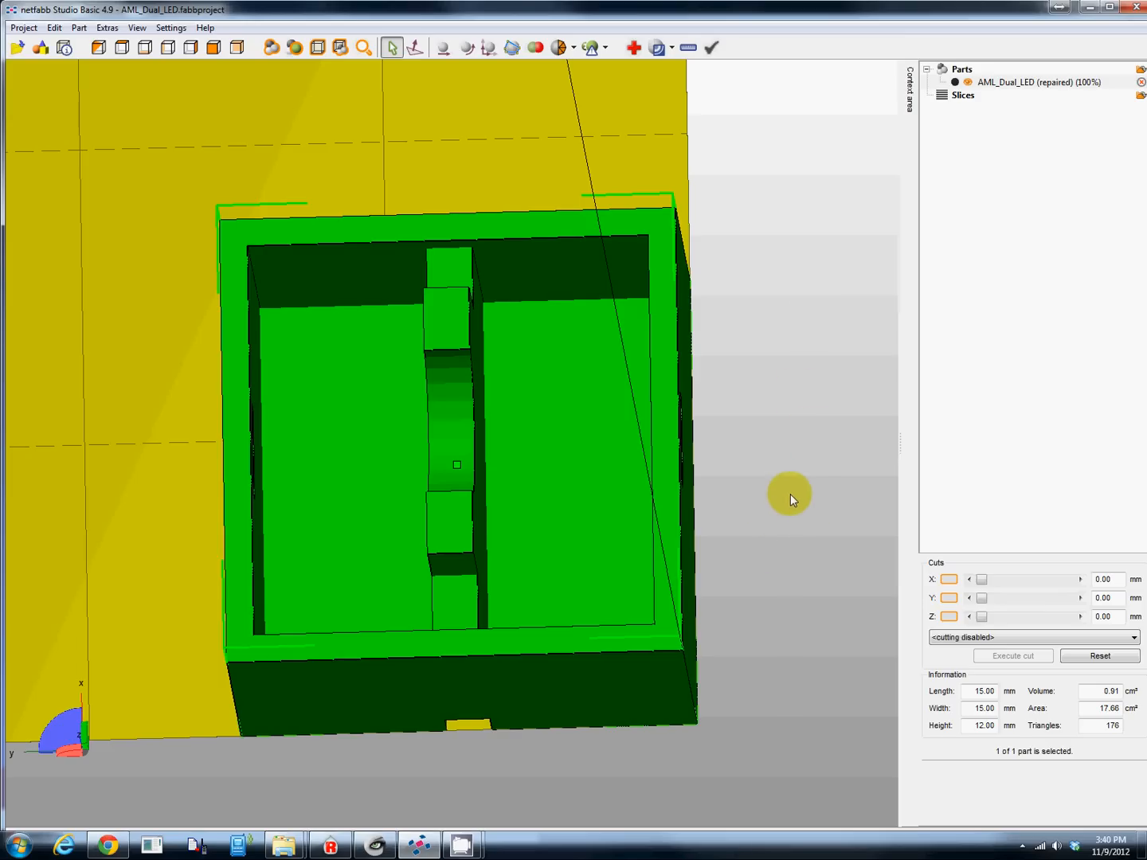
pyautogui.moveTo(771, 605)
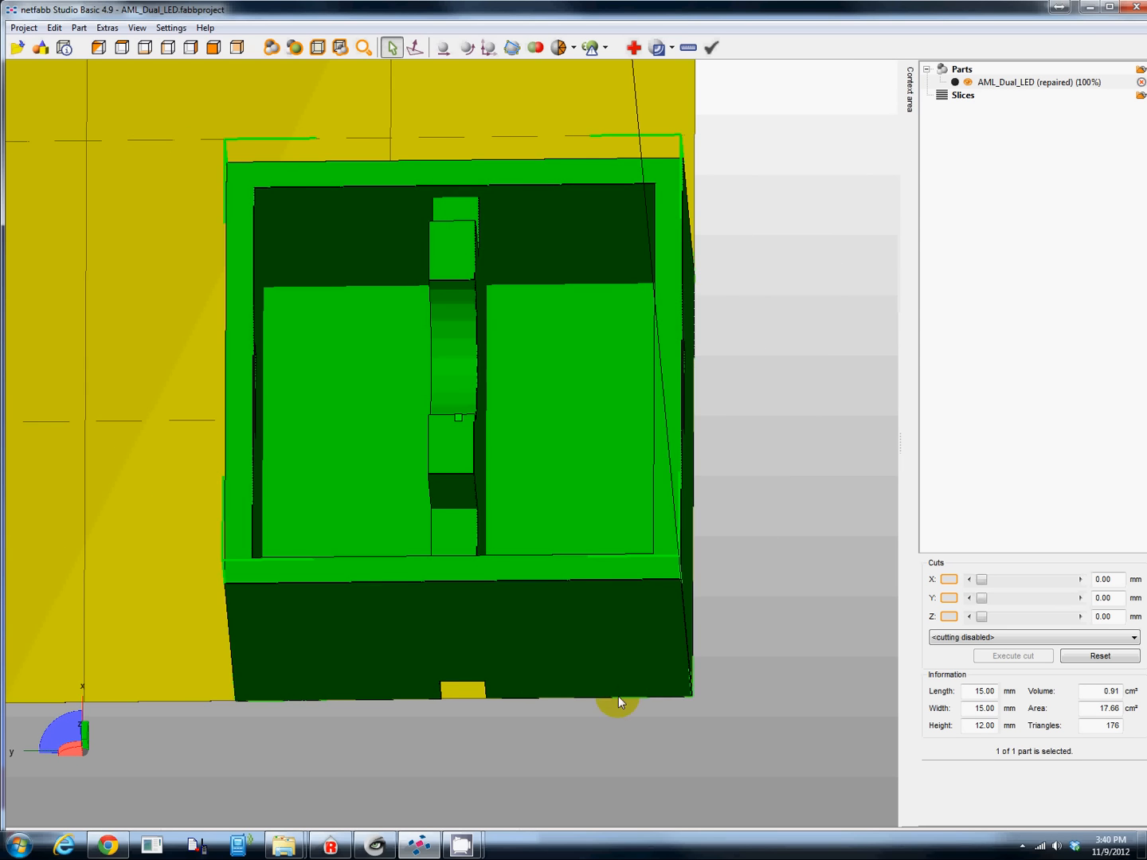
# - Orbit the cap to check it, then minimise netfabb to reveal the other windows
pyautogui.moveTo(622, 703); pyautogui.dragTo(506, 708)
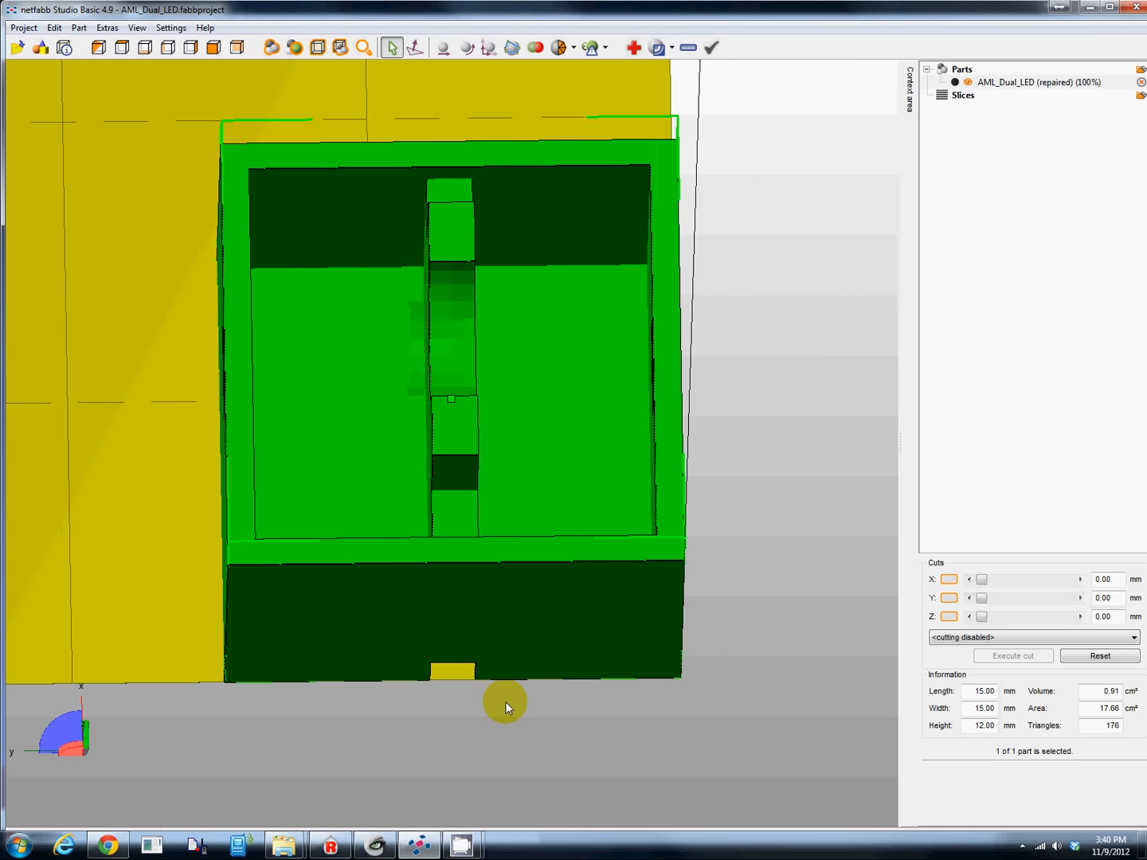
pyautogui.moveTo(507, 704); pyautogui.dragTo(470, 700)
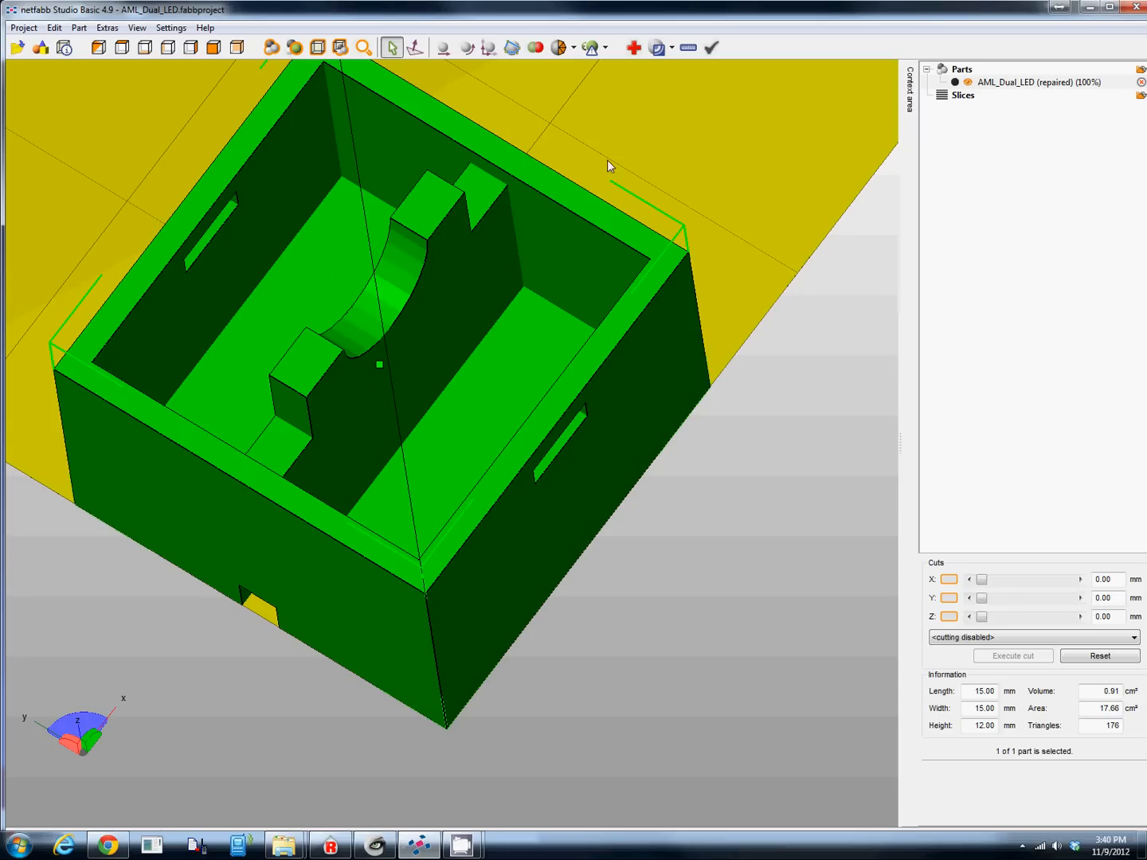
pyautogui.moveTo(658, 214)
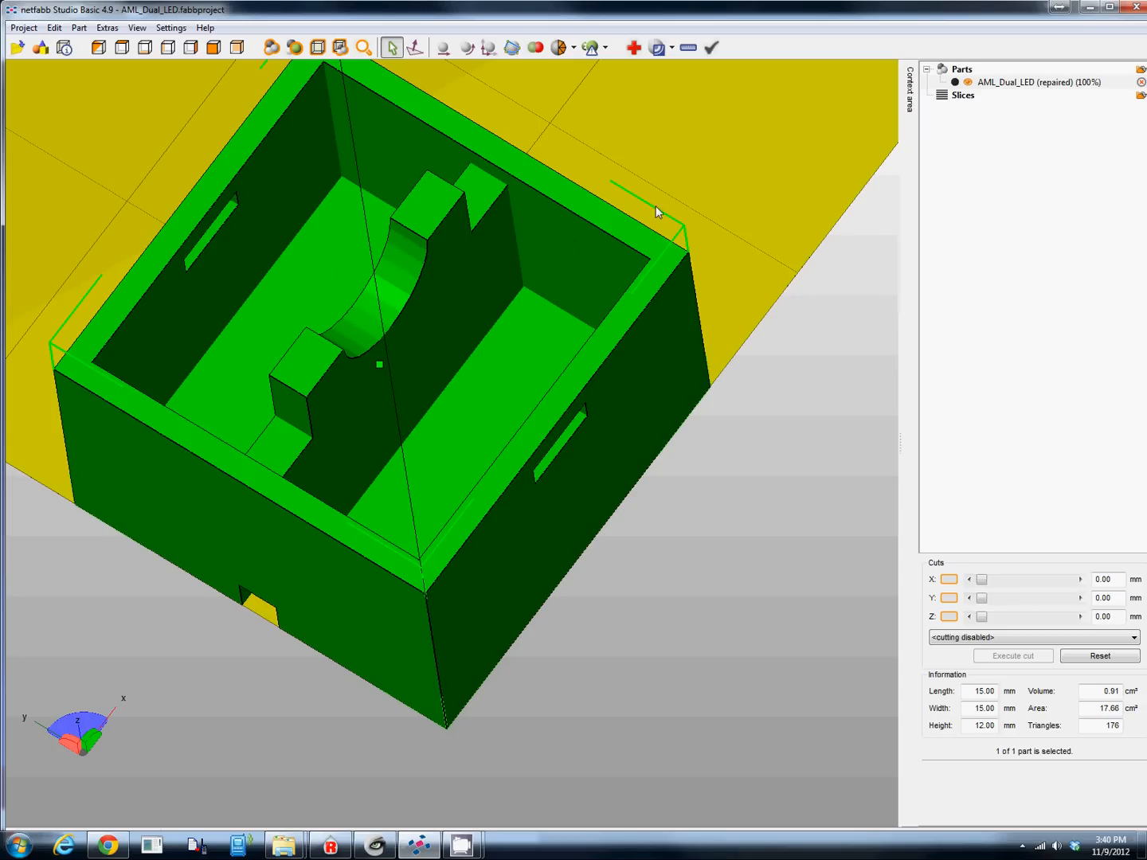
pyautogui.moveTo(1004, 6)
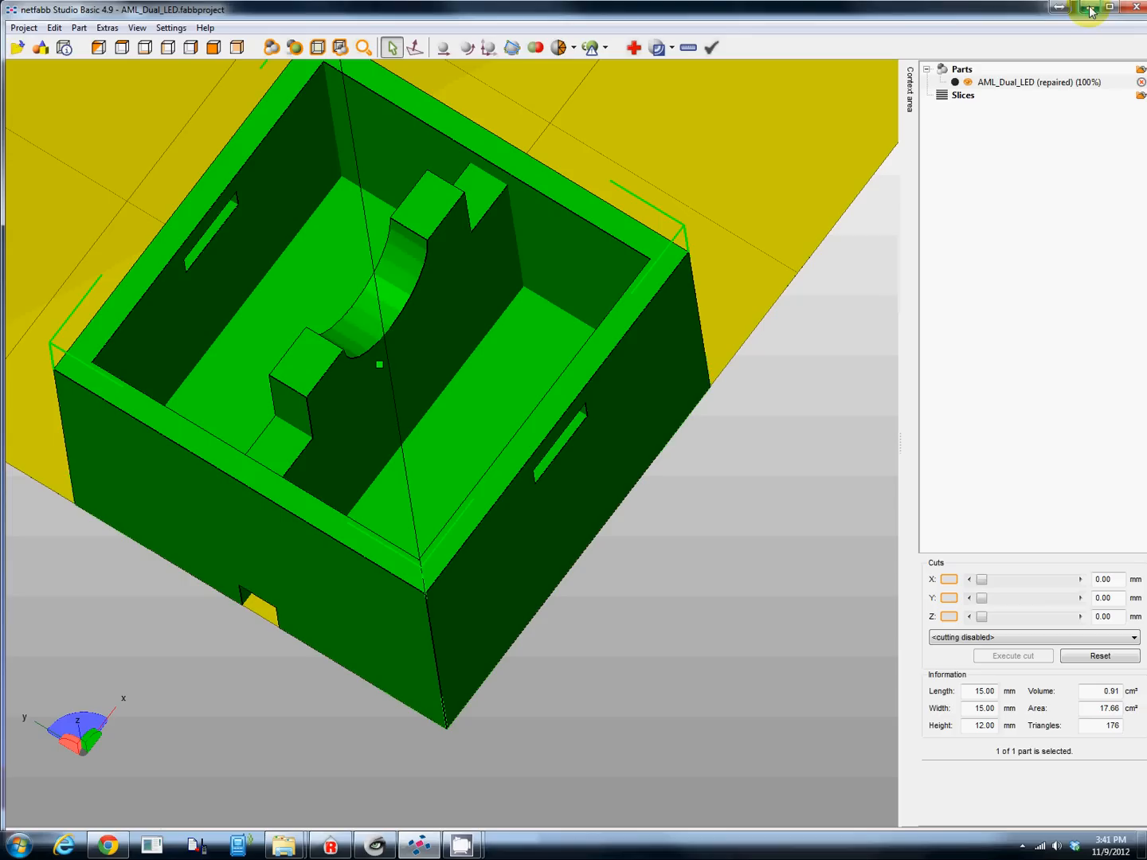
pyautogui.moveTo(1059, 23)
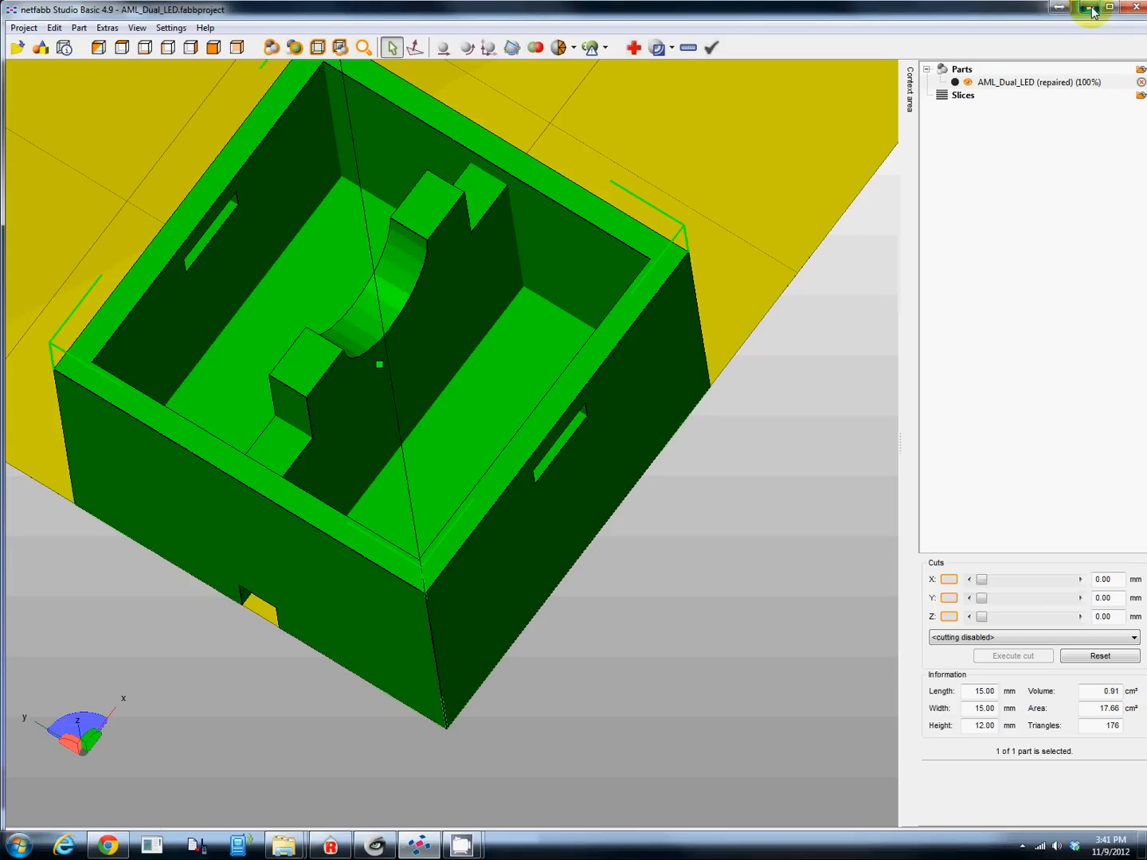
pyautogui.click(460, 845)
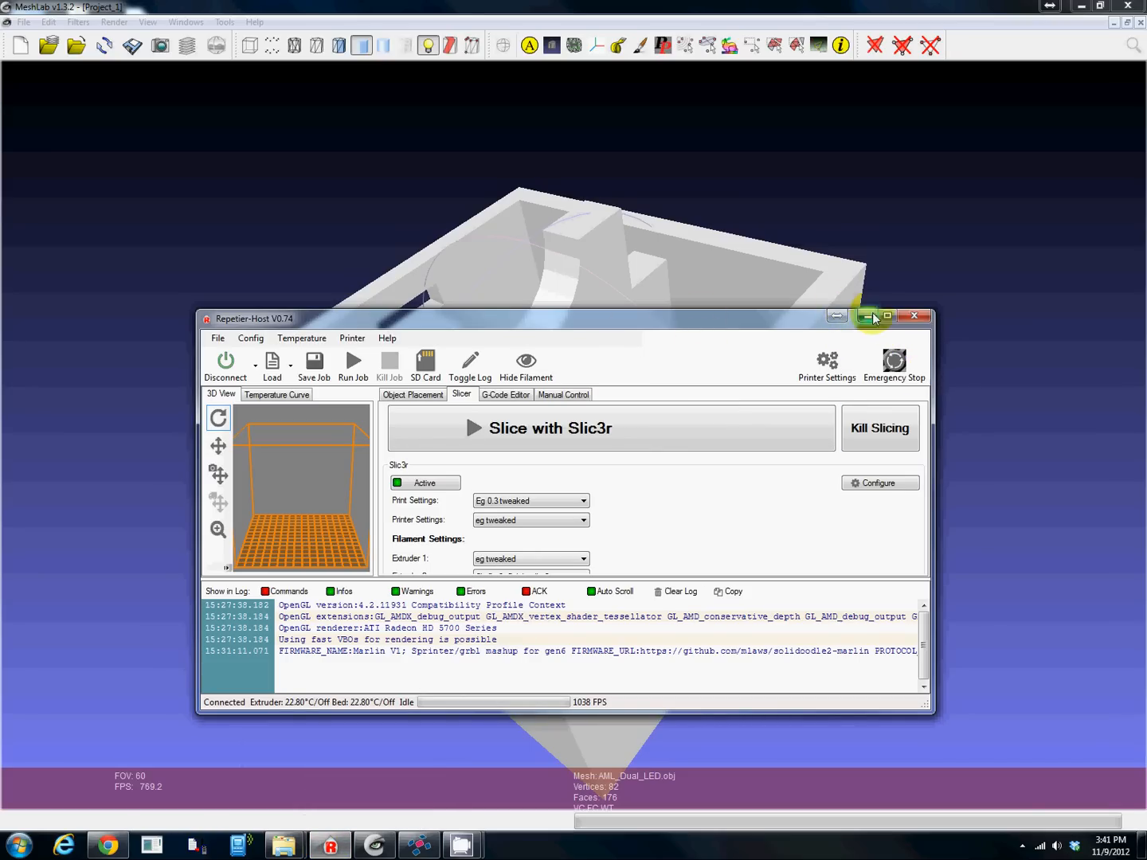
# - Load AML_Dual_LED (repaired).stl via Object Placement and center it on the print bed
pyautogui.click(886, 315)
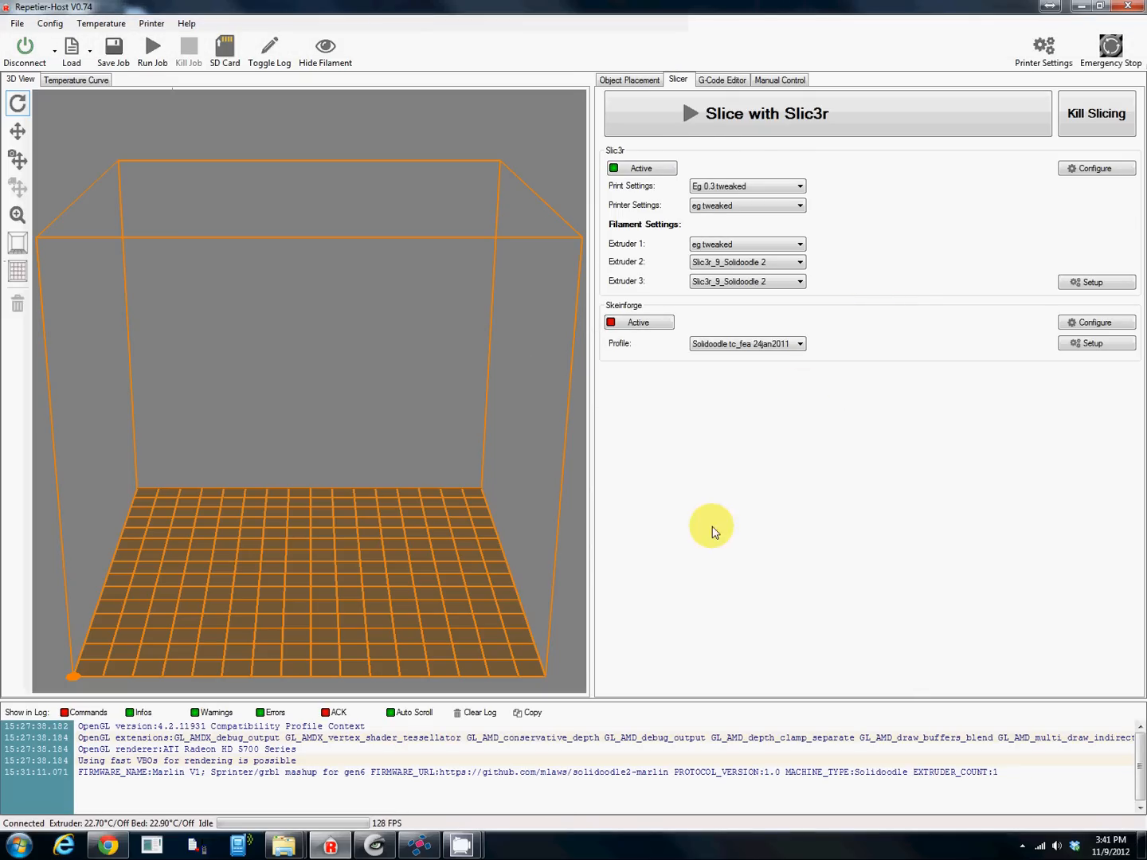
pyautogui.moveTo(805, 577)
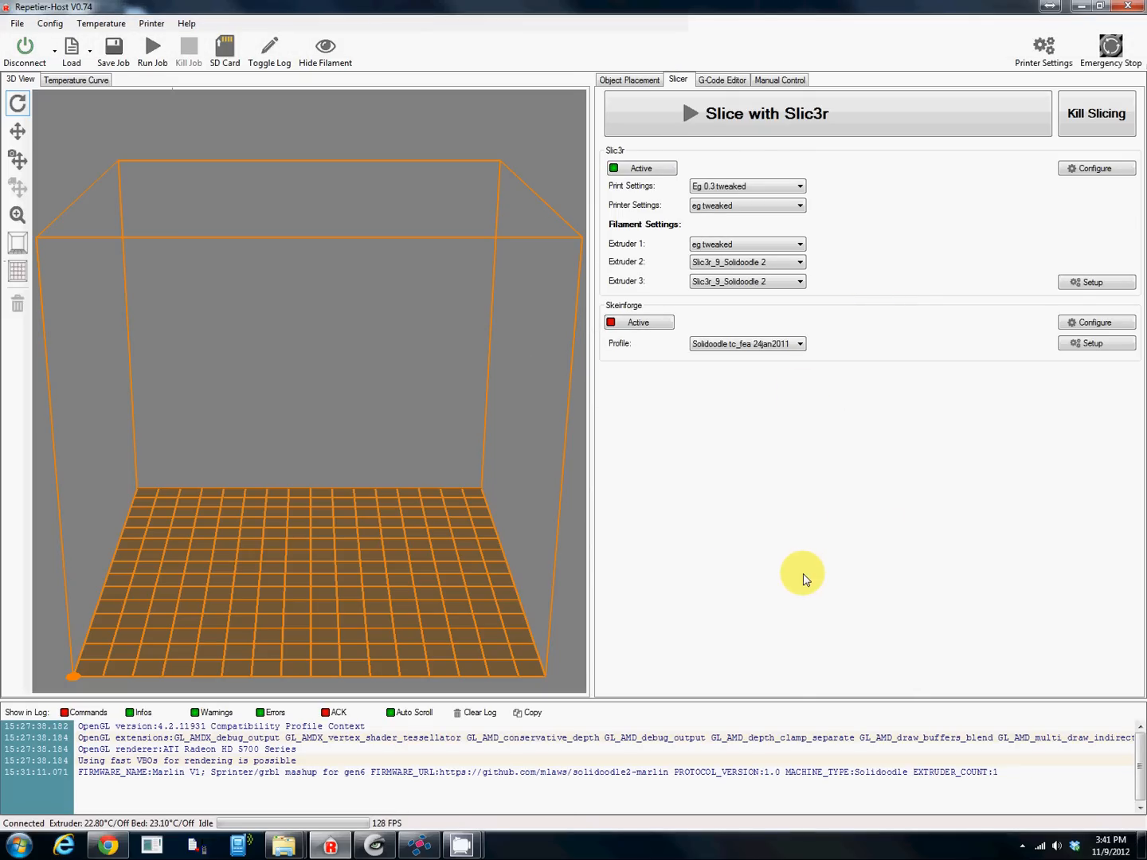
pyautogui.moveTo(691, 505)
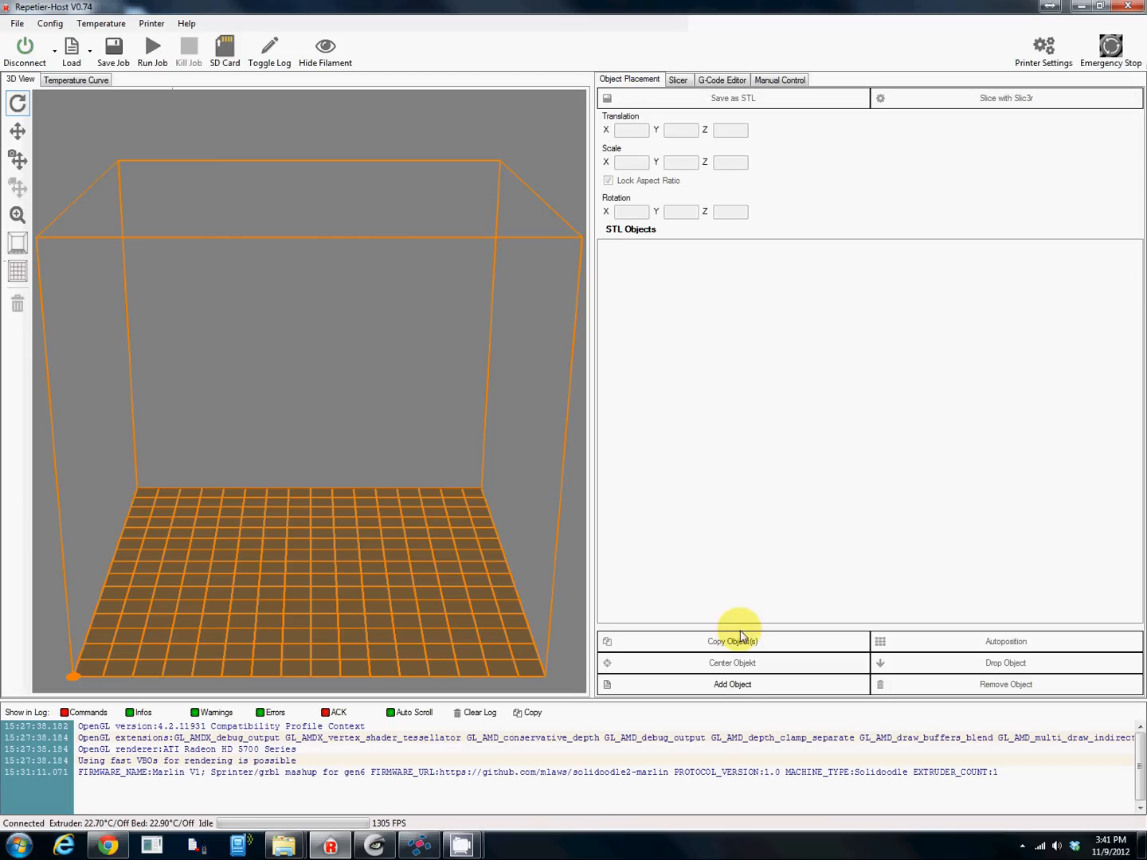
pyautogui.click(731, 685)
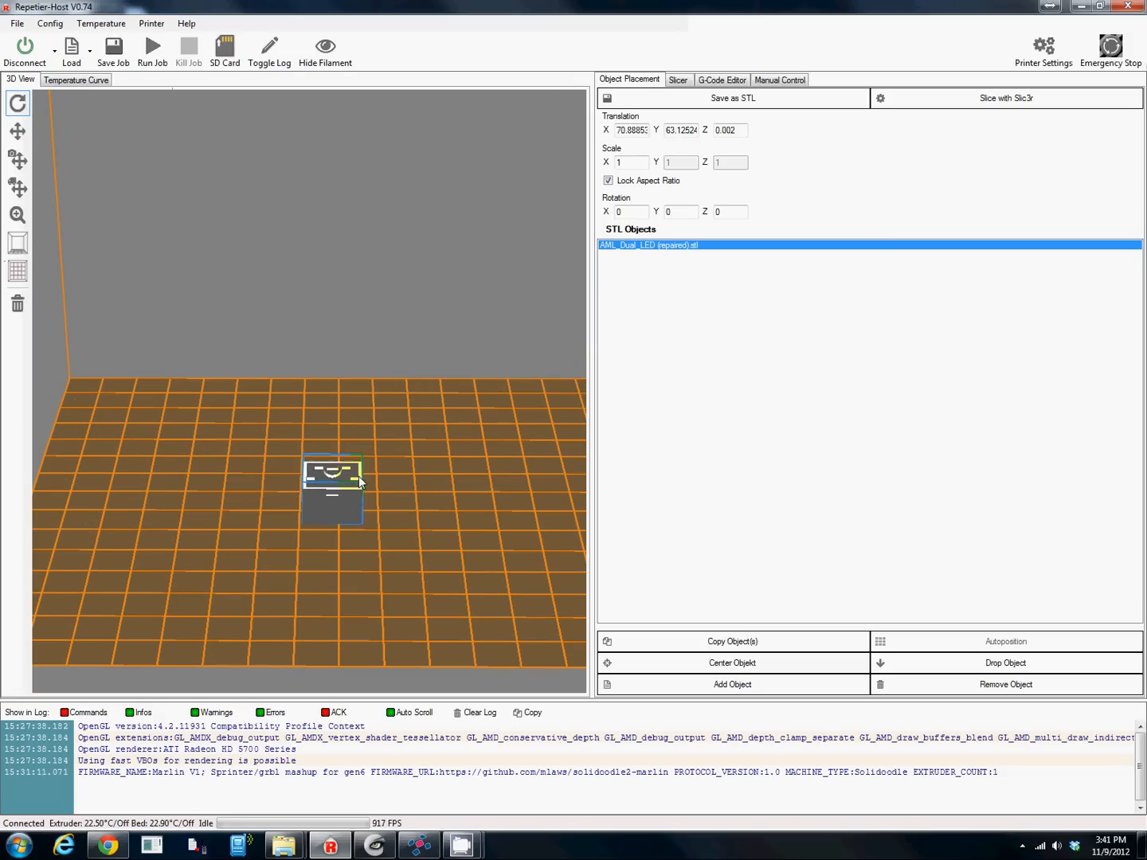
pyautogui.click(730, 663)
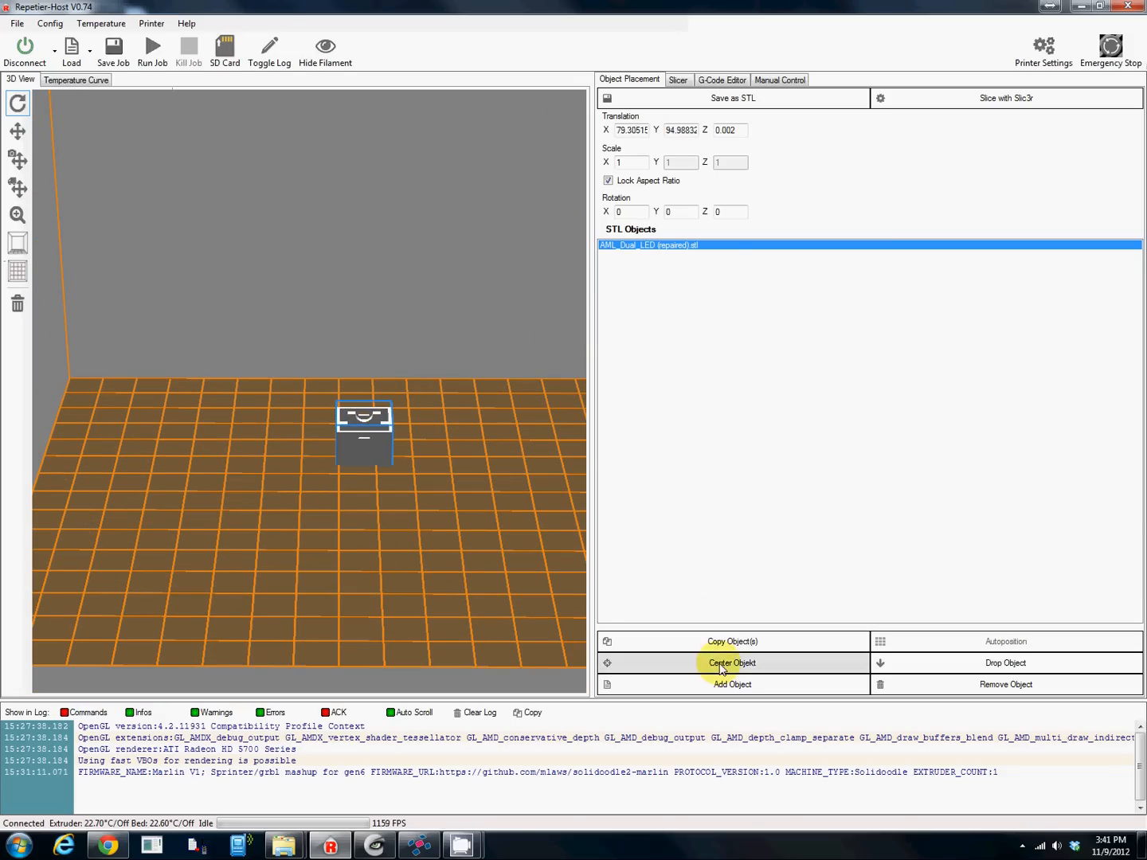
pyautogui.click(732, 663)
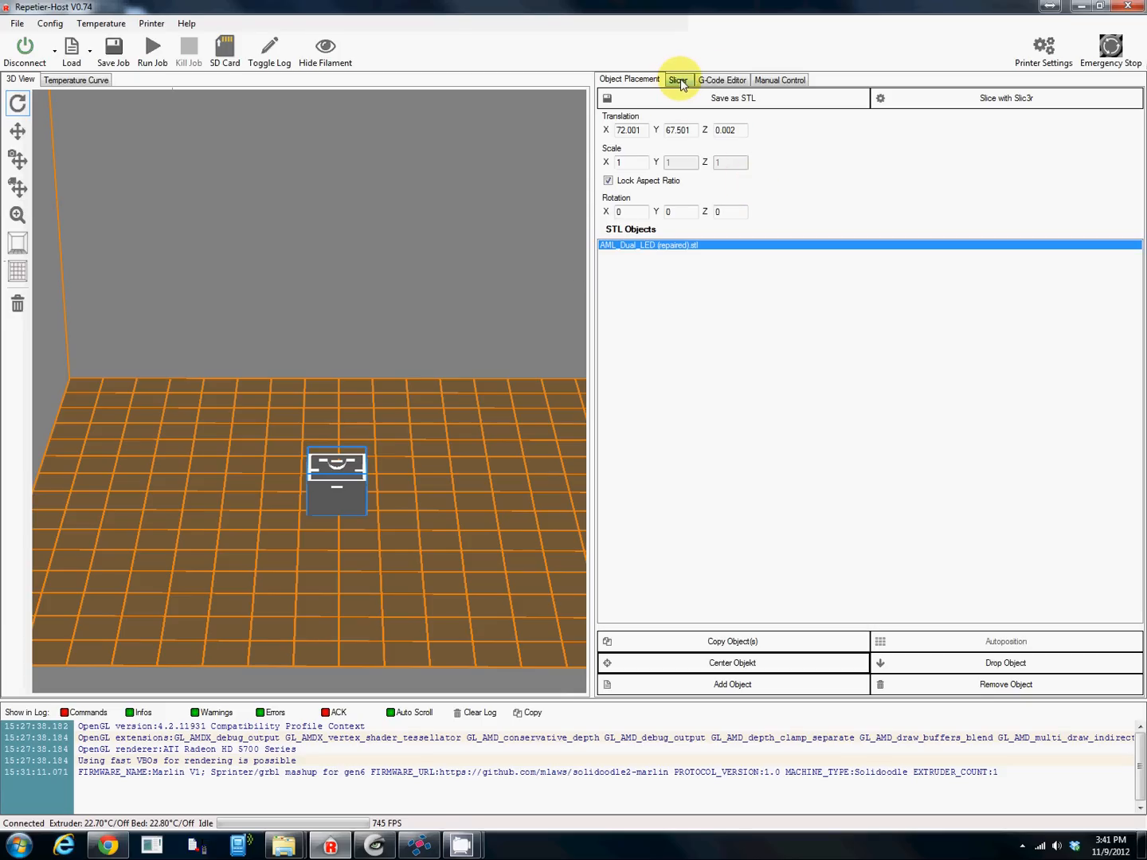
# - Choose the AML Cap profile for the Slic3r print and printer settings
pyautogui.click(677, 80)
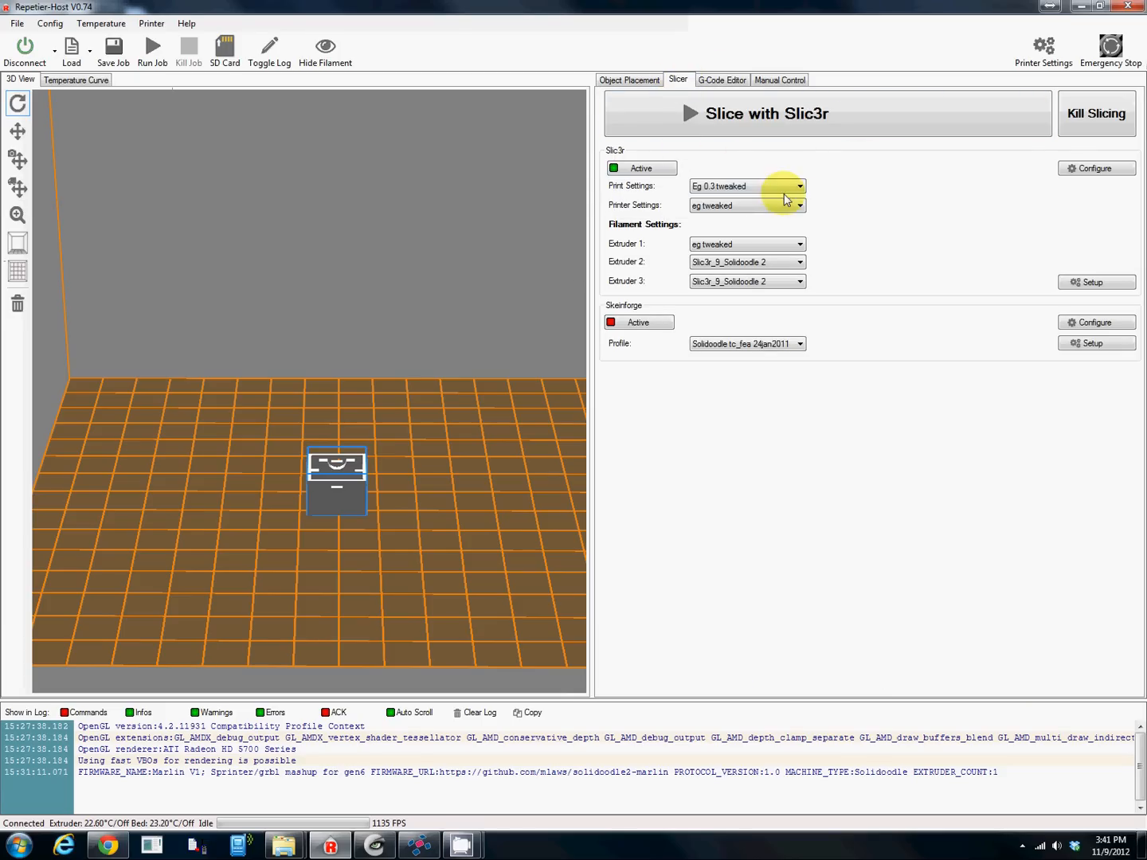
pyautogui.click(800, 185)
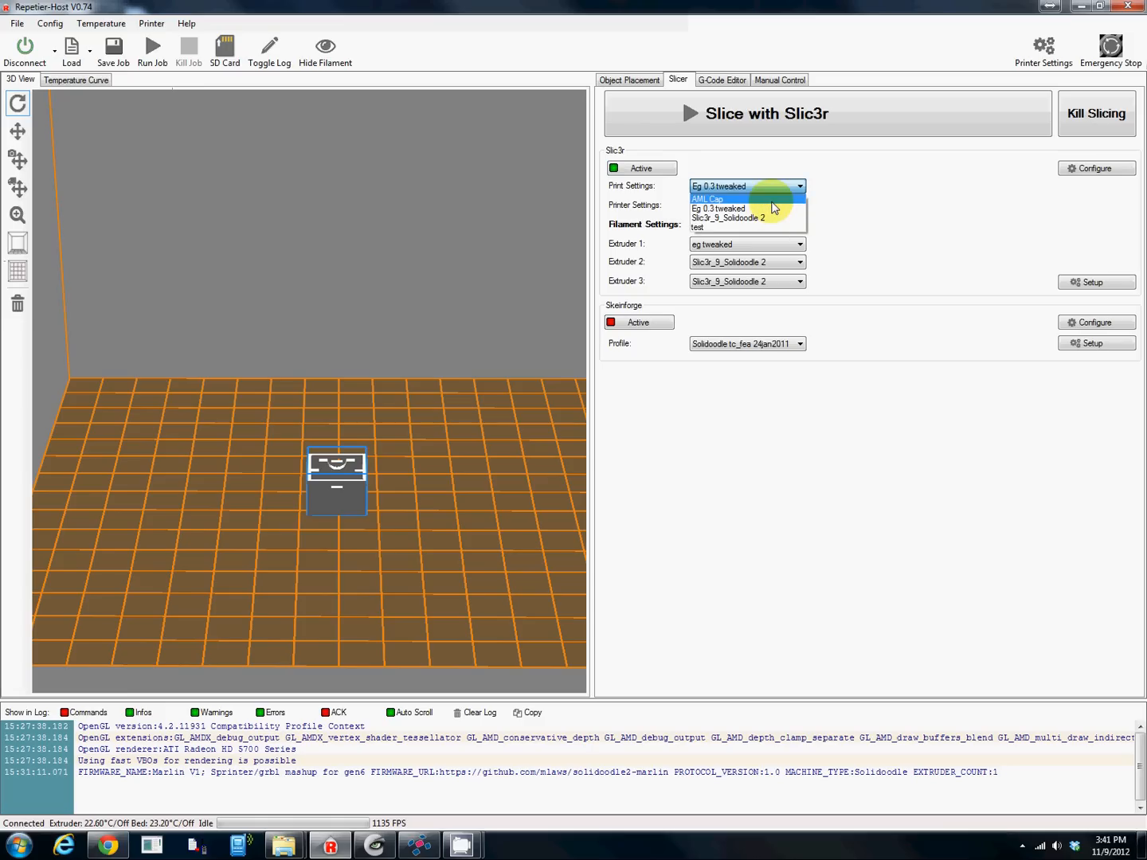
pyautogui.click(707, 199)
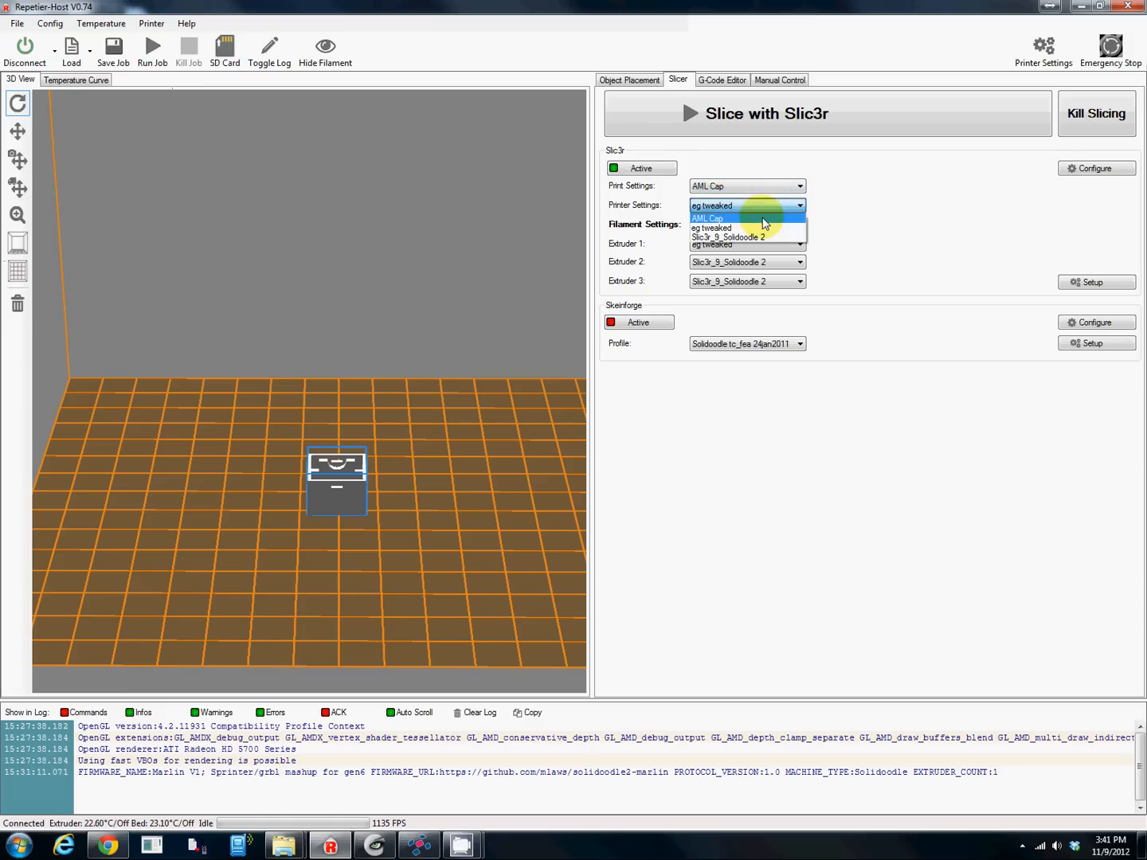
pyautogui.click(707, 218)
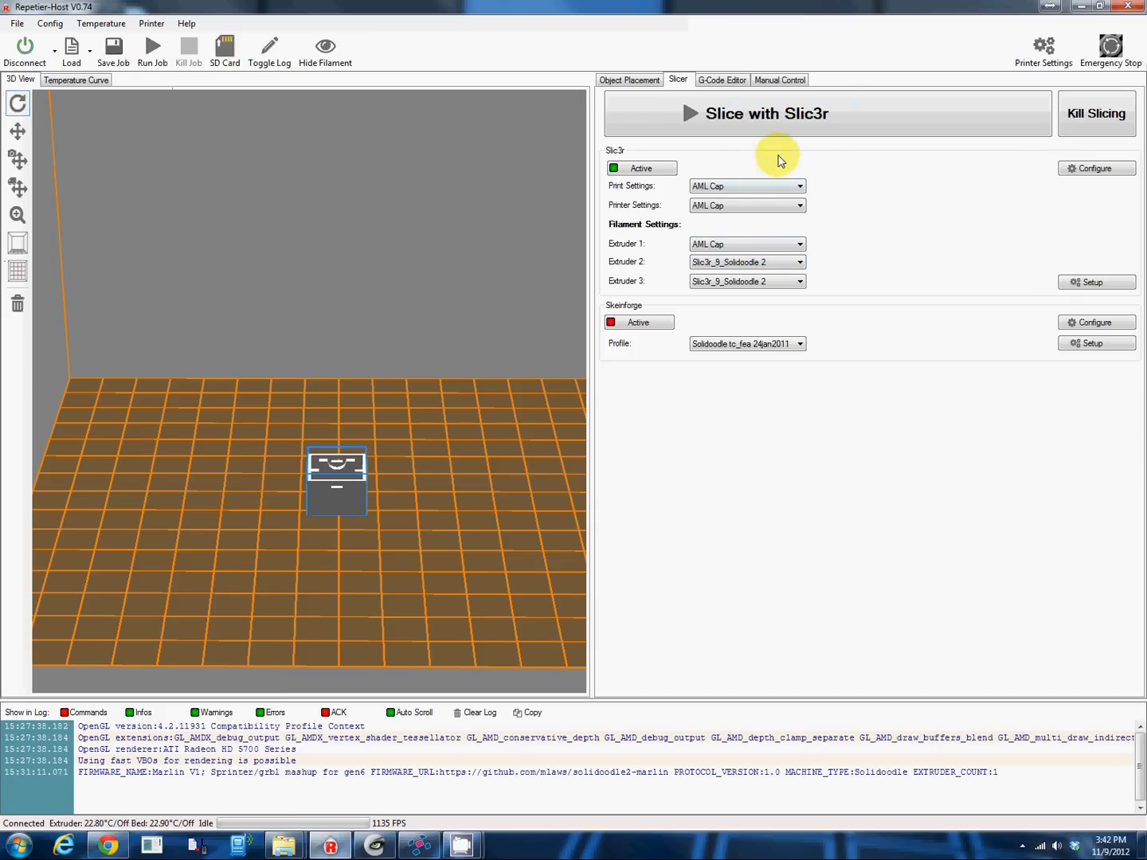
pyautogui.moveTo(837, 163)
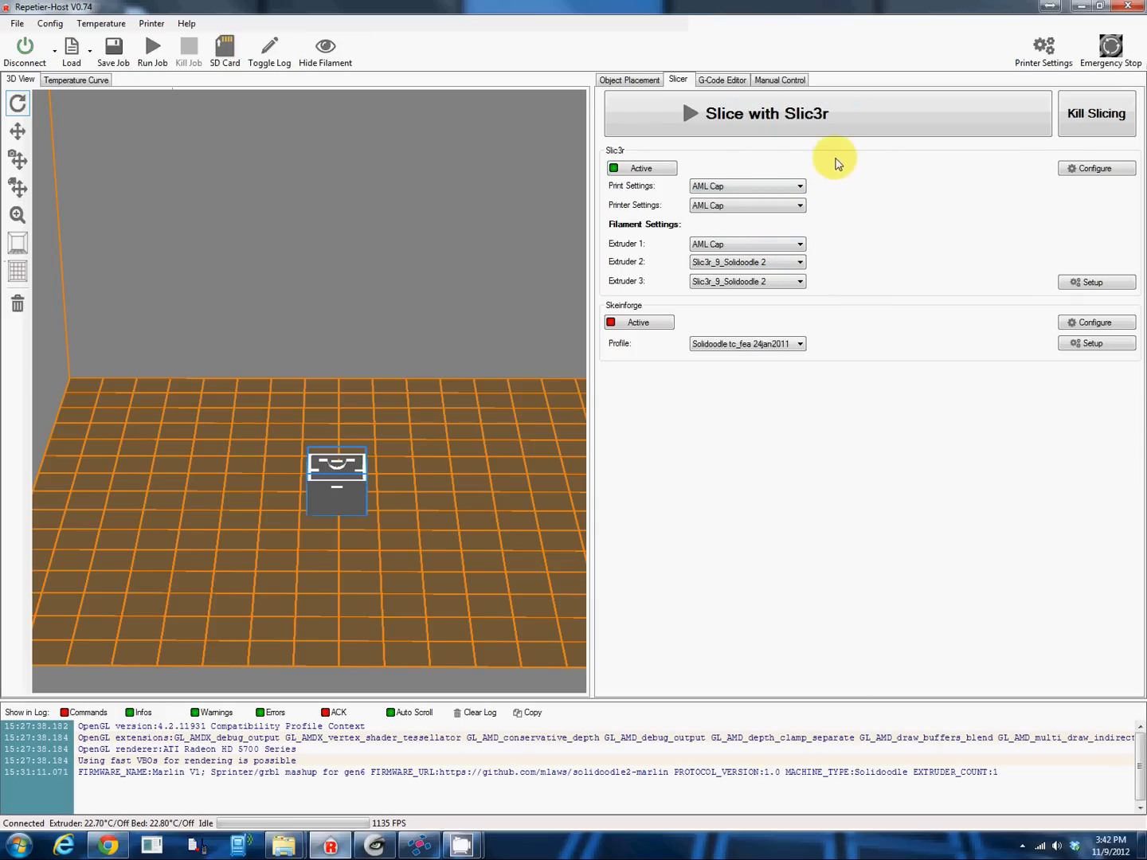
pyautogui.moveTo(809, 134)
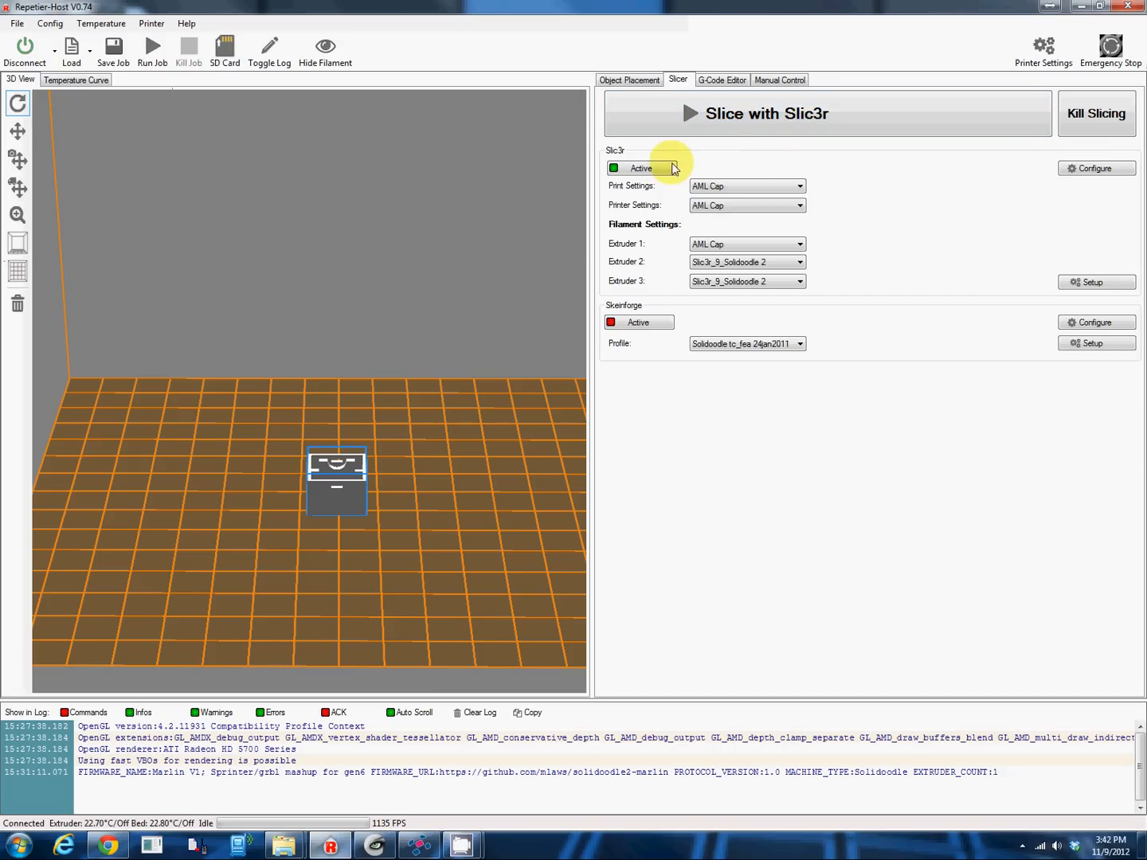
pyautogui.moveTo(710, 121)
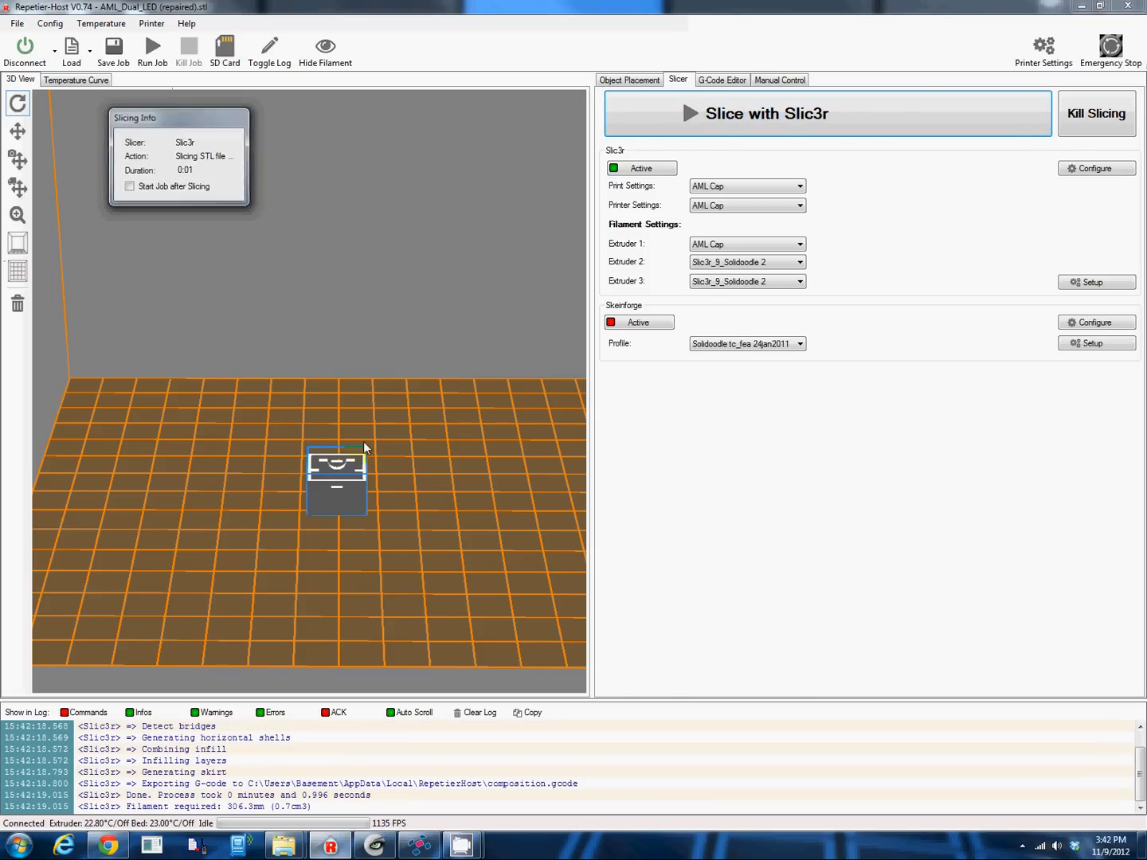
# - Preview the sliced cap layer by layer in the G-code visualization, up to layer 35 and back to the first
pyautogui.click(720, 80)
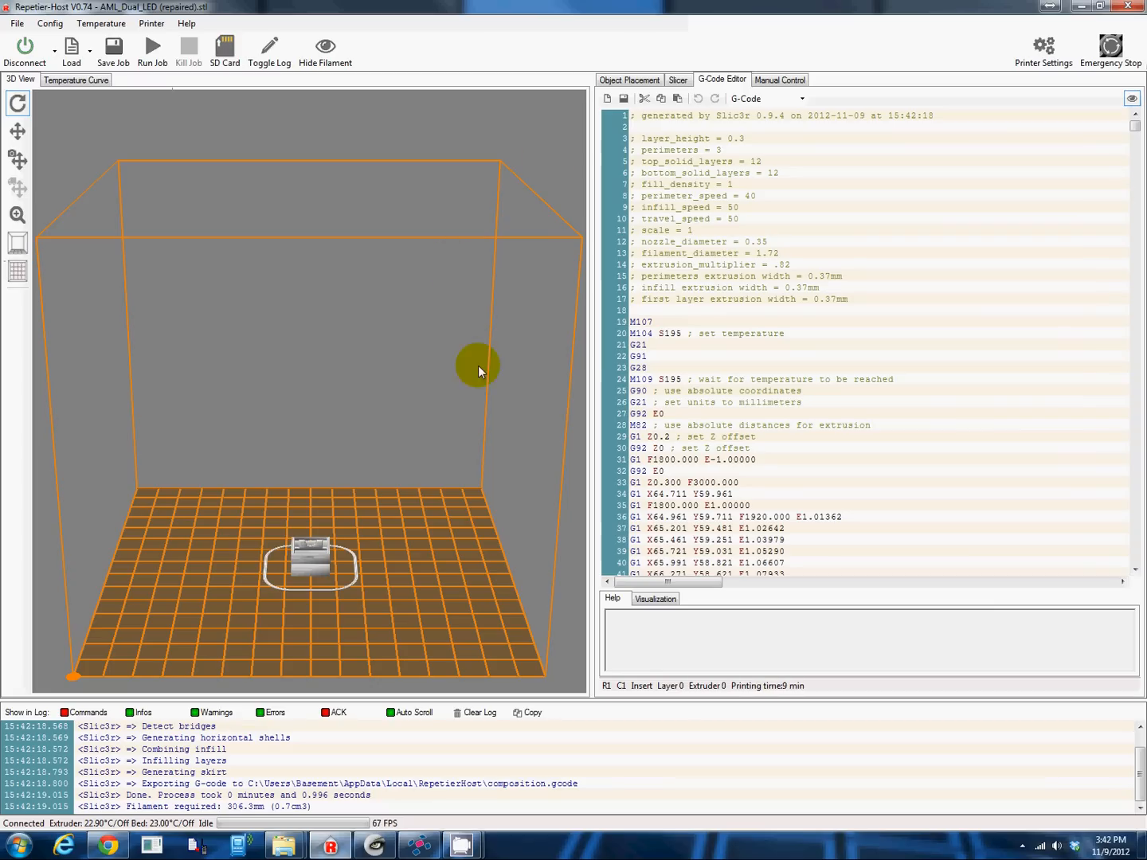
pyautogui.click(655, 599)
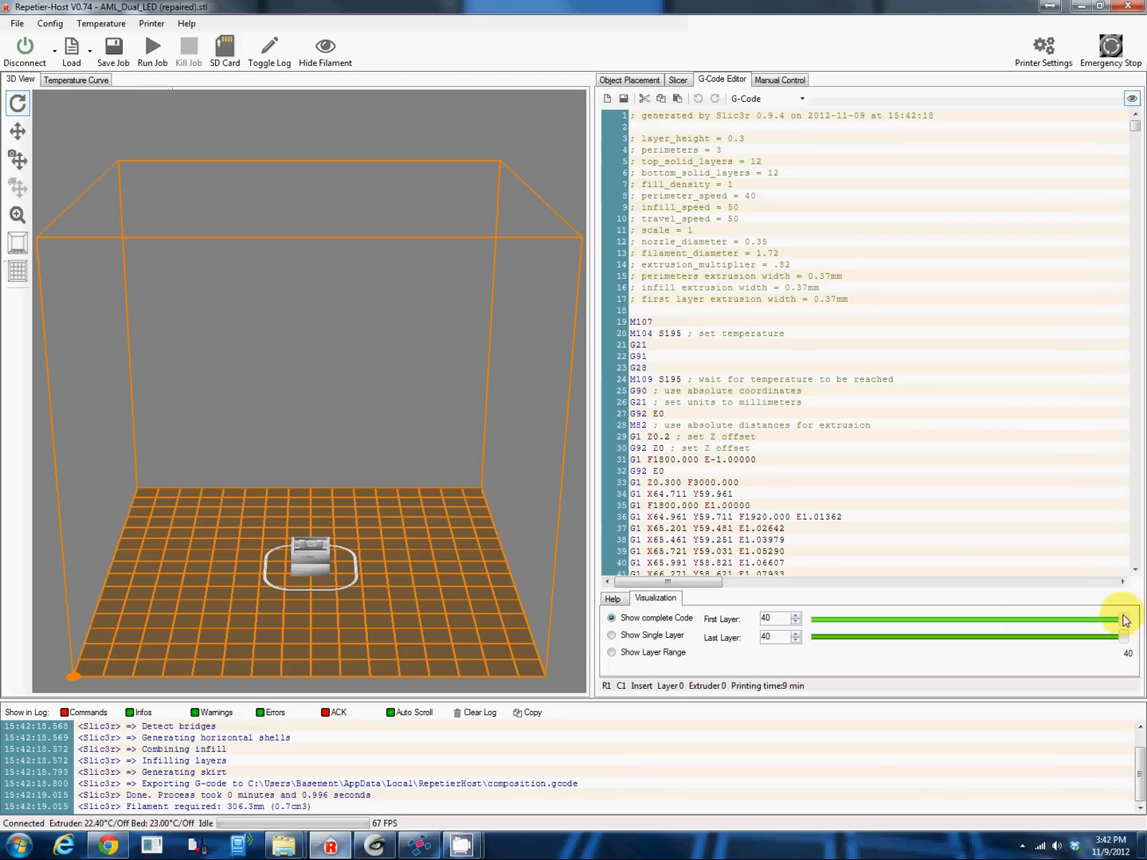
pyautogui.moveTo(1122, 618); pyautogui.dragTo(945, 618)
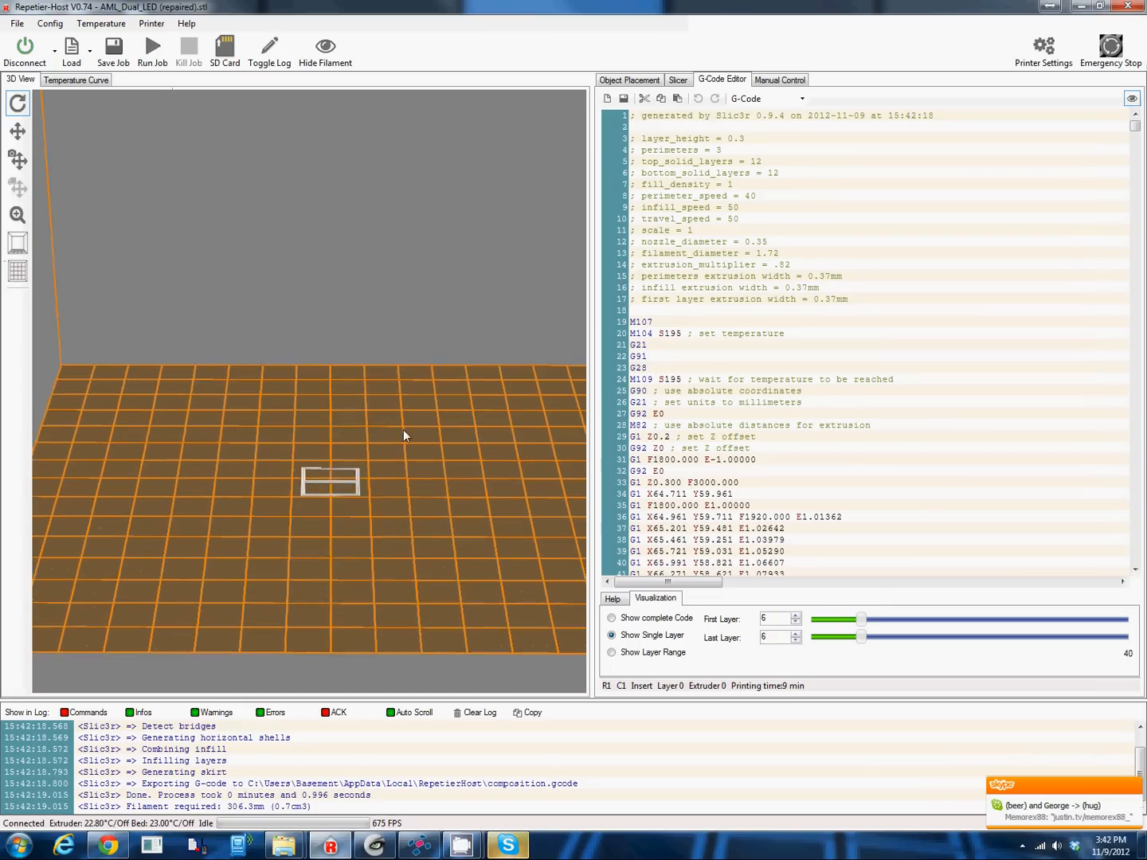
pyautogui.moveTo(838, 620); pyautogui.dragTo(861, 620)
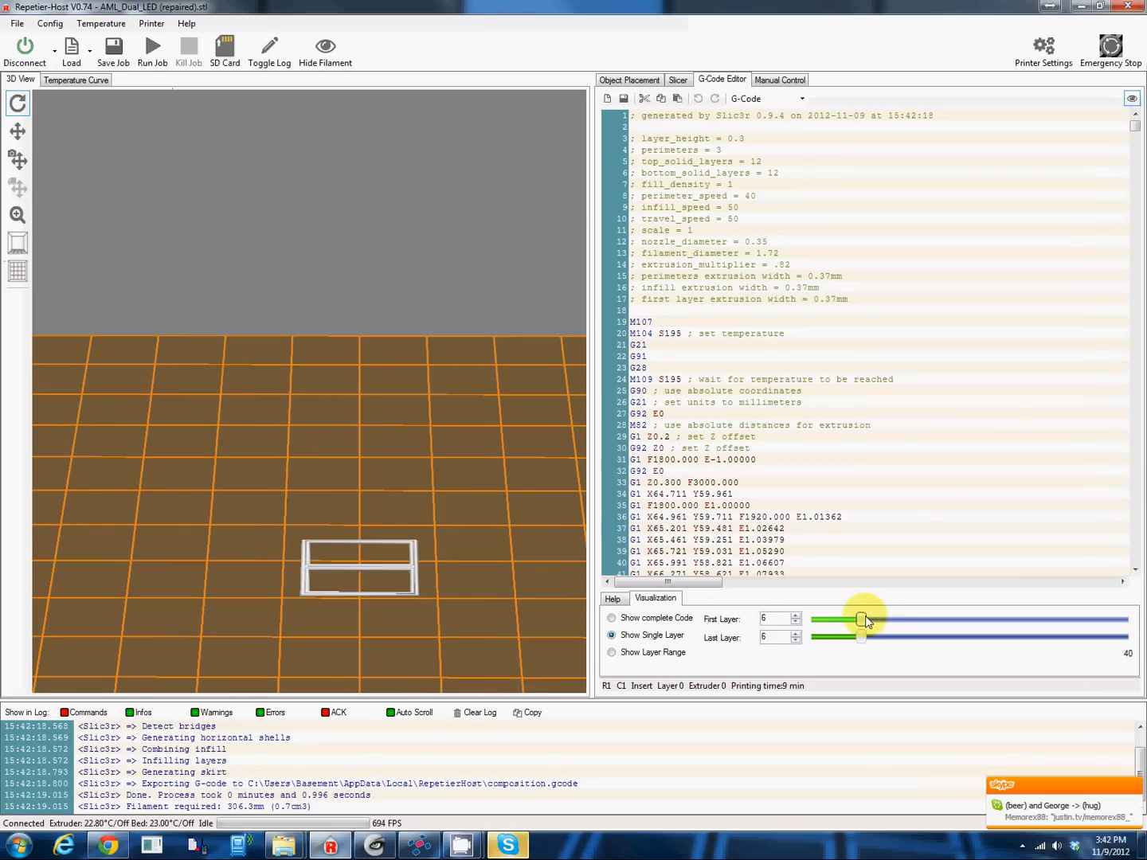
pyautogui.moveTo(861, 620); pyautogui.dragTo(962, 620)
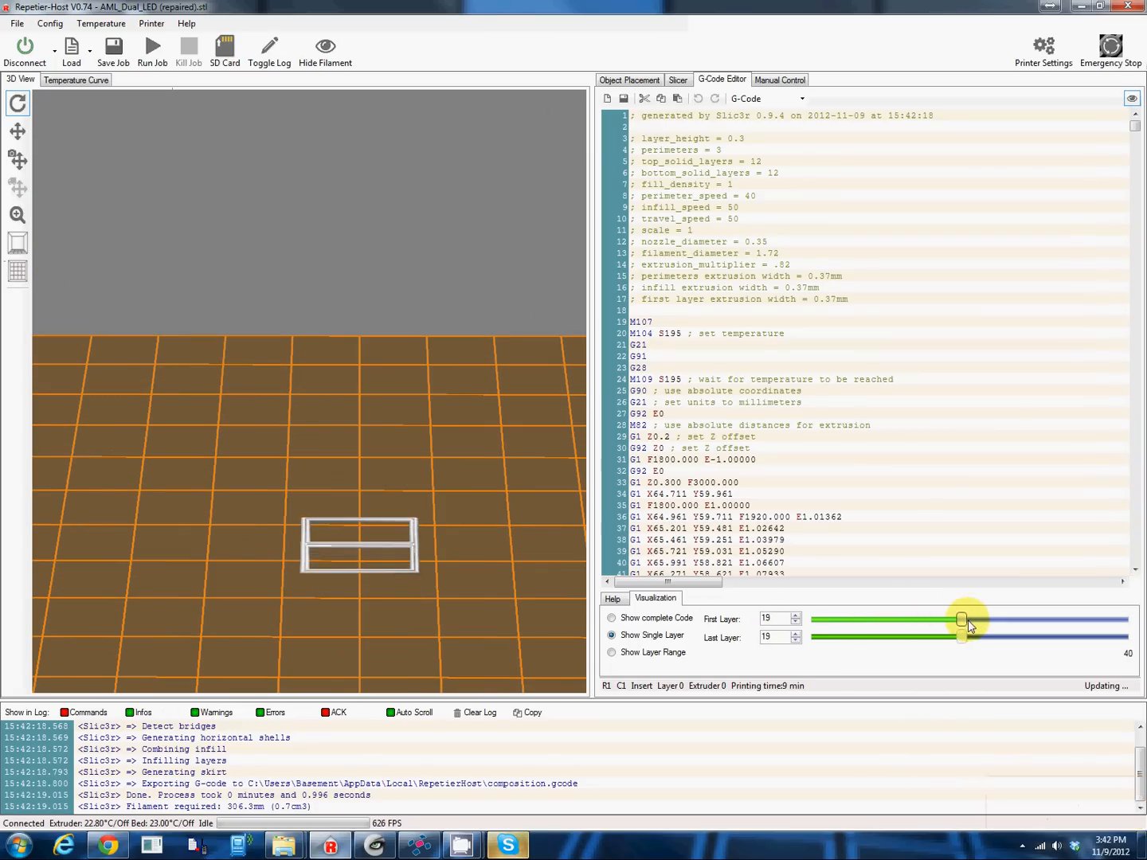
pyautogui.moveTo(963, 620); pyautogui.dragTo(1085, 620)
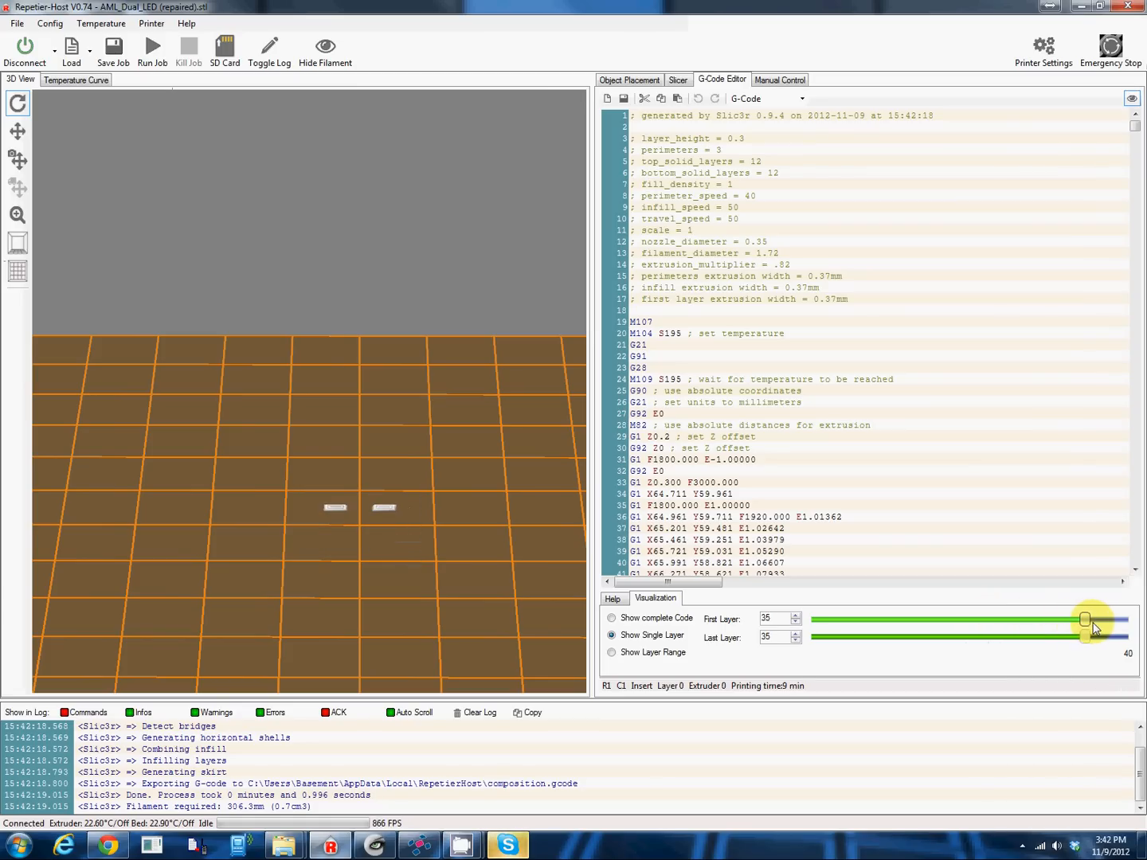
pyautogui.moveTo(1085, 620); pyautogui.dragTo(1069, 620)
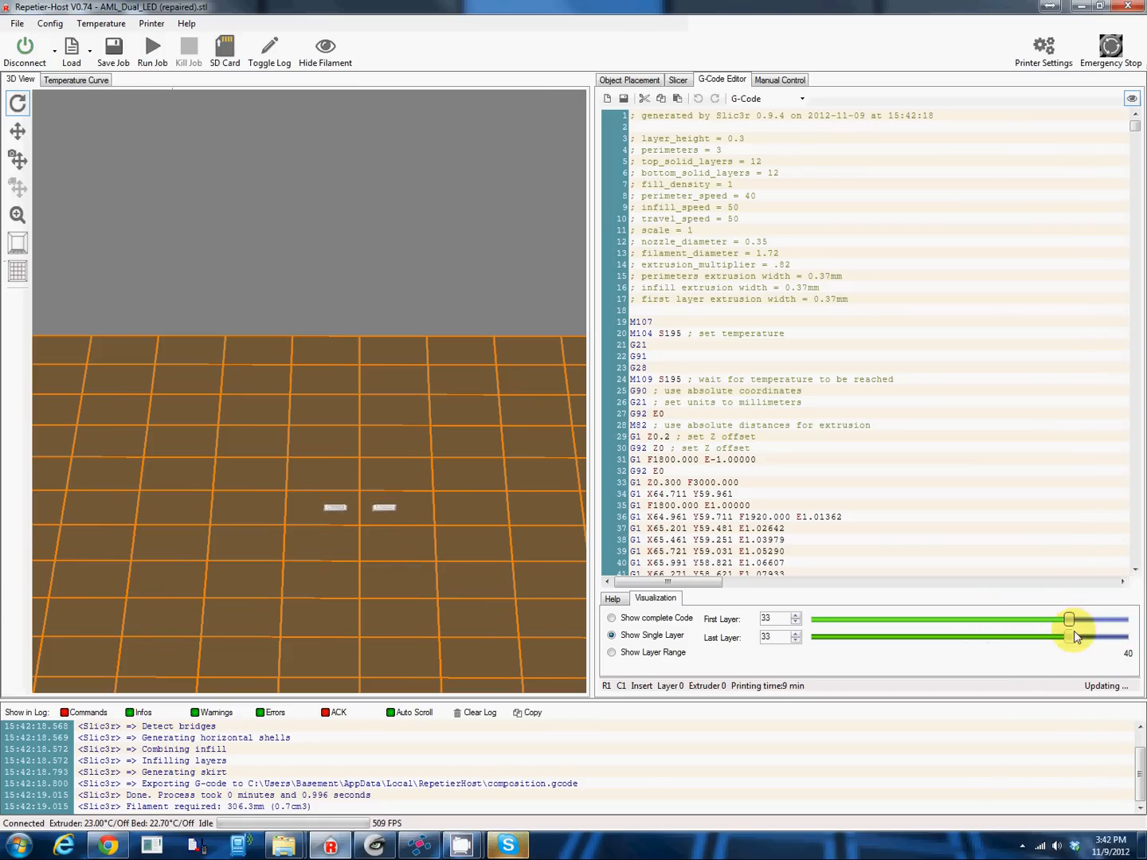
pyautogui.moveTo(1070, 618); pyautogui.dragTo(822, 618)
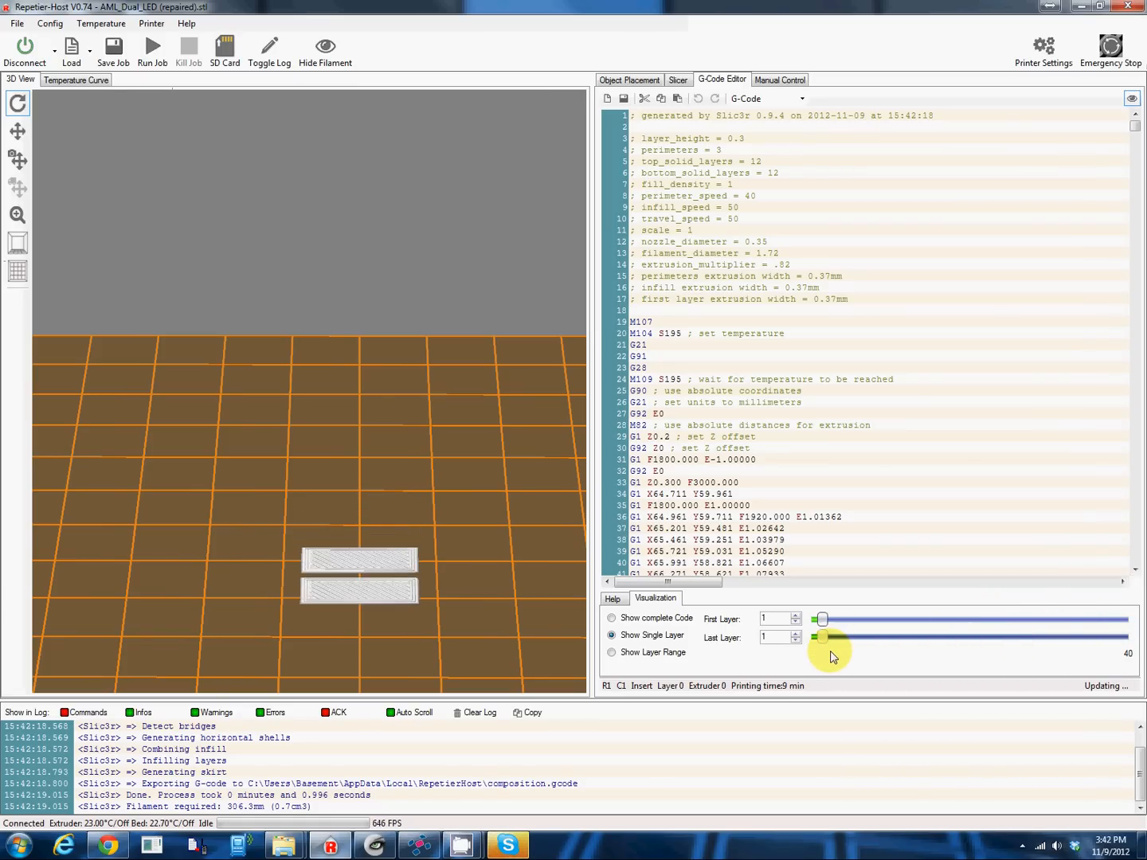
pyautogui.moveTo(822, 637); pyautogui.dragTo(822, 638)
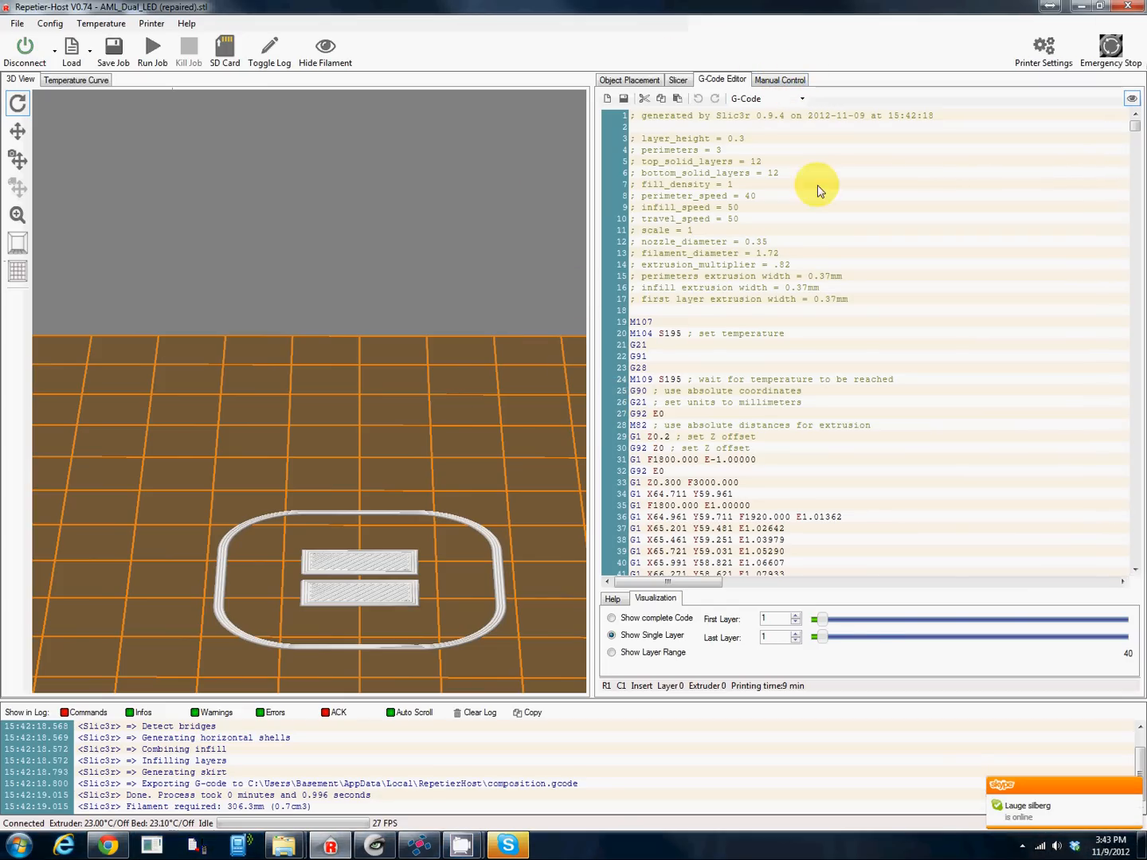
# - Start heating the extruder toward 200°C from Manual Control
pyautogui.click(779, 80)
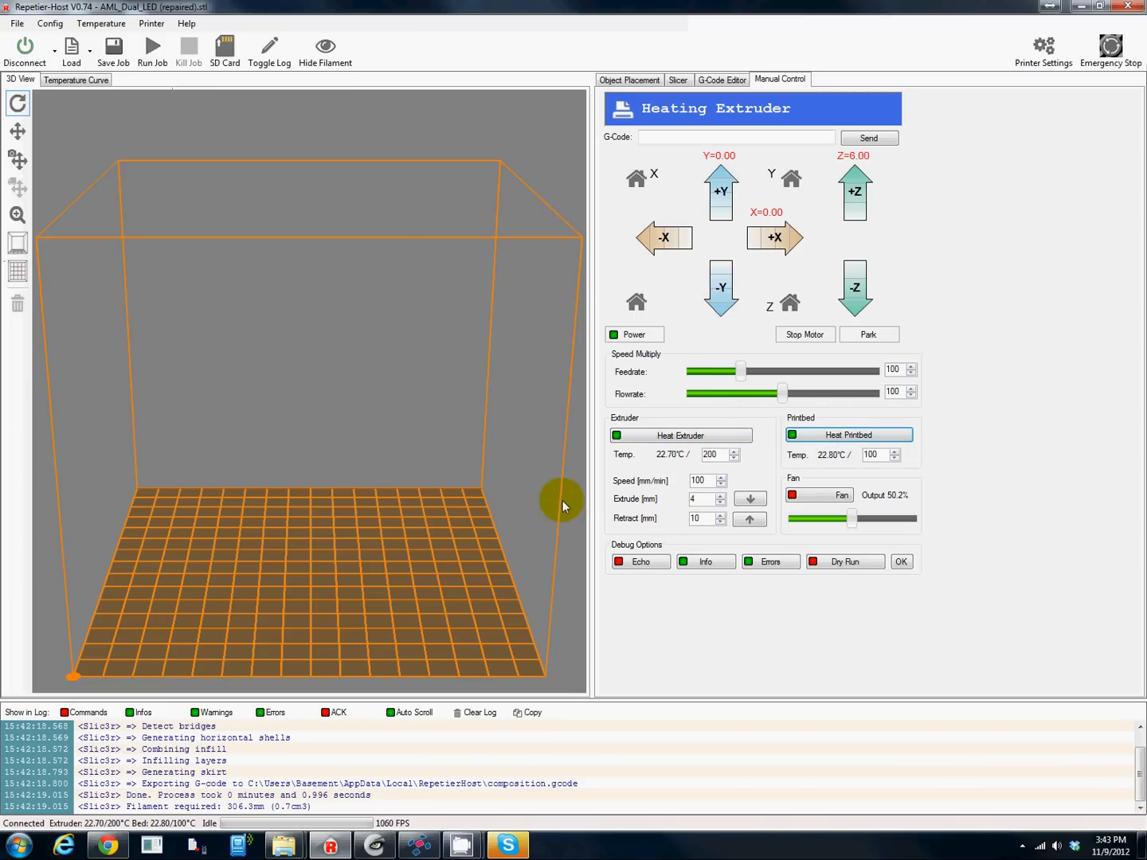
# - Wait on Manual Control while the extruder warms toward its 200°C target
pyautogui.click(682, 436)
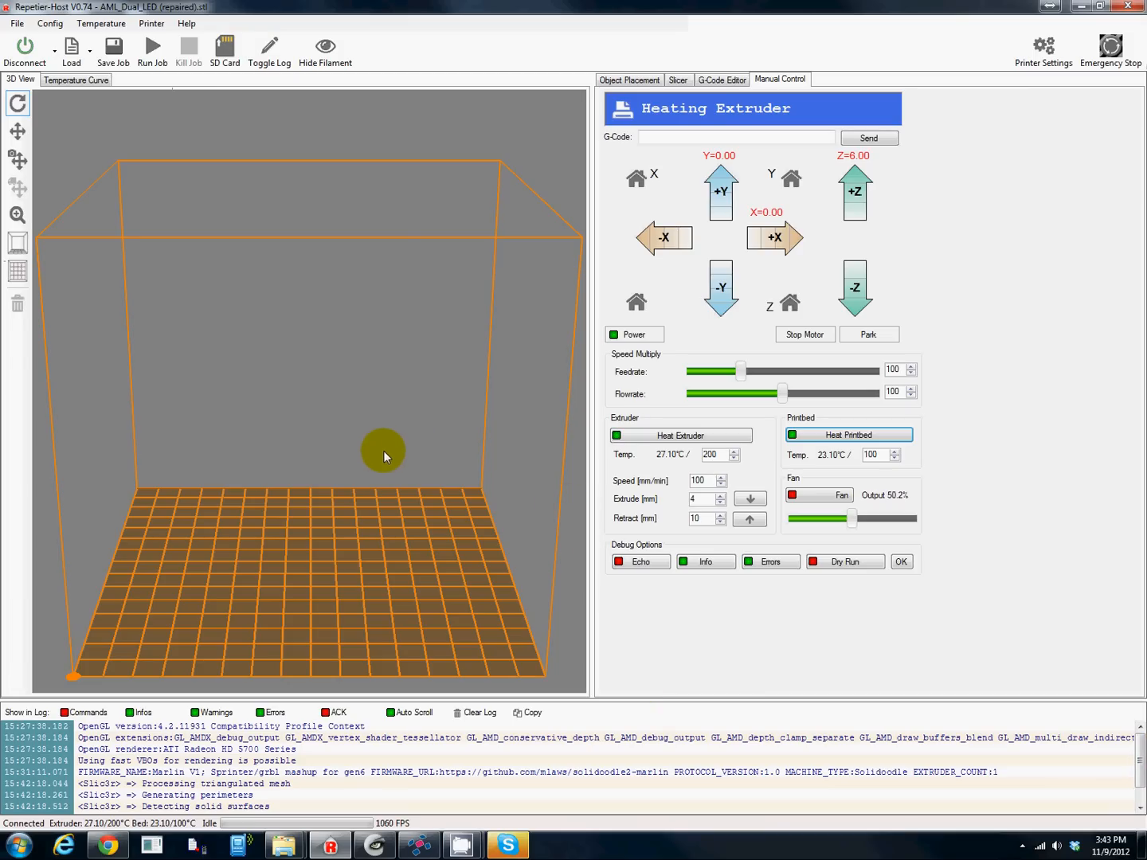
pyautogui.moveTo(391, 445)
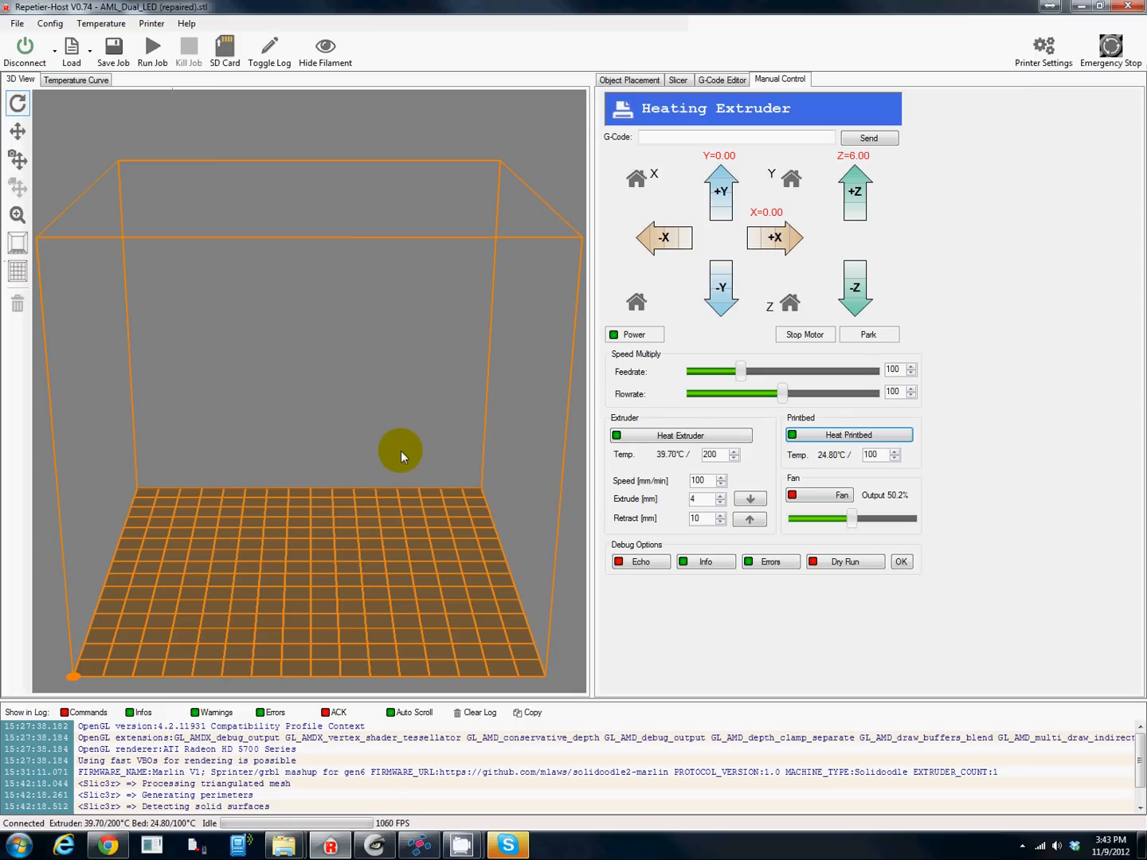
pyautogui.moveTo(717, 619)
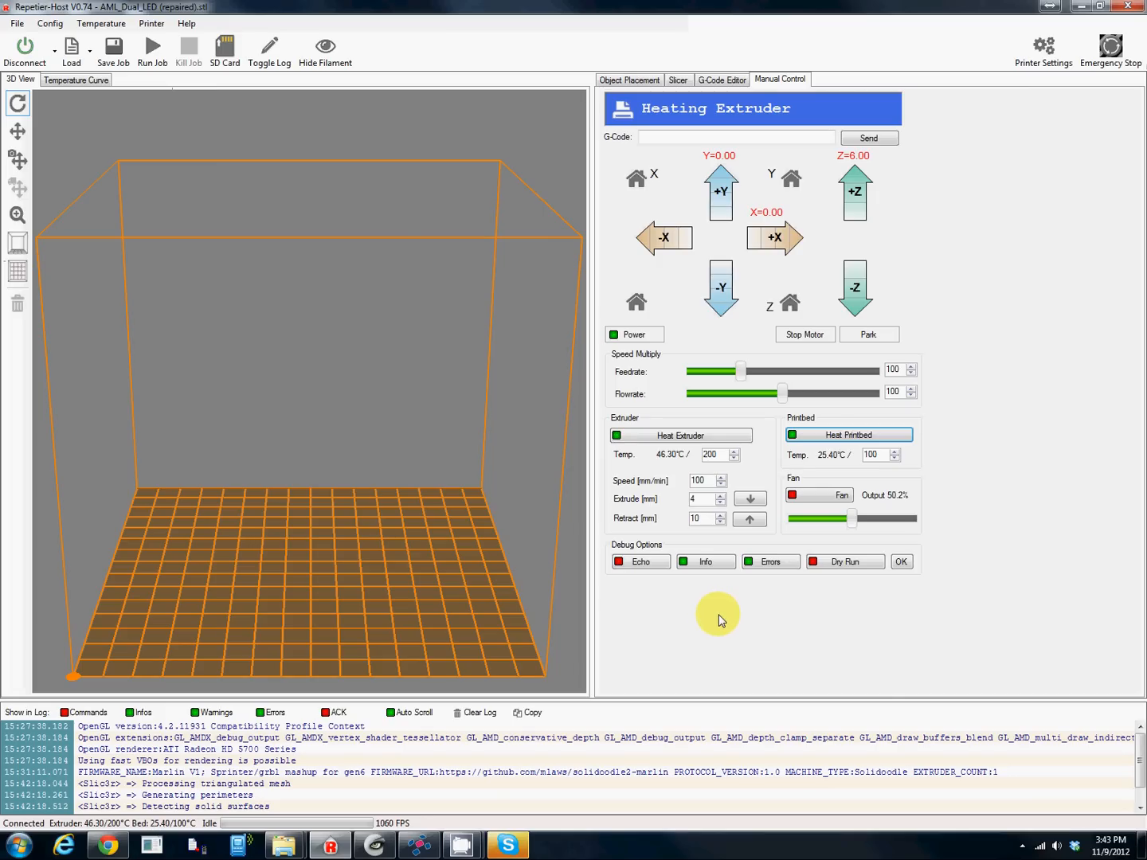
pyautogui.moveTo(720, 607)
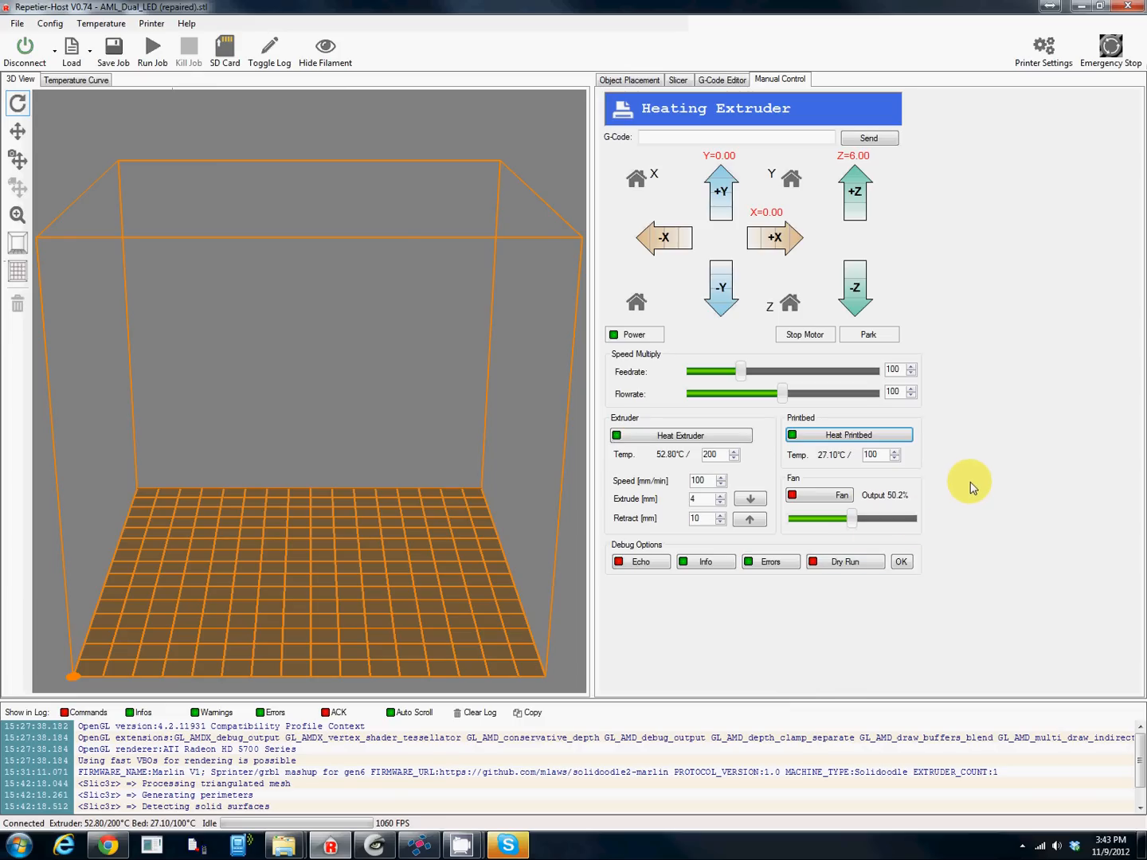
pyautogui.moveTo(1131, 422)
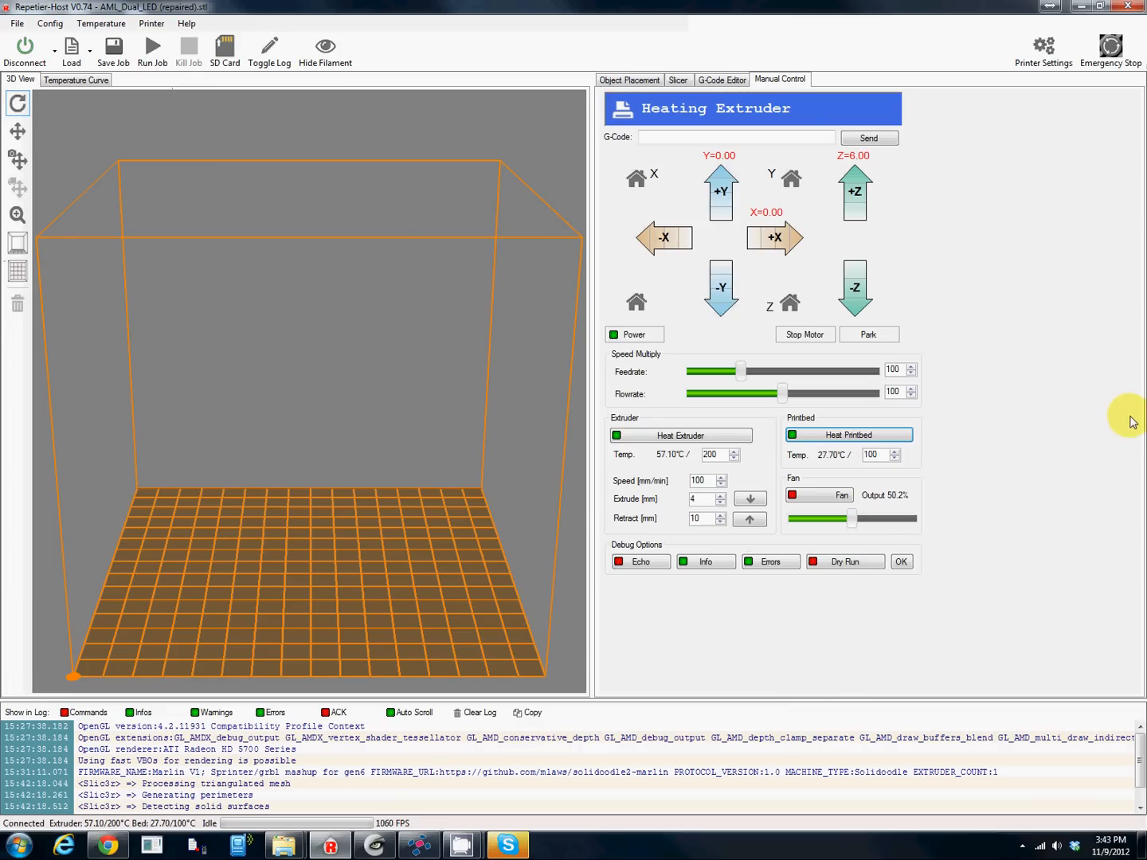